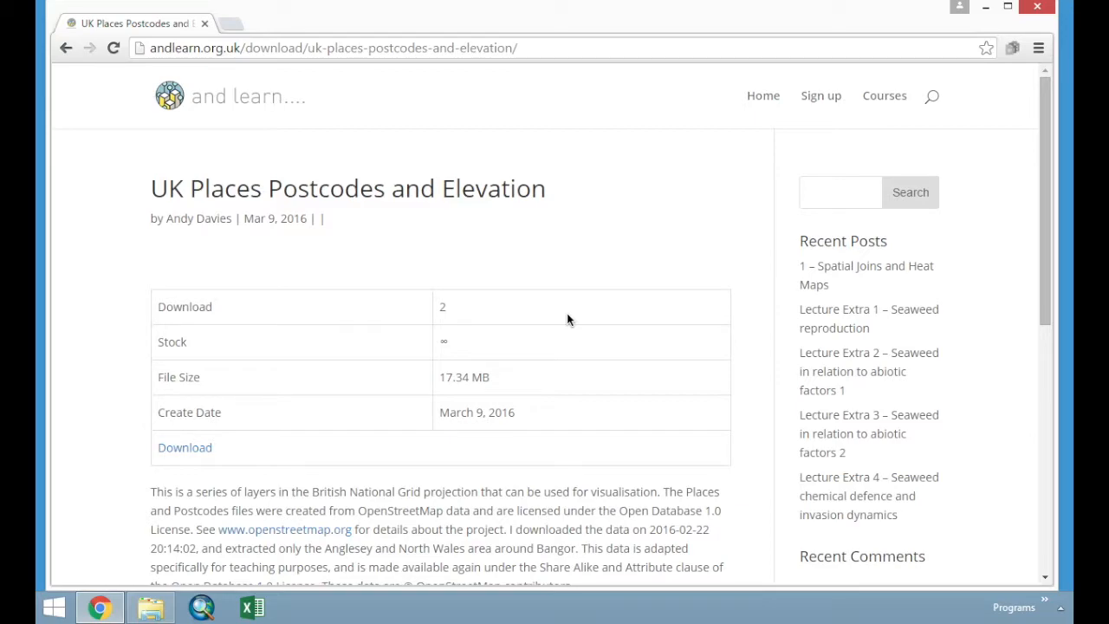
mouse_move(570, 331)
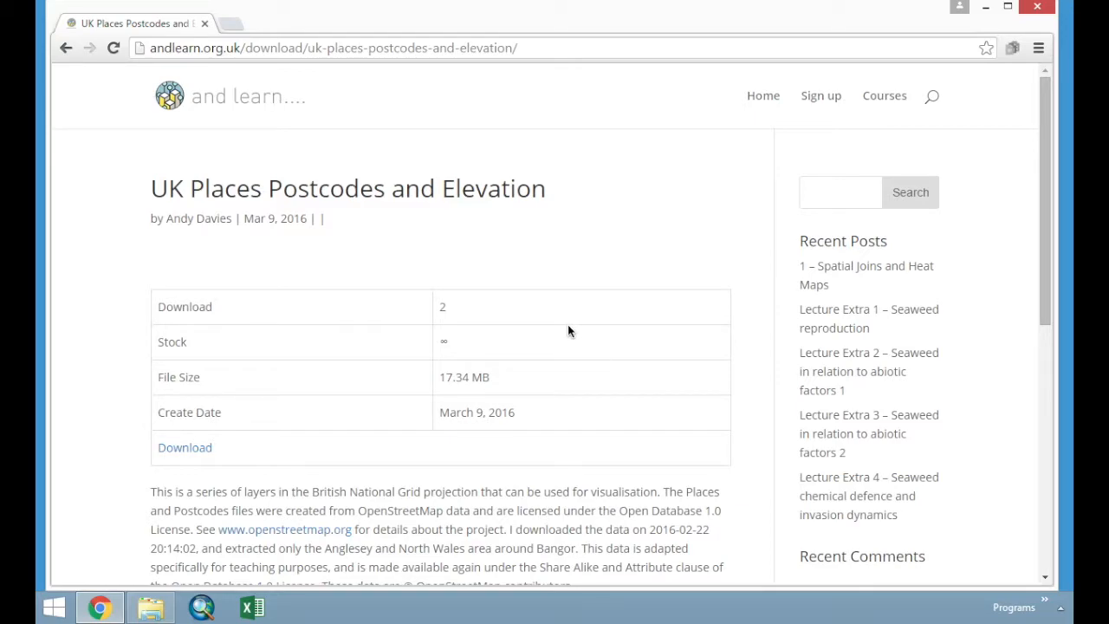
mouse_move(291, 336)
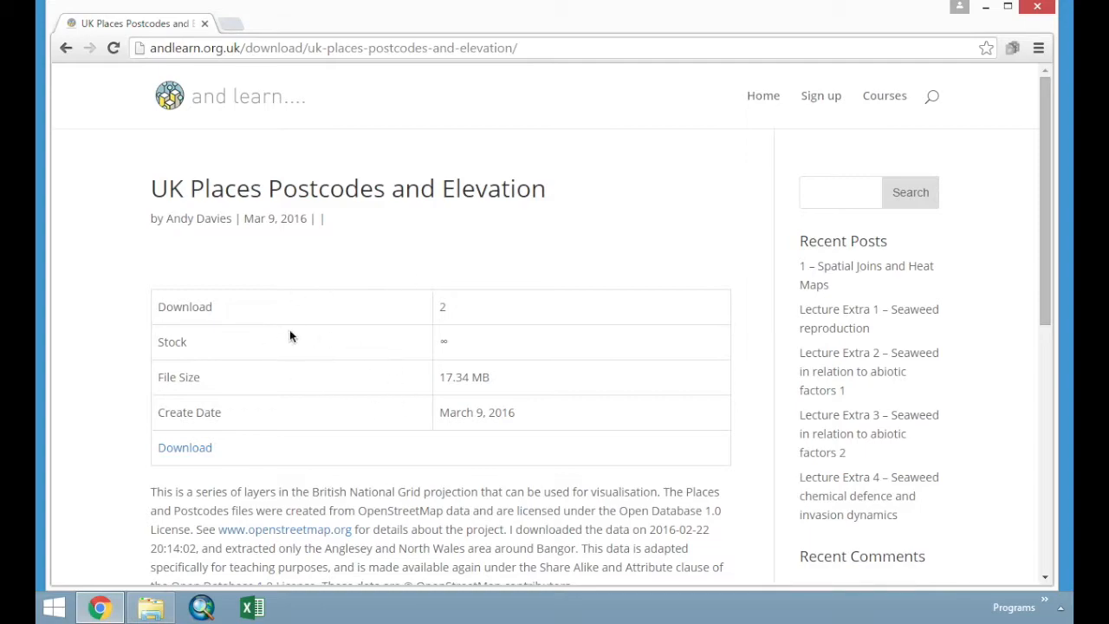
Download the UK Places Postcodes and Elevation zip and have it open when finished
click(183, 447)
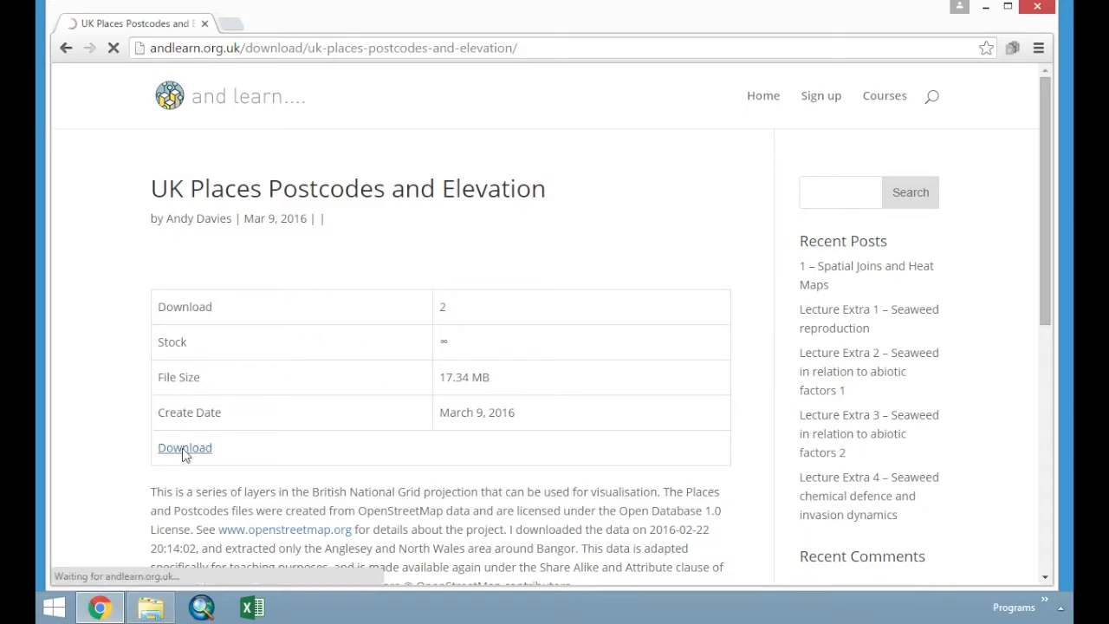
click(184, 447)
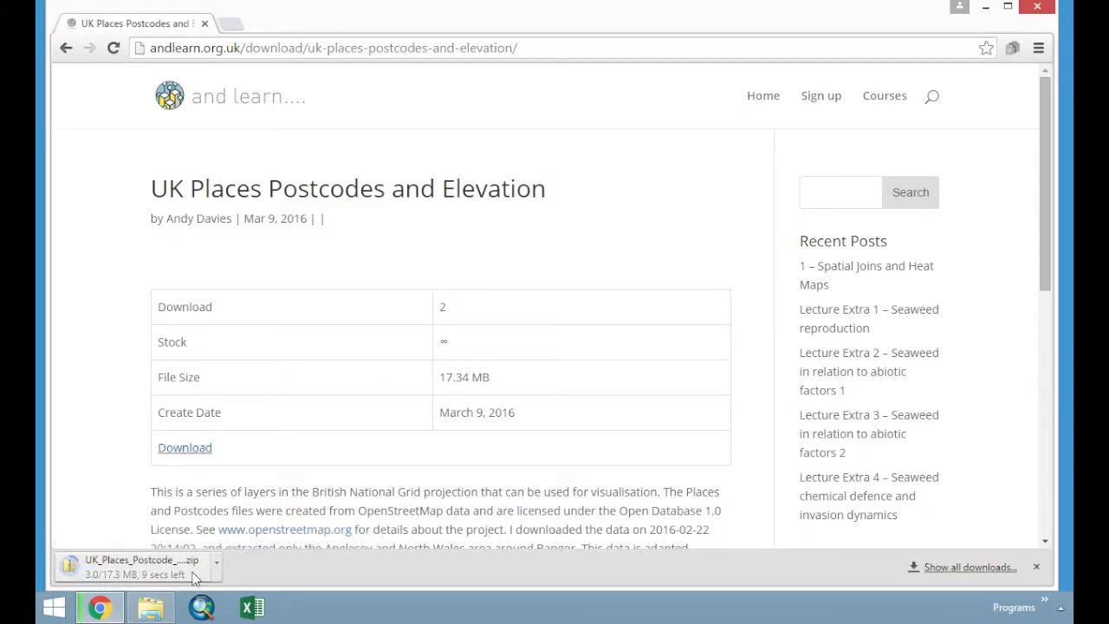
click(201, 607)
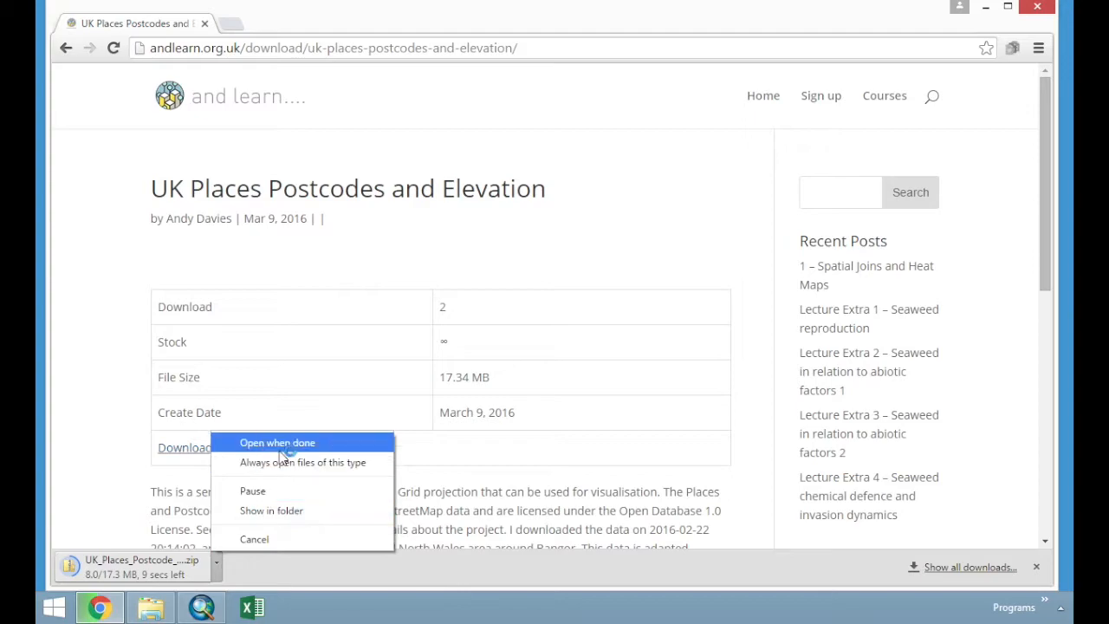
click(270, 510)
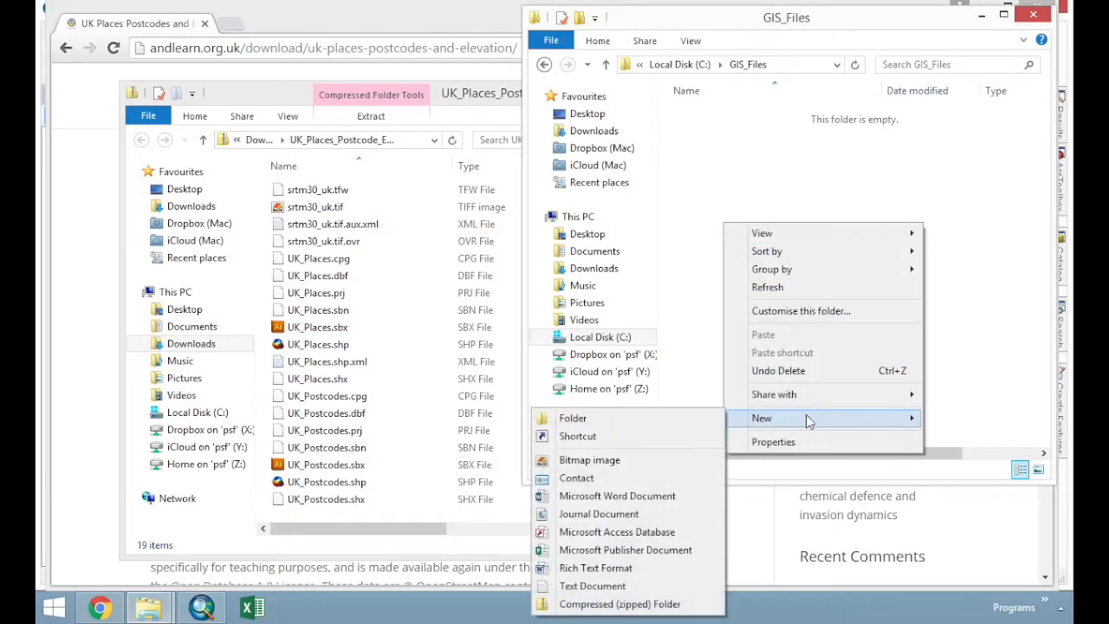
Create a new folder inside GIS_Files and start naming it 'Beat...'
click(571, 417)
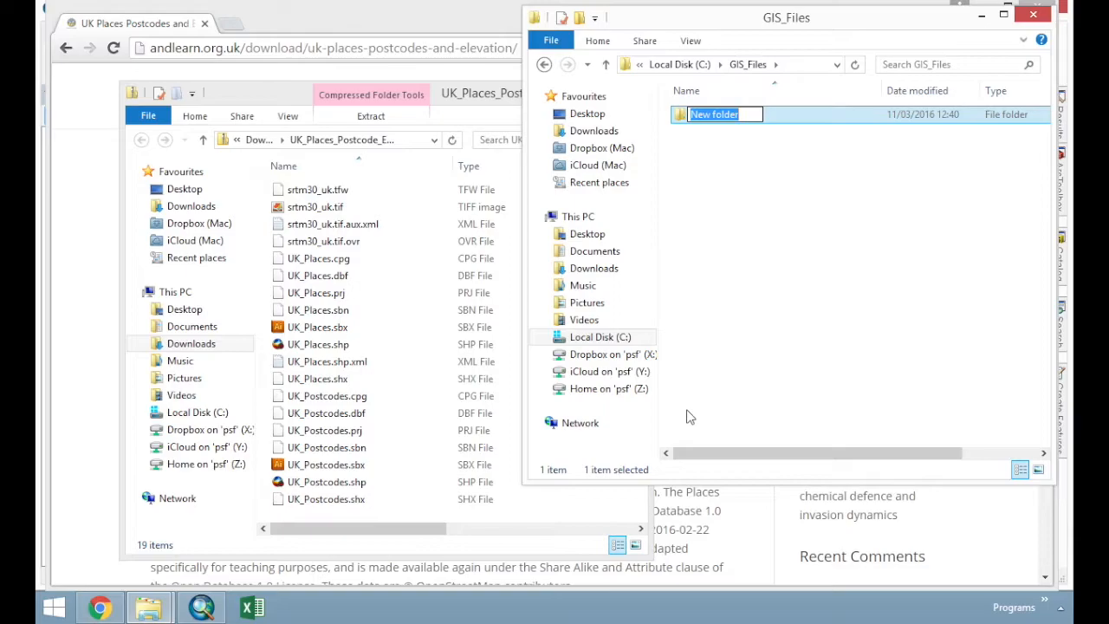
text(Beat)
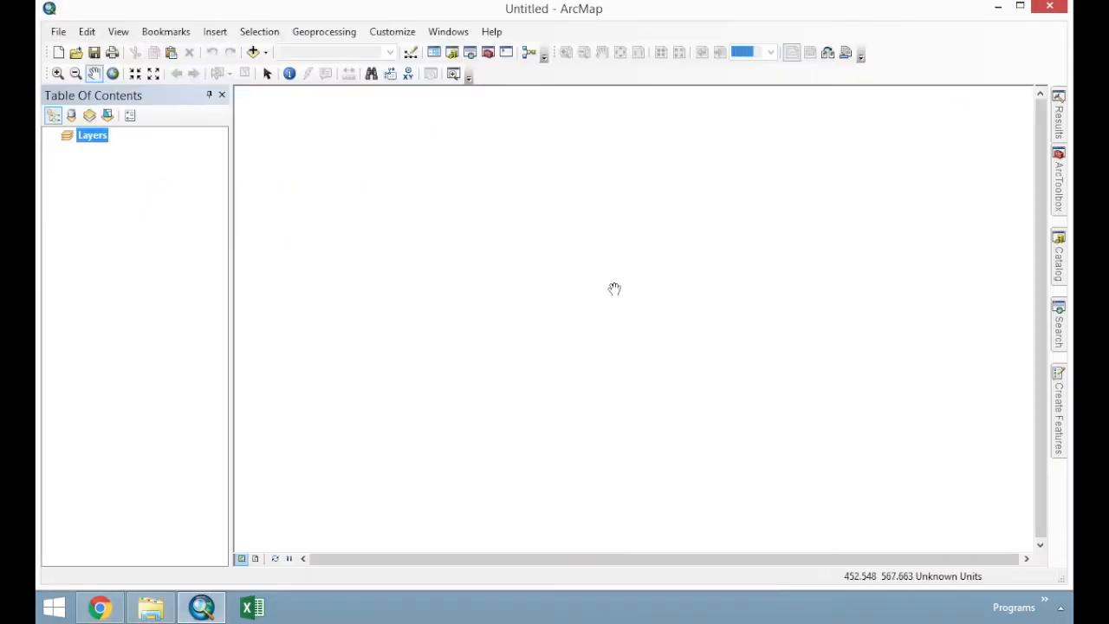
mouse_move(655, 341)
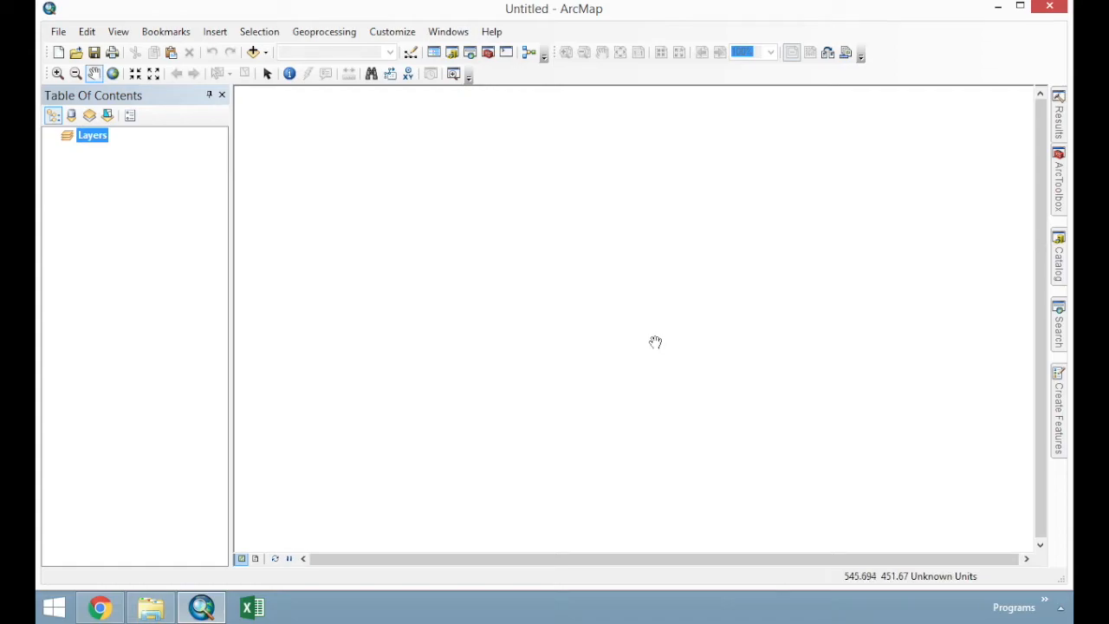
mouse_move(944, 332)
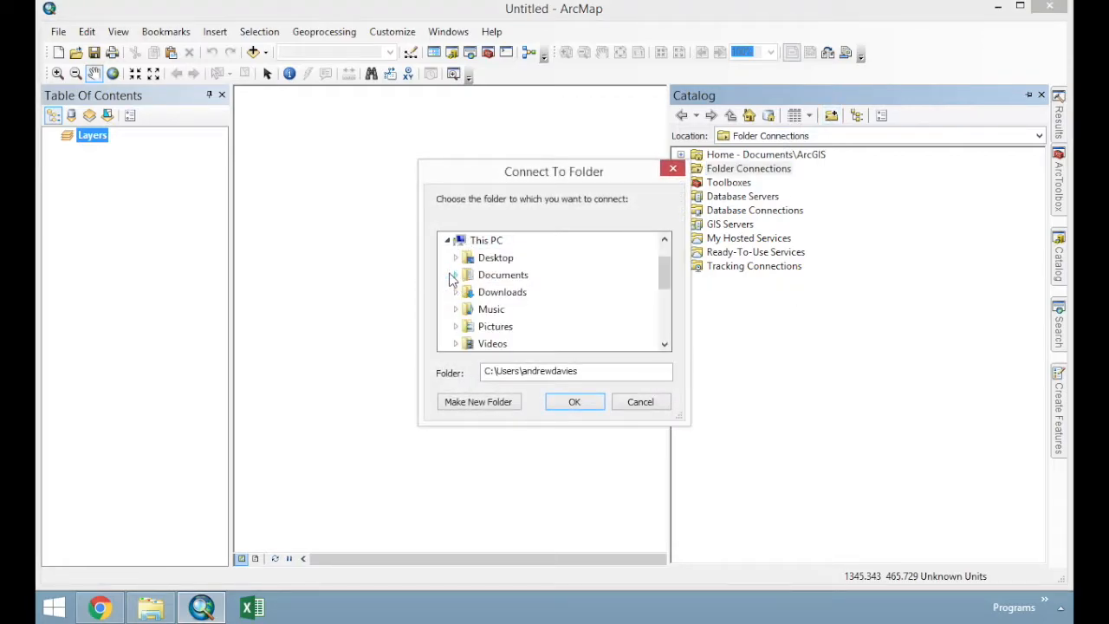
Connect Catalog to the C:\GIS_Files\Beautiful_Maps folder
scroll(down, 3)
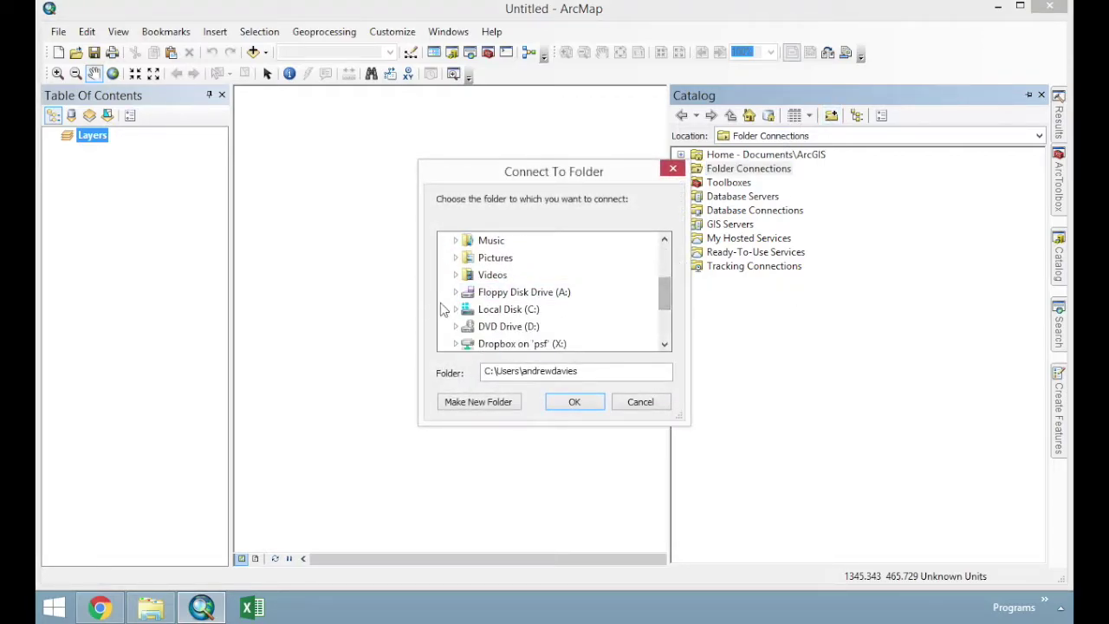
click(527, 274)
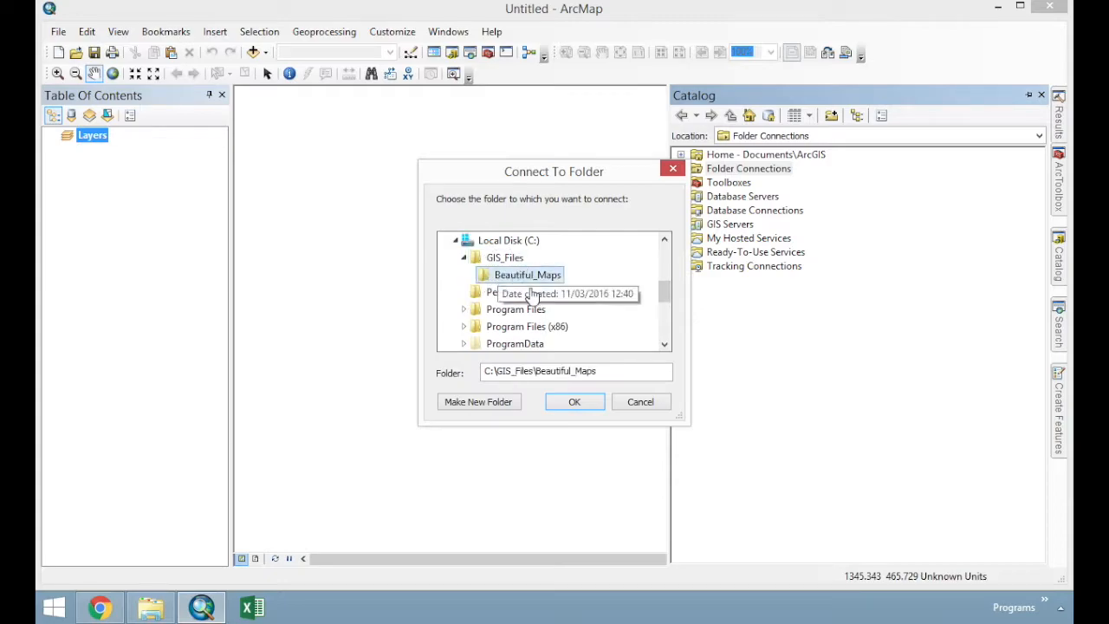
click(574, 402)
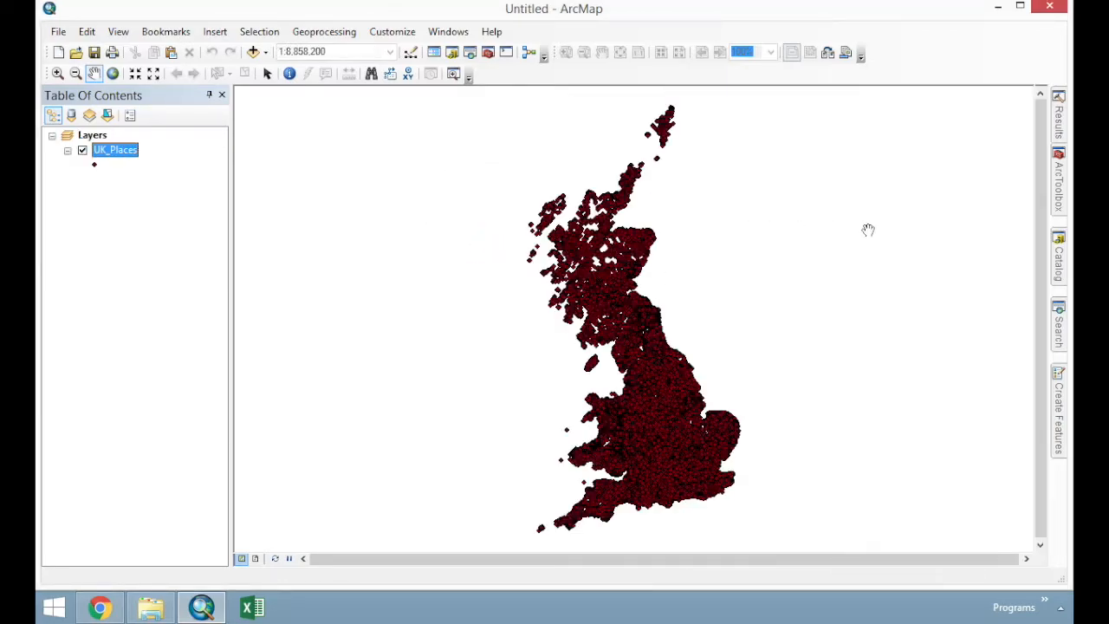
Add UK_Postcodes.shp, set UK_Places point size to 2.00, and zoom in on Wales
click(1057, 251)
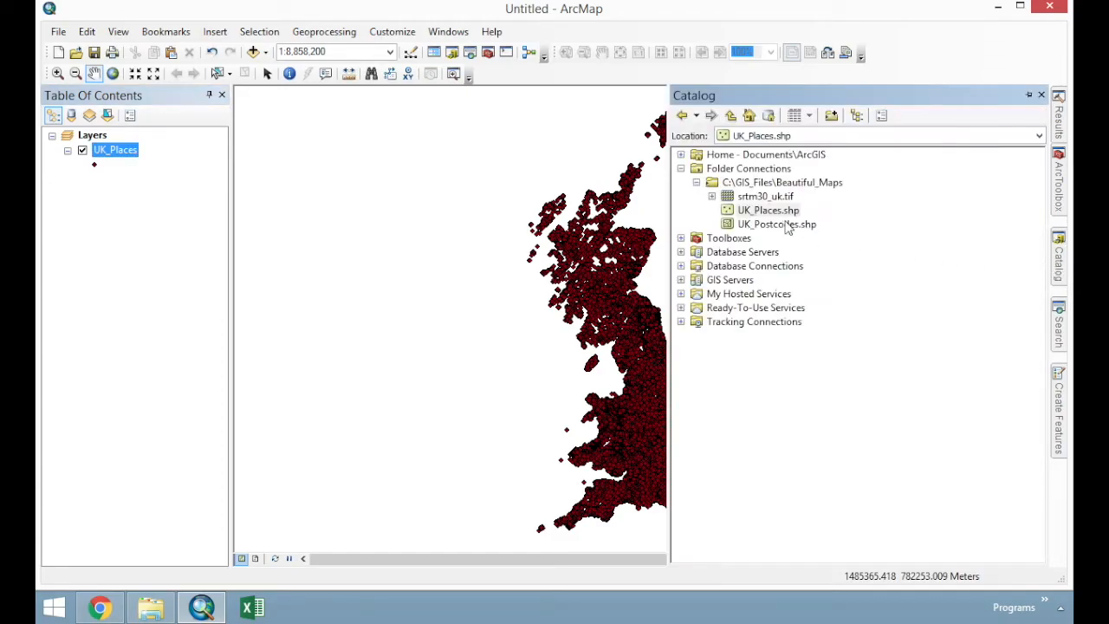
double_click(777, 224)
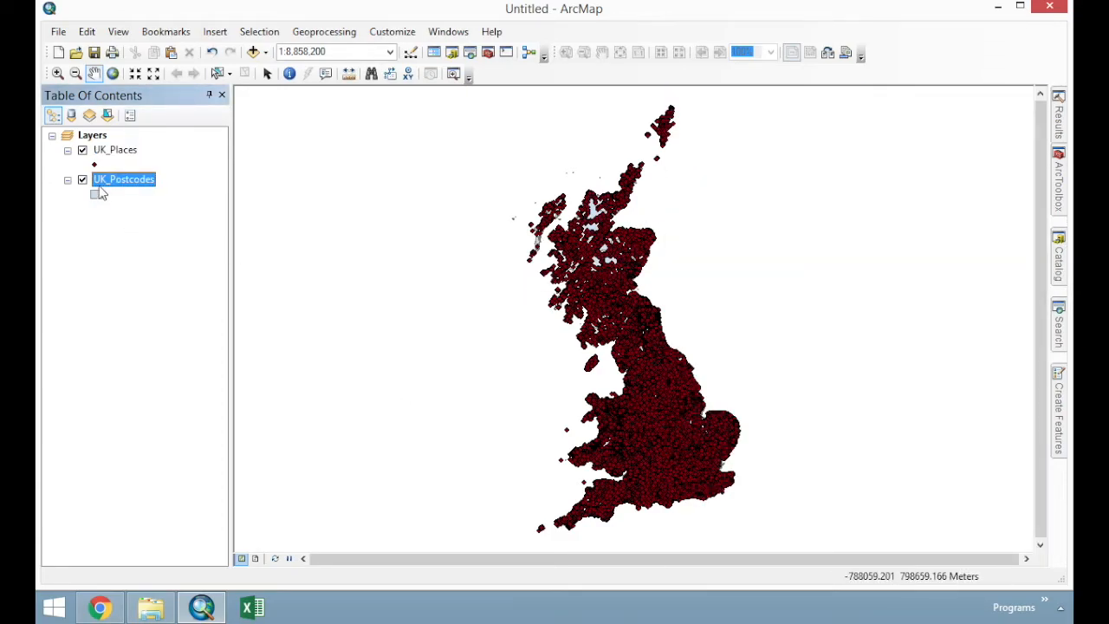
click(95, 194)
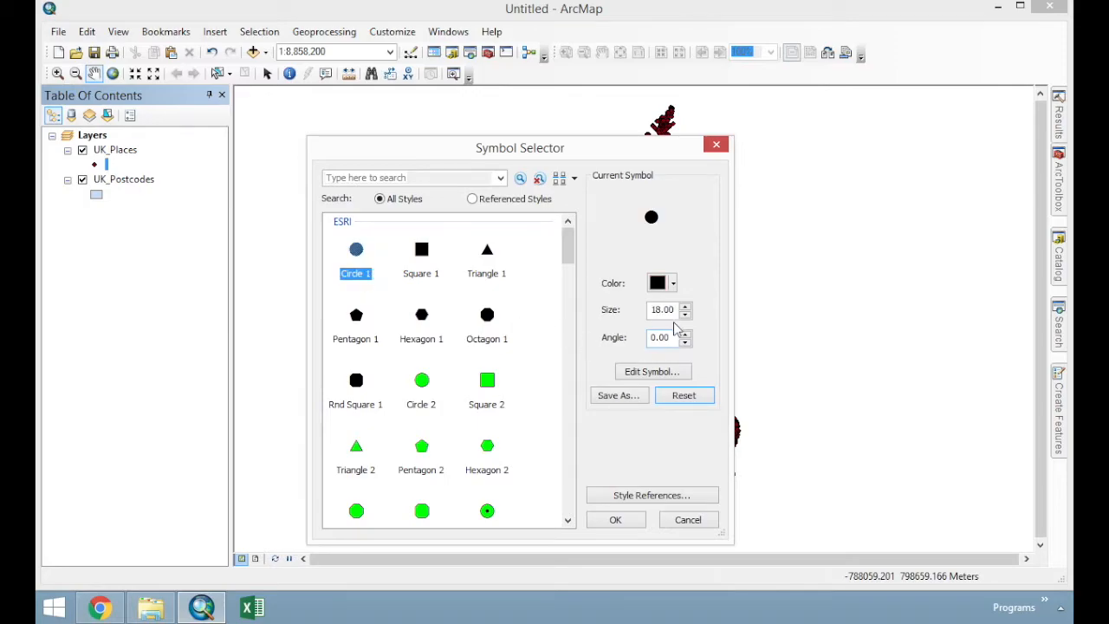
text(2.00)
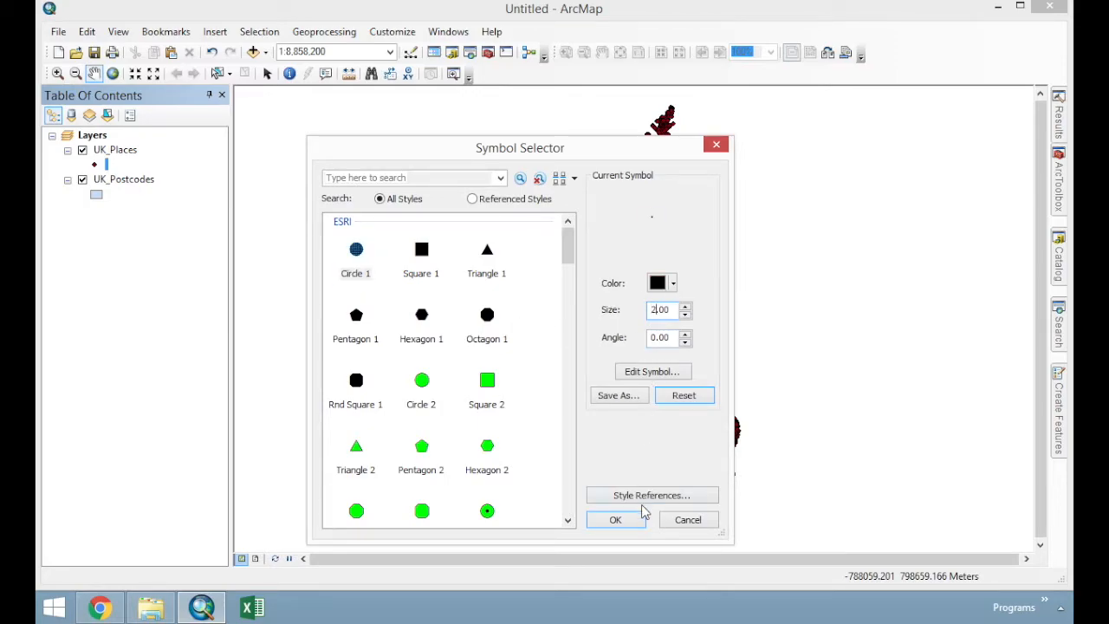
click(615, 520)
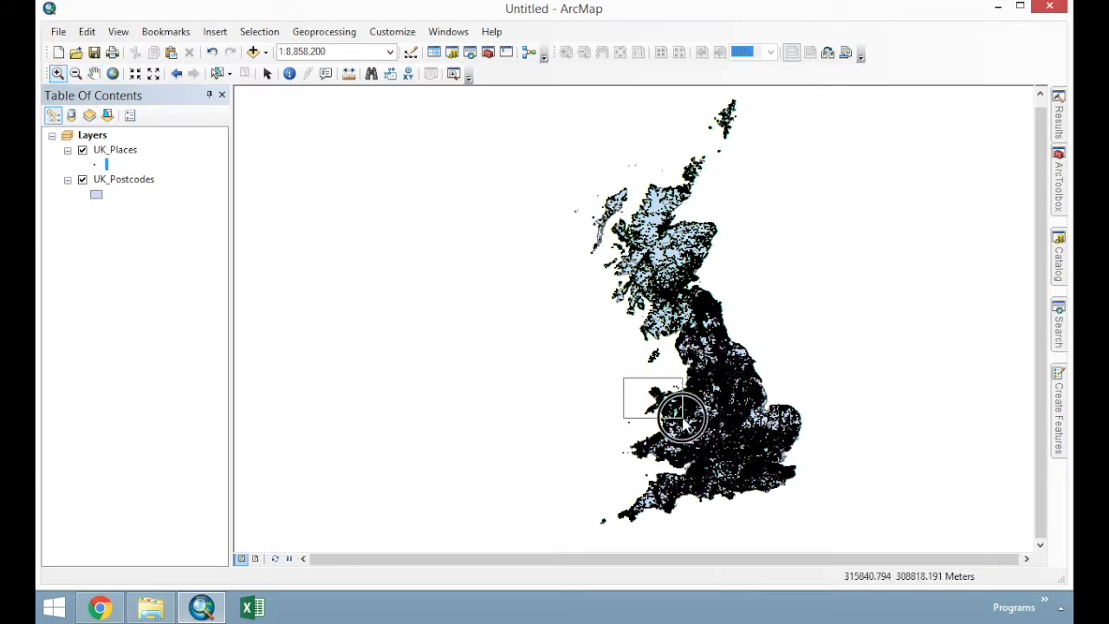
drag(627, 377, 679, 421)
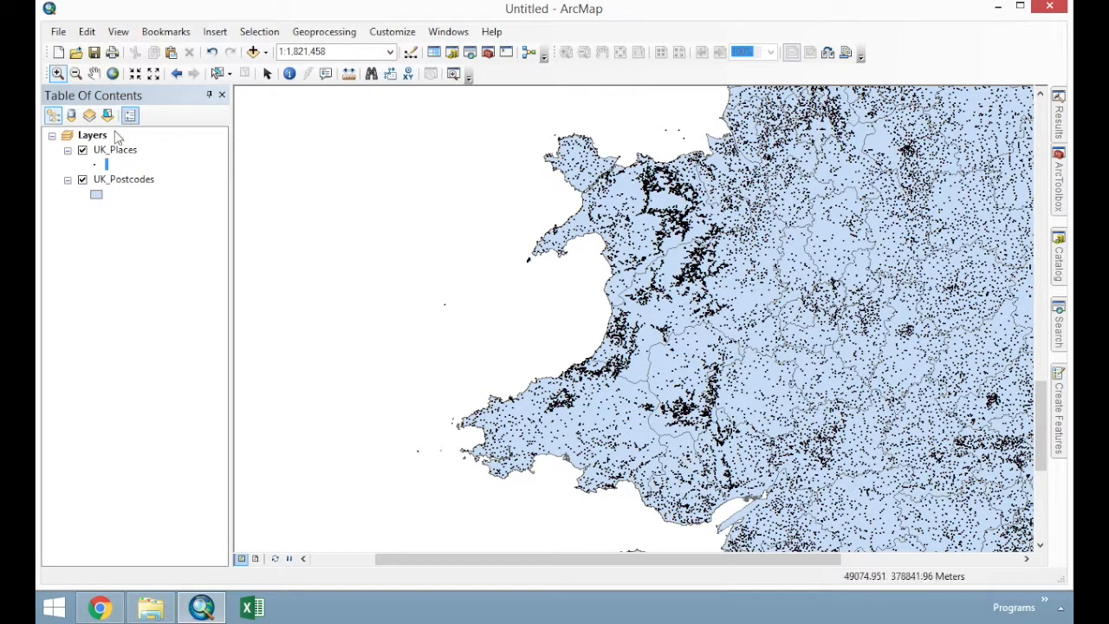
Reach the UK_Places definition query builder and list the distinct 'type' values
right_click(114, 149)
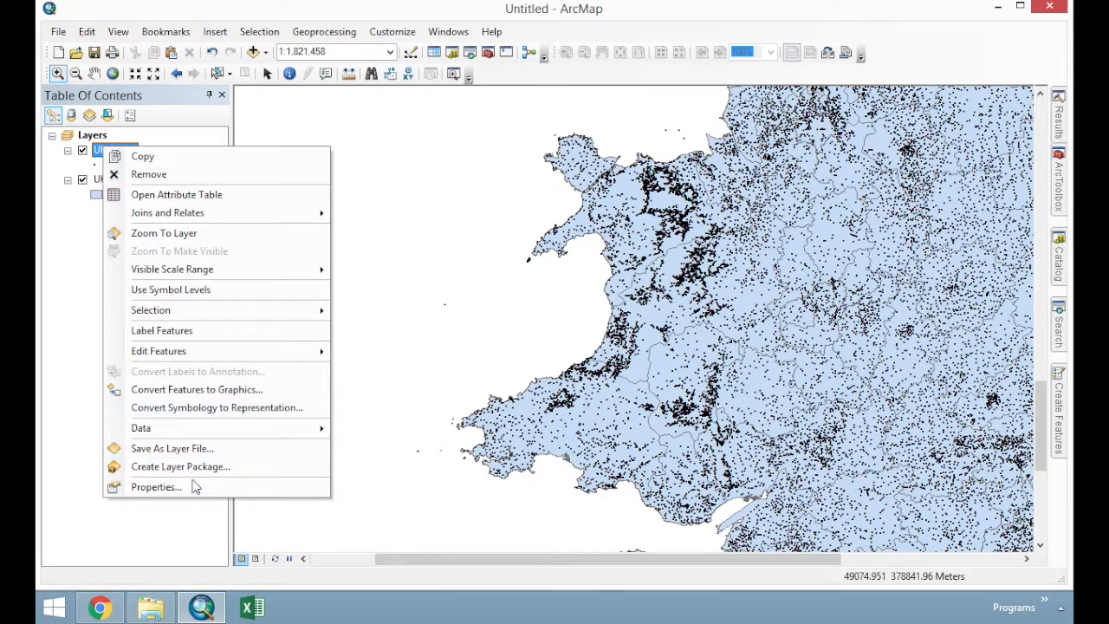
click(156, 487)
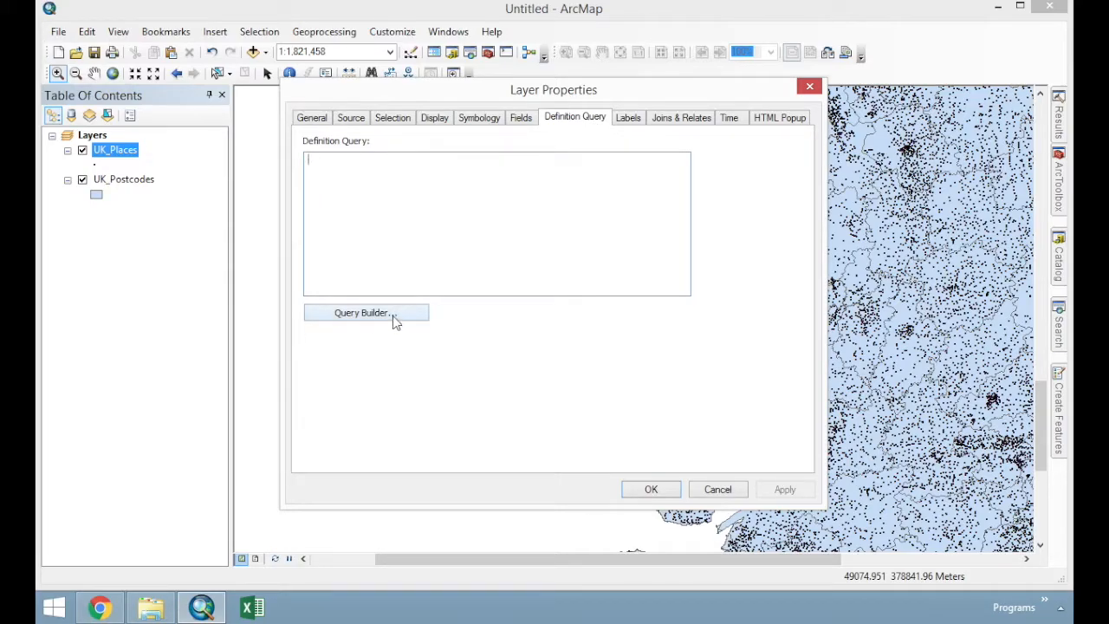
click(366, 312)
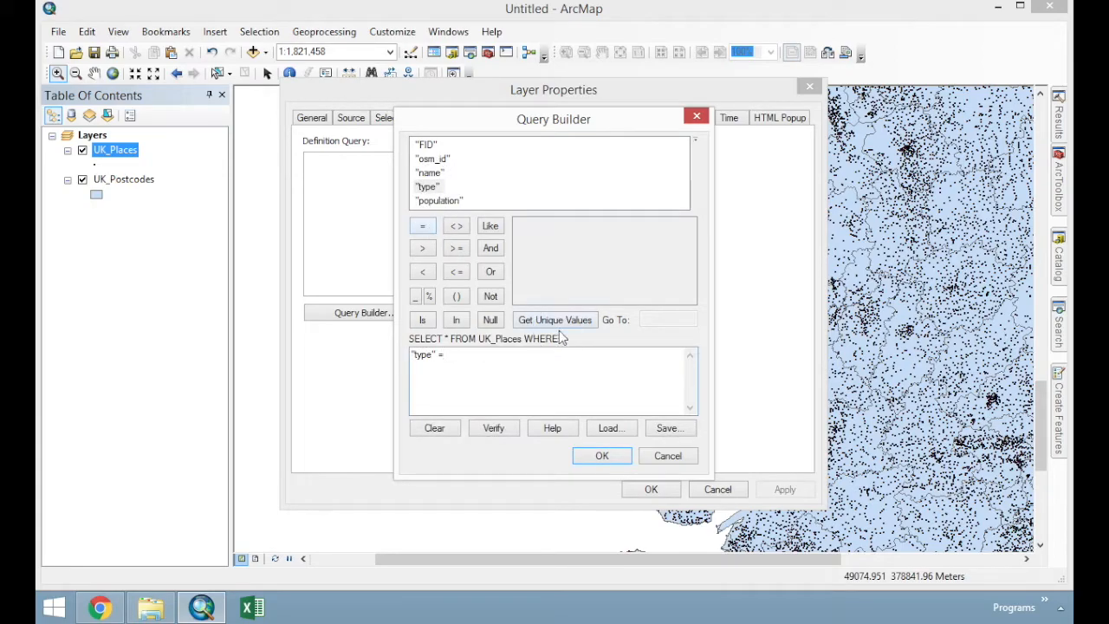
click(554, 319)
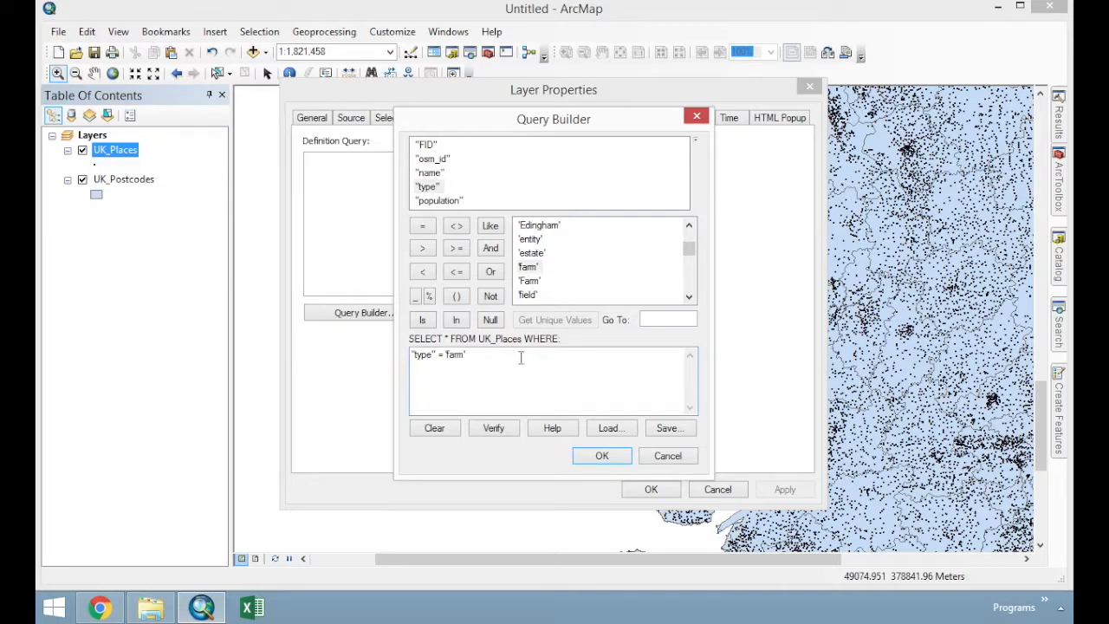
Build and verify "type" = 'farm' Or "type" = 'Farm', then apply it to the layer
click(491, 271)
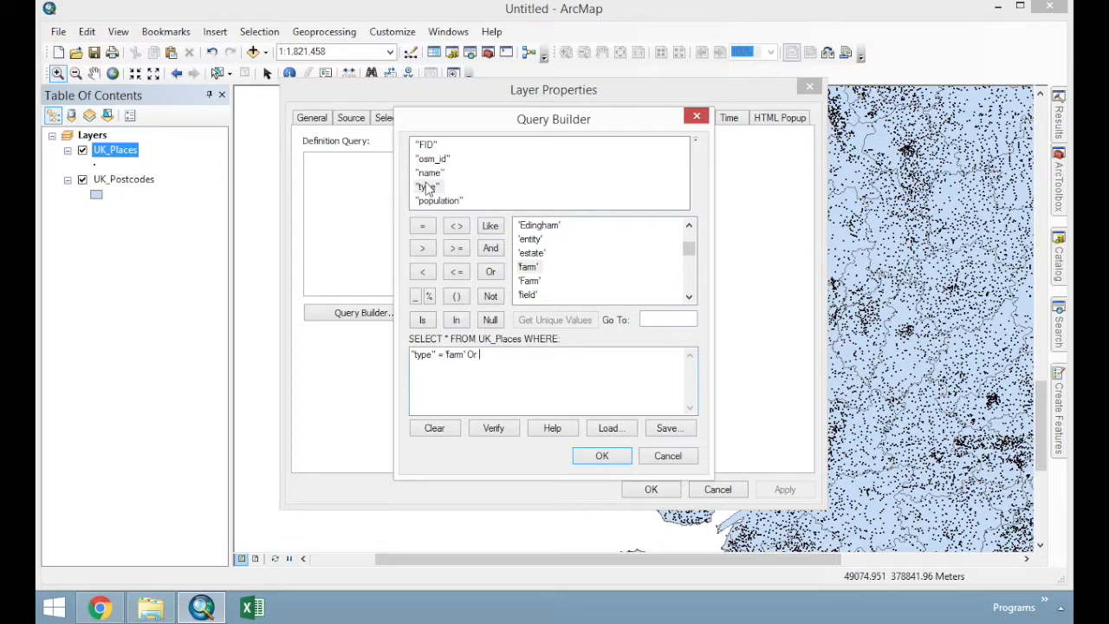
double_click(530, 281)
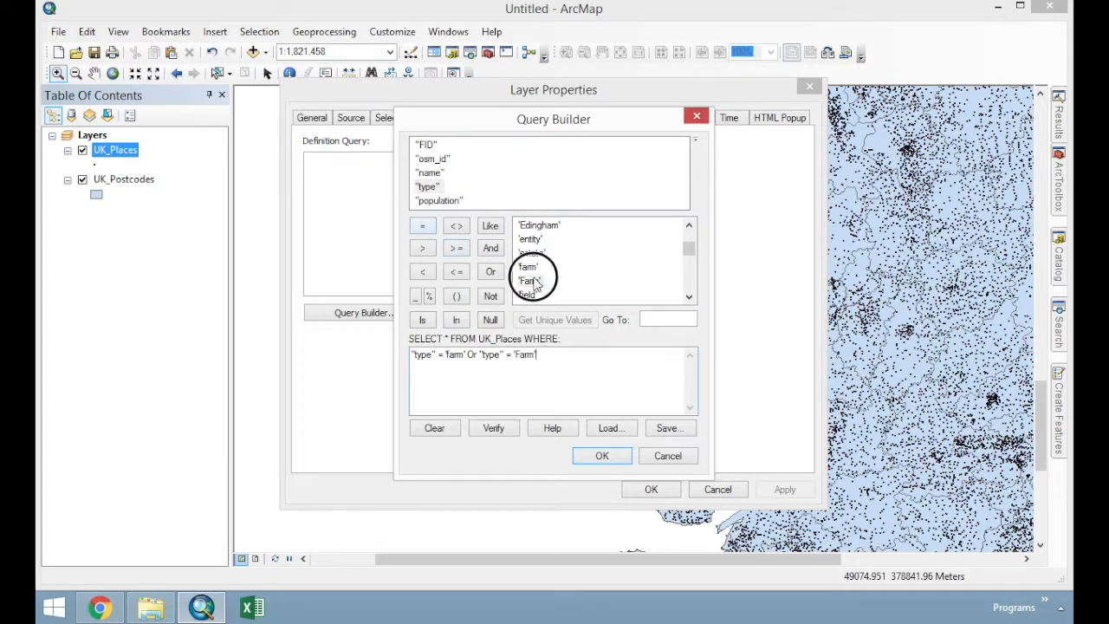
click(494, 426)
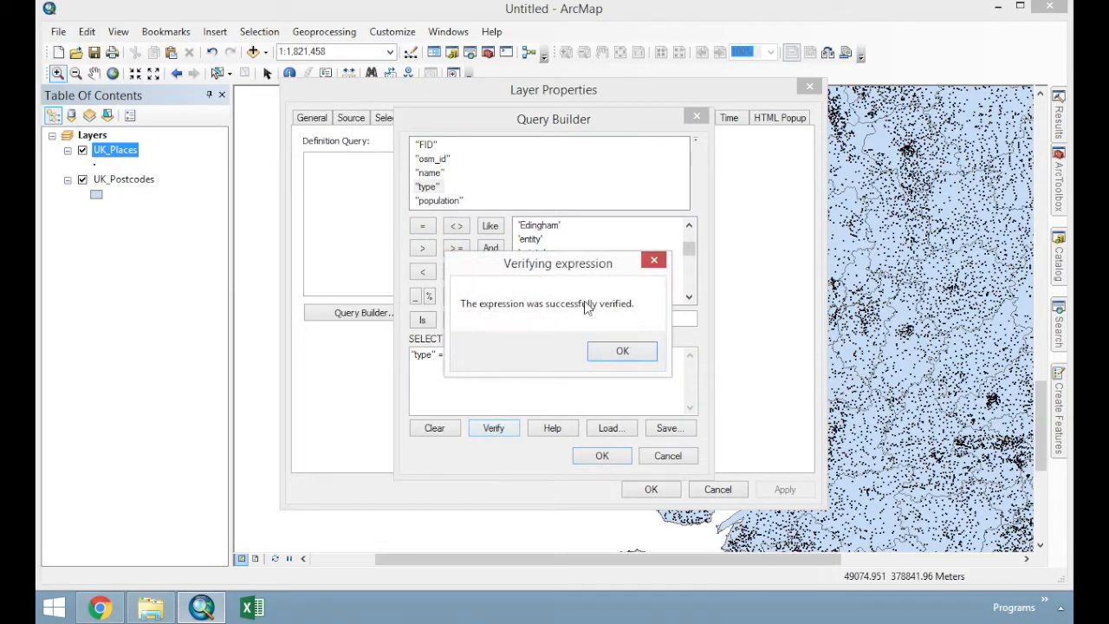
mouse_move(624, 320)
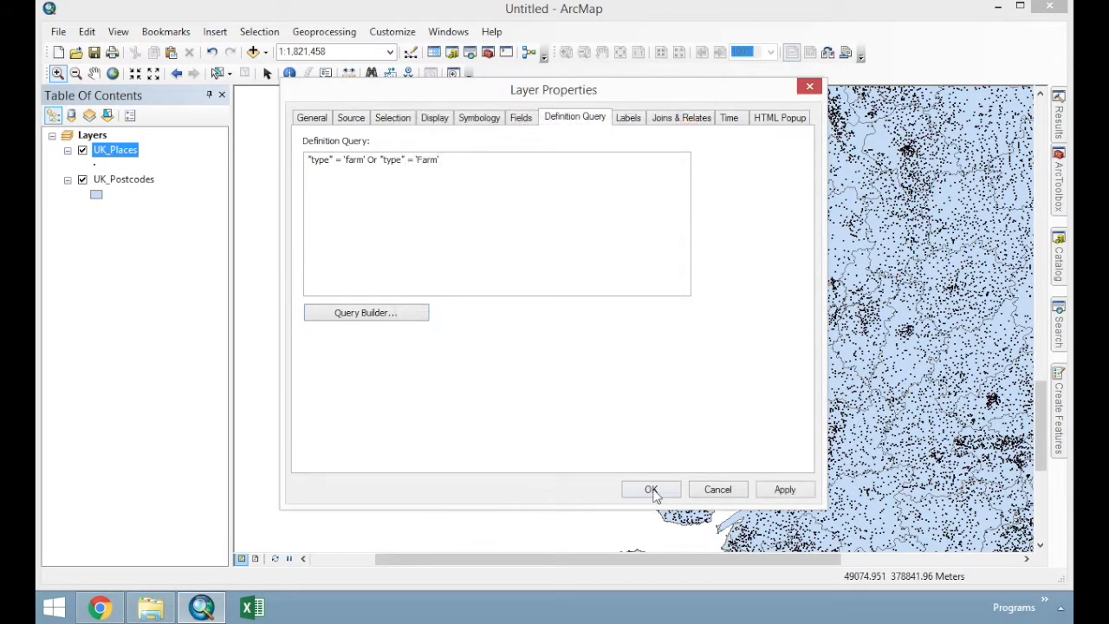
click(651, 488)
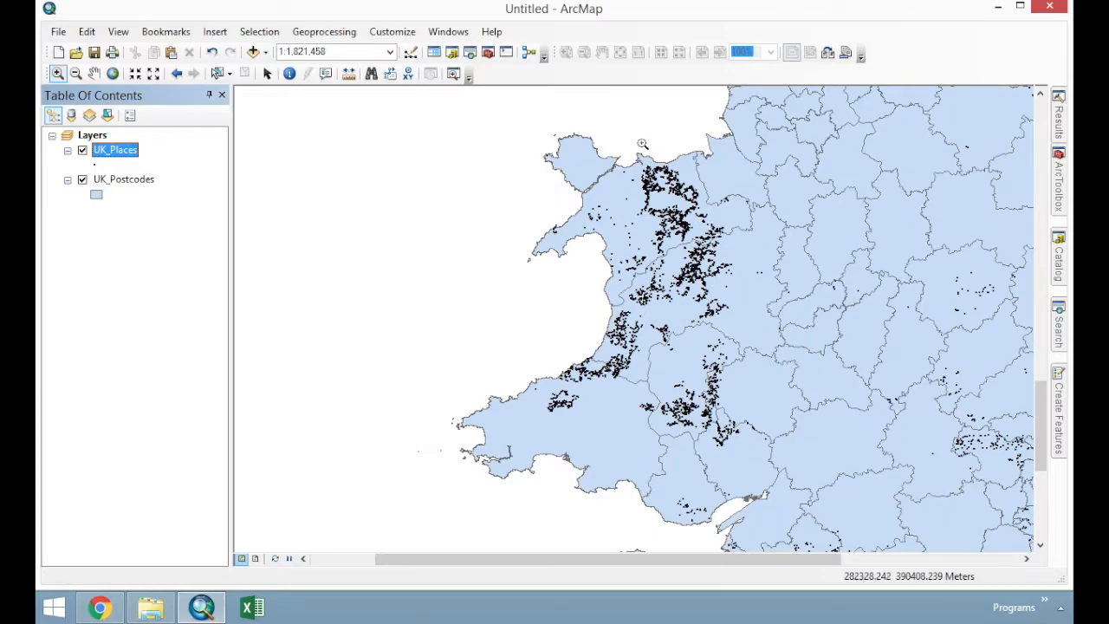
mouse_move(808, 561)
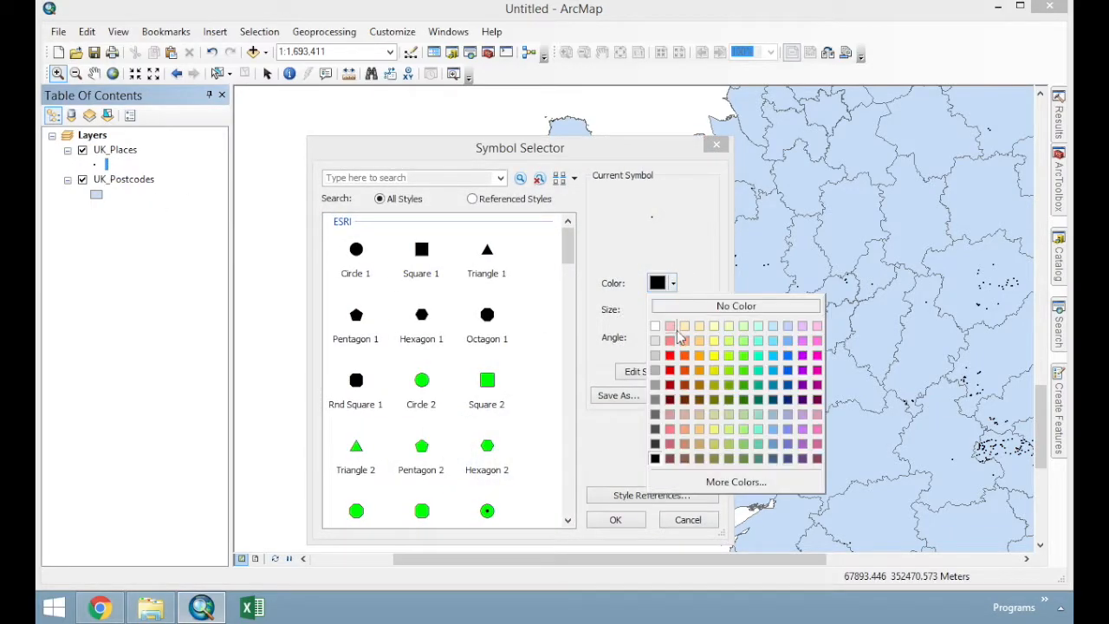
Colour the UK_Places points red and give the UK_Postcodes areas no fill
click(671, 340)
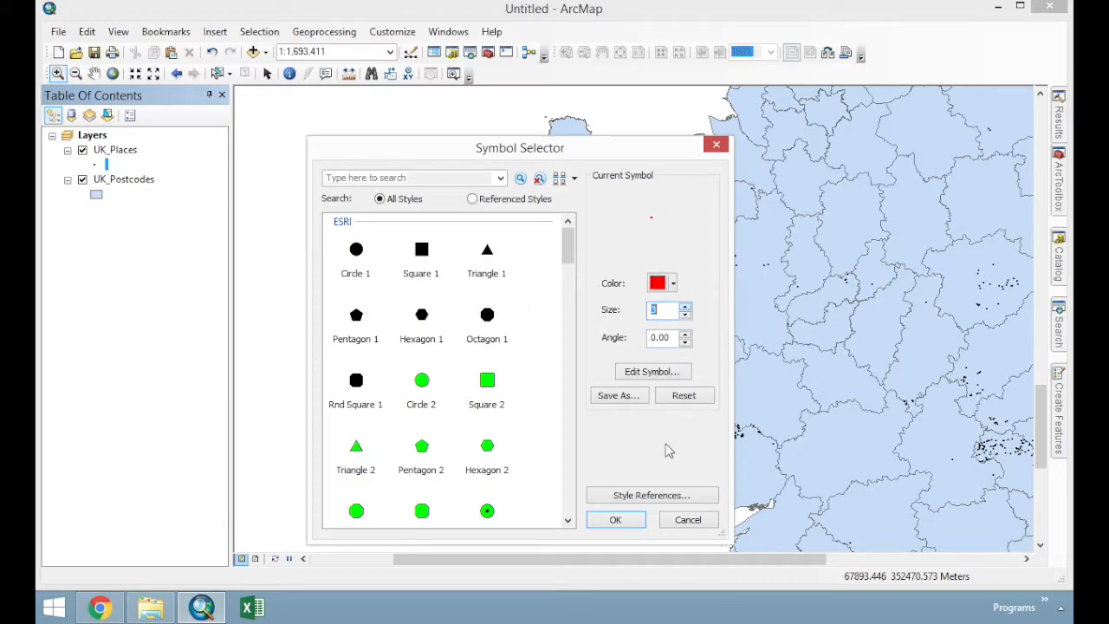
click(617, 520)
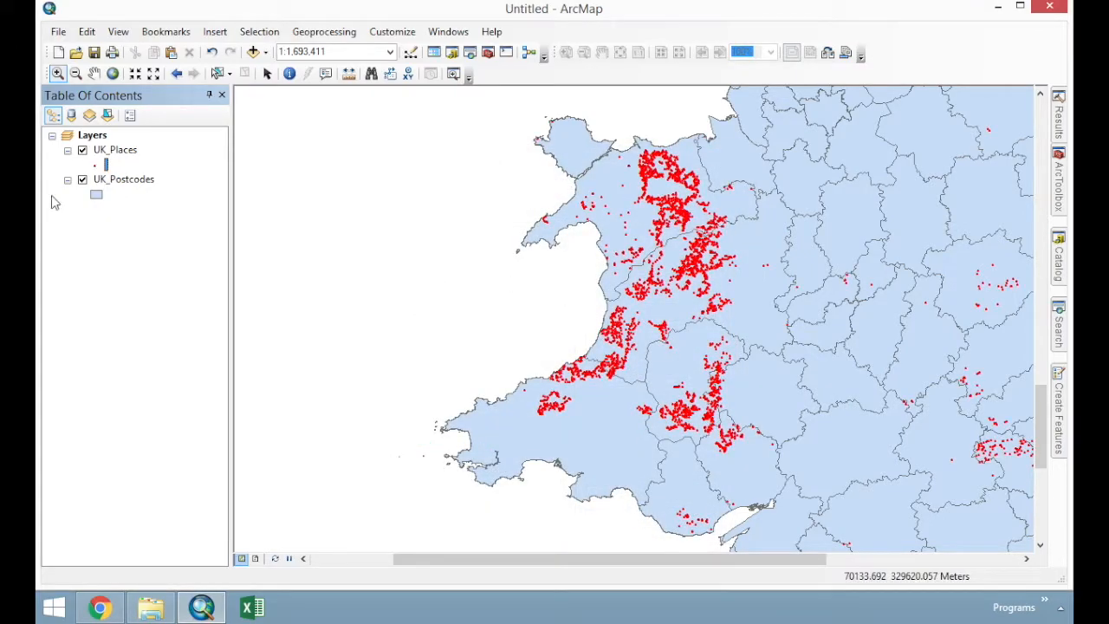
click(95, 194)
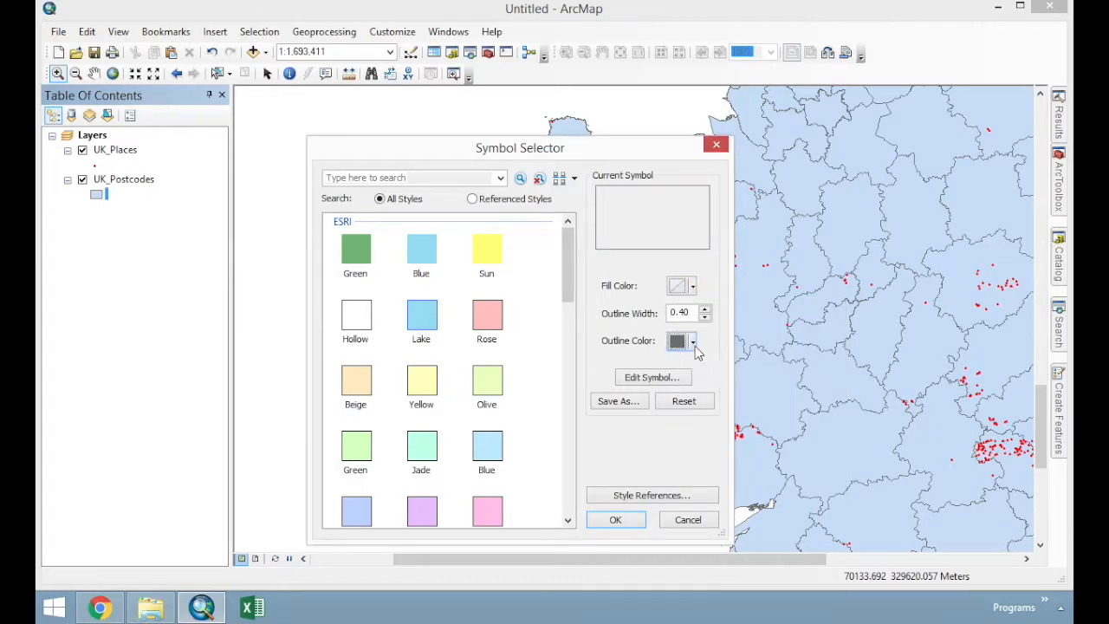
click(617, 520)
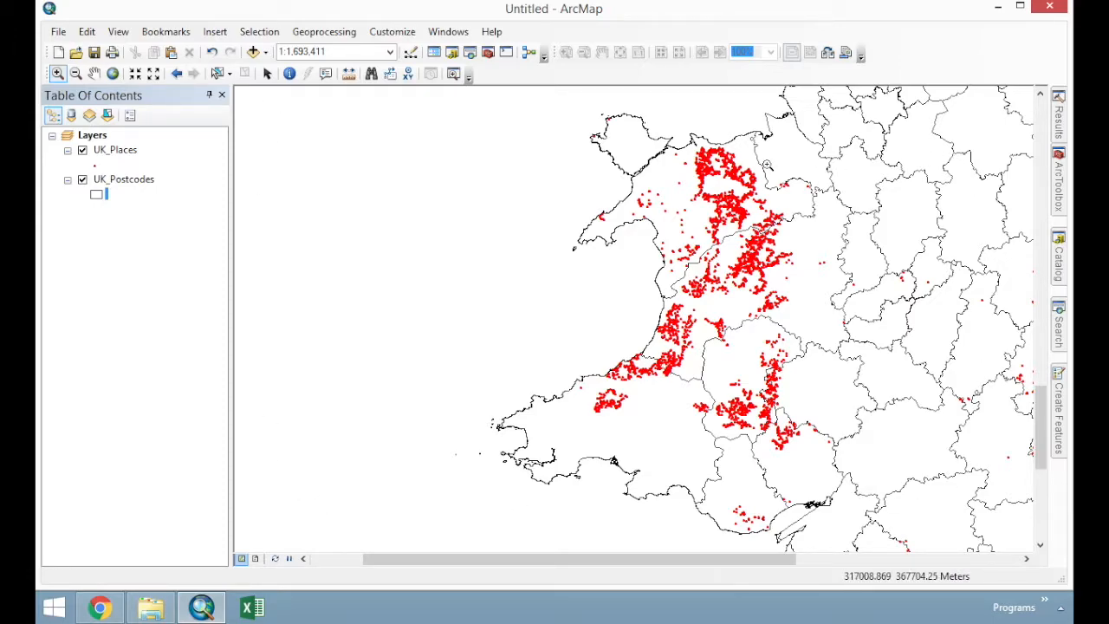
mouse_move(311, 499)
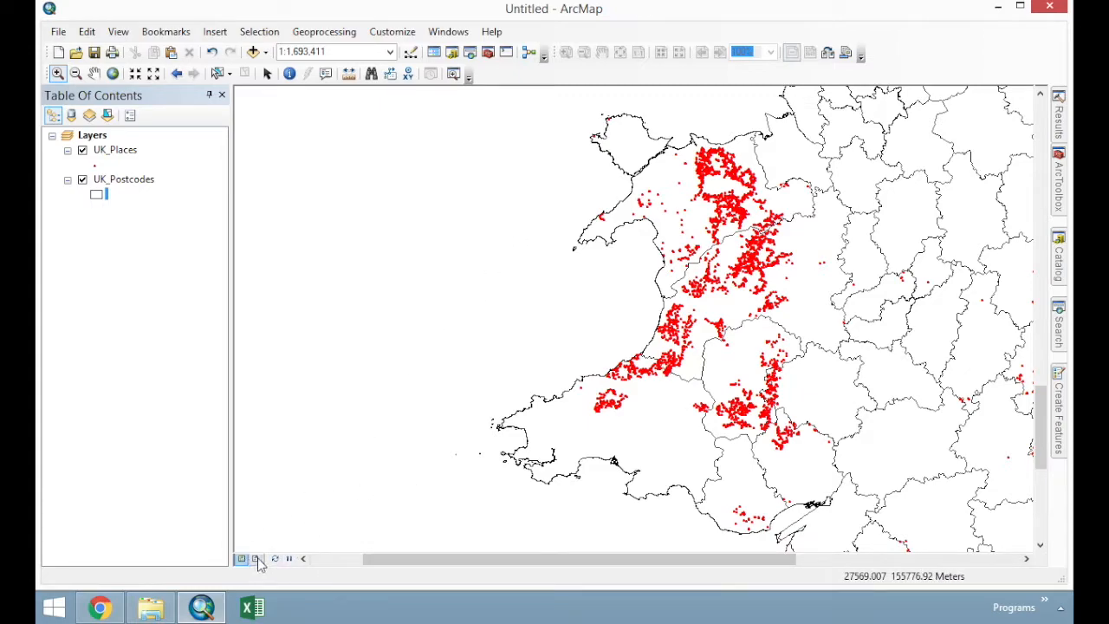
mouse_move(256, 558)
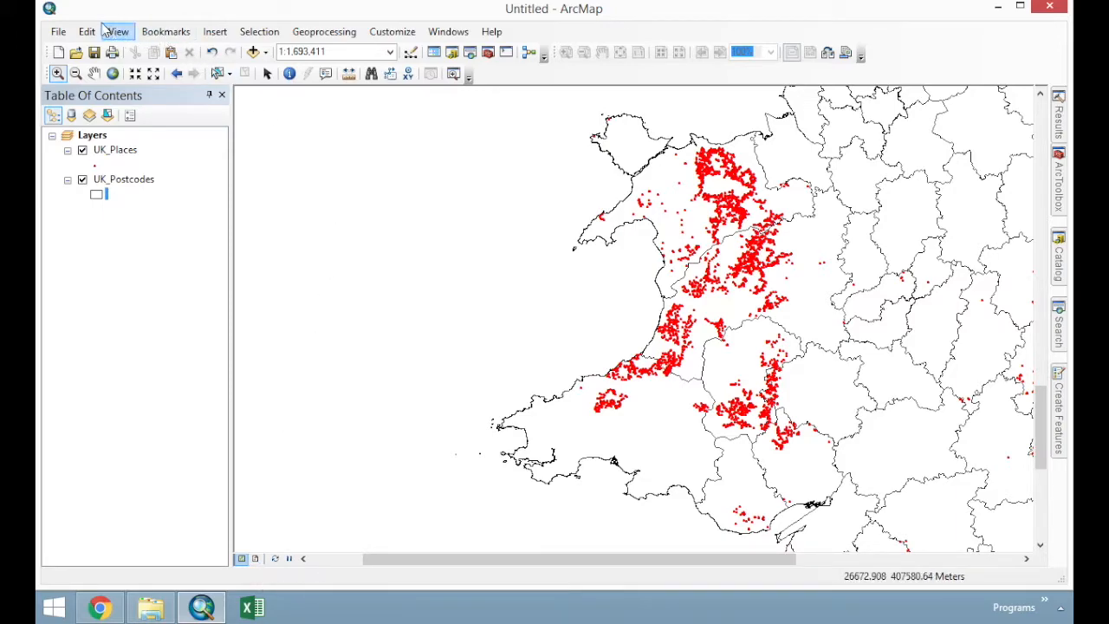
Switch the map from data view to Layout View
click(118, 32)
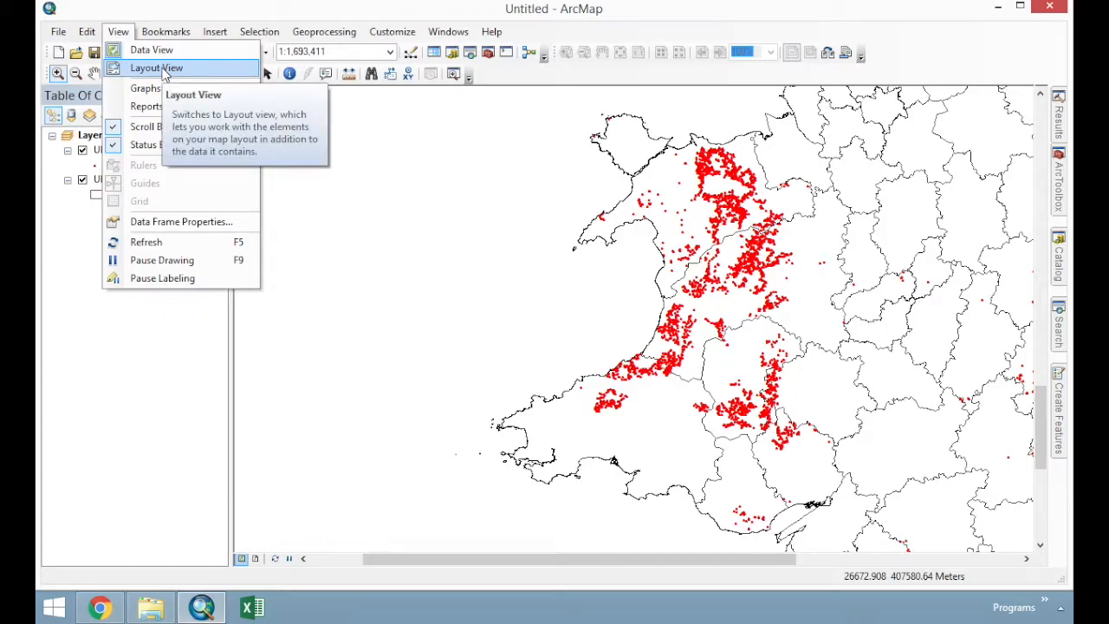
click(156, 68)
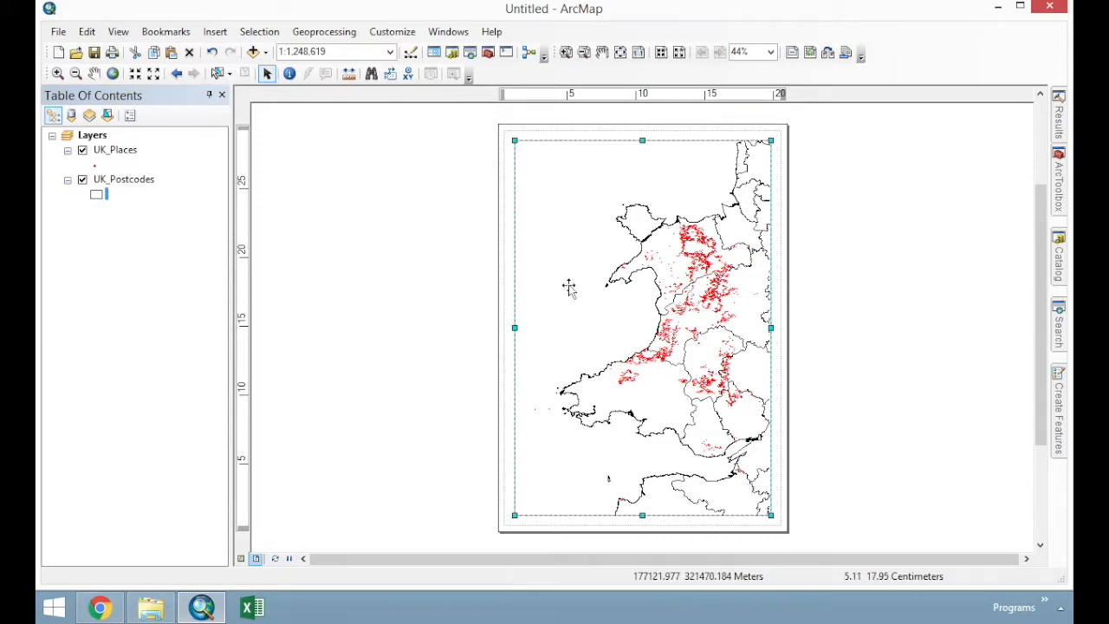
mouse_move(660, 500)
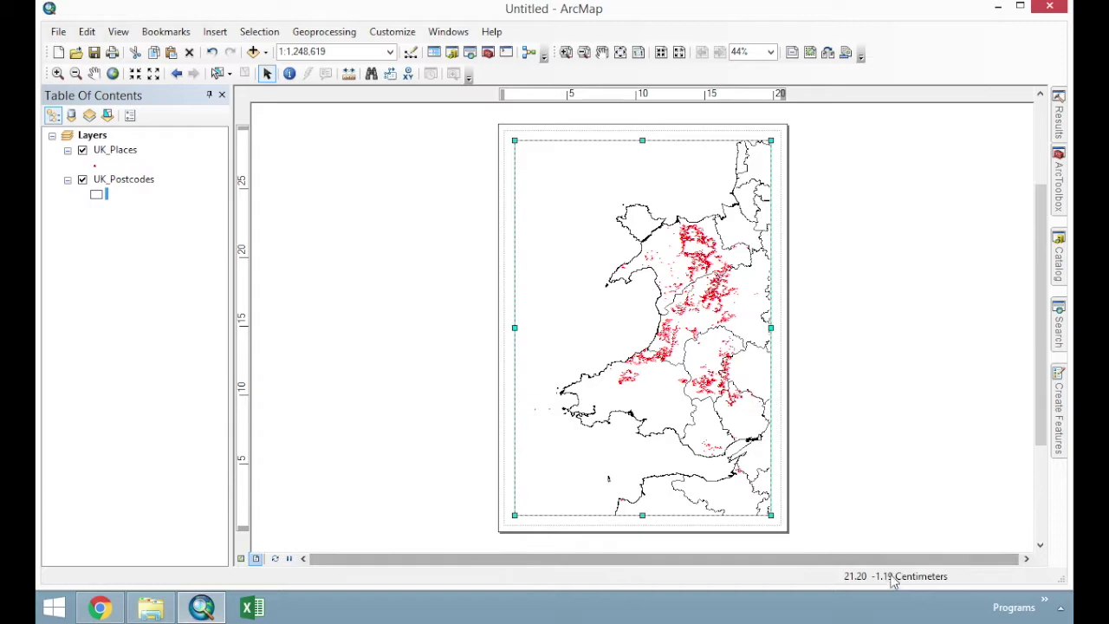
mouse_move(662, 372)
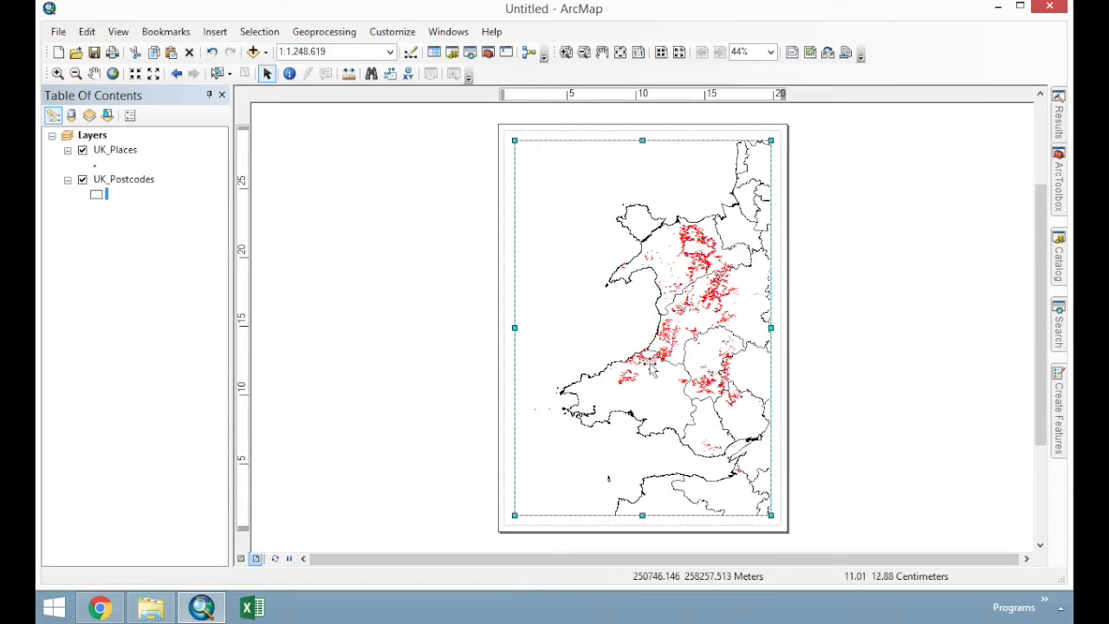
mouse_move(674, 596)
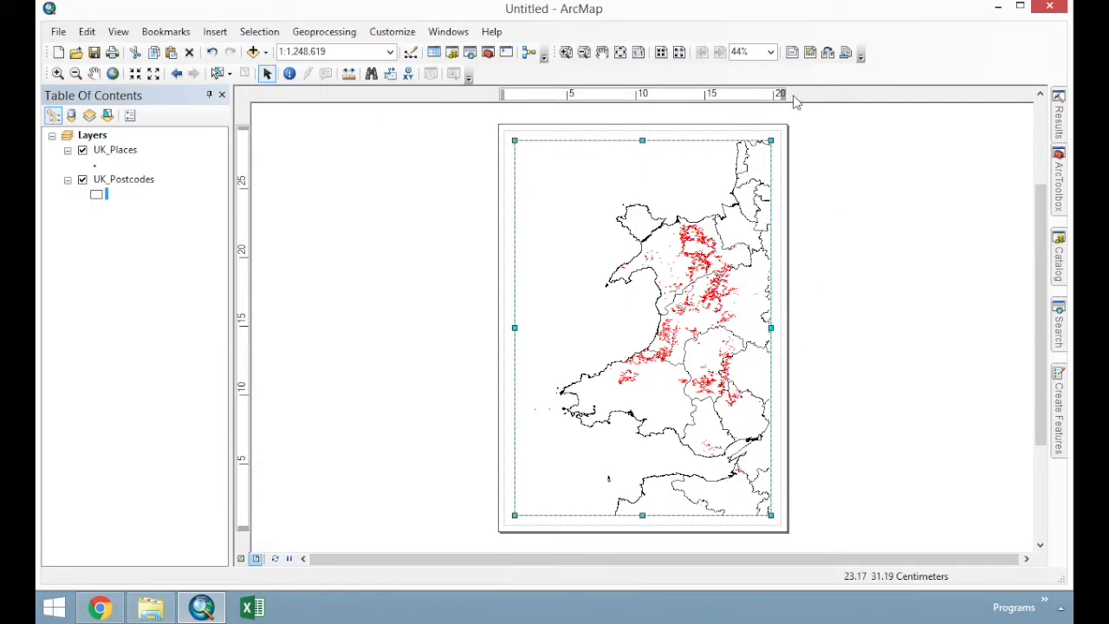
mouse_move(541, 523)
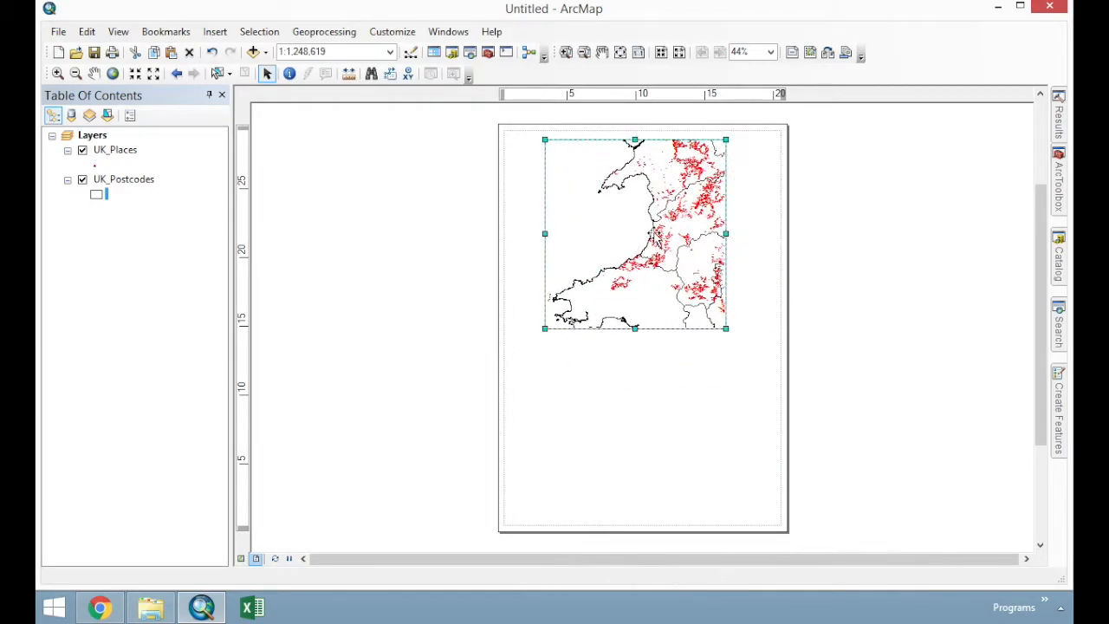
Shift the data frame slightly down and right on the layout page
drag(635, 234, 667, 253)
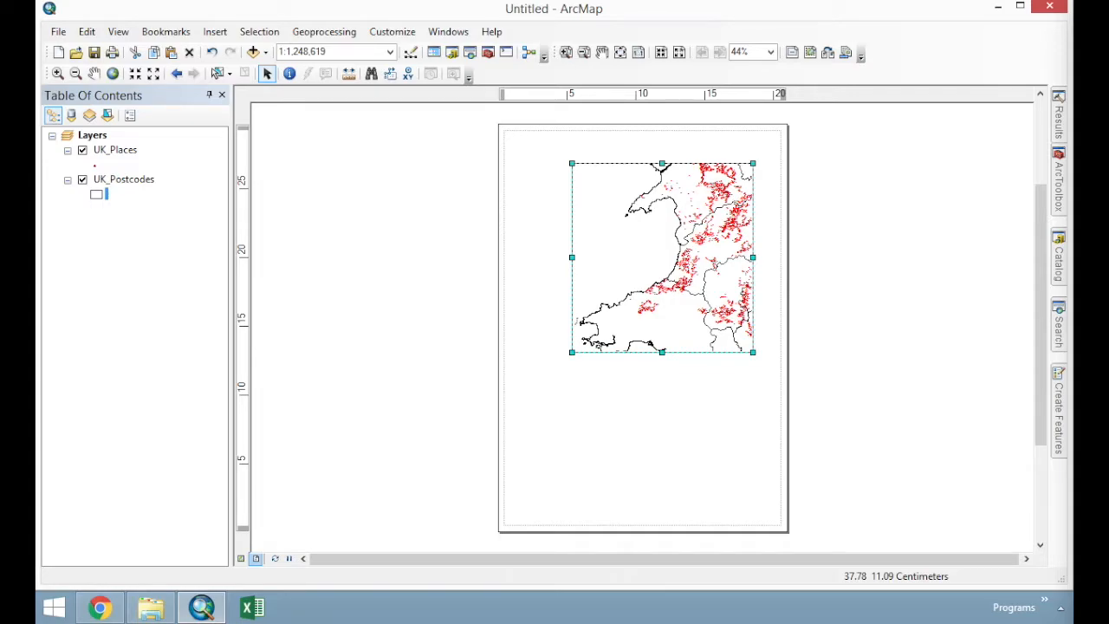
mouse_move(956, 447)
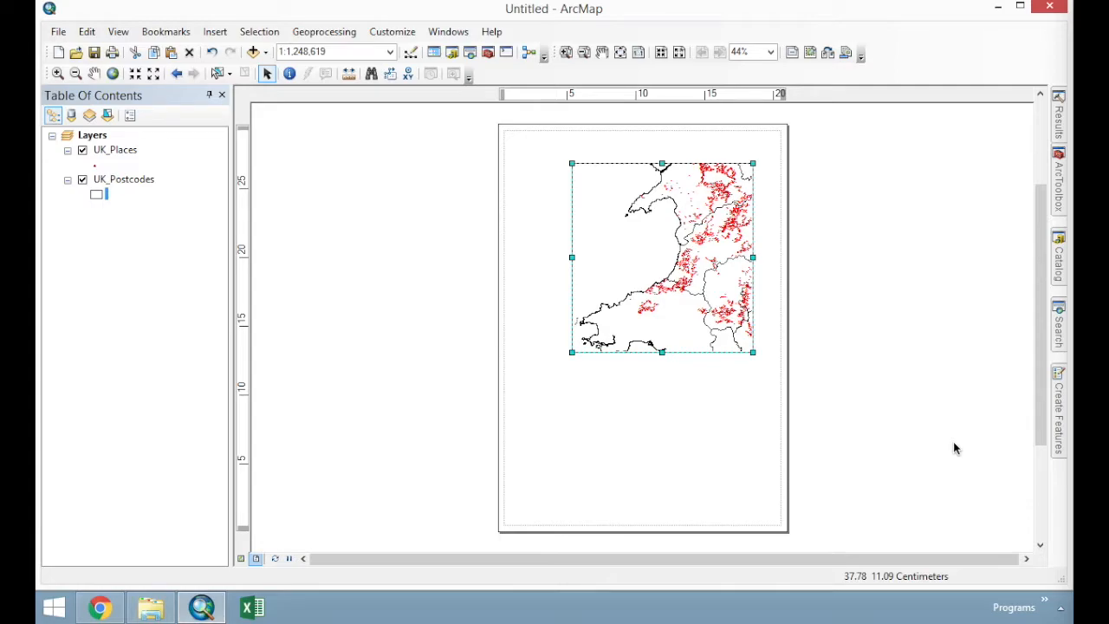
mouse_move(488, 134)
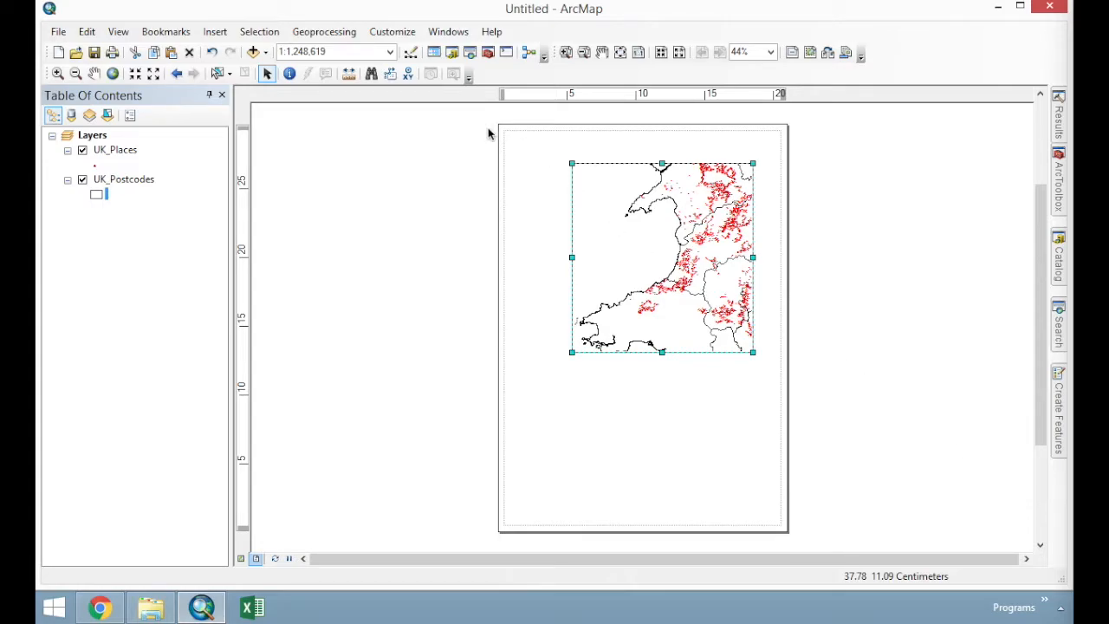
mouse_move(498, 161)
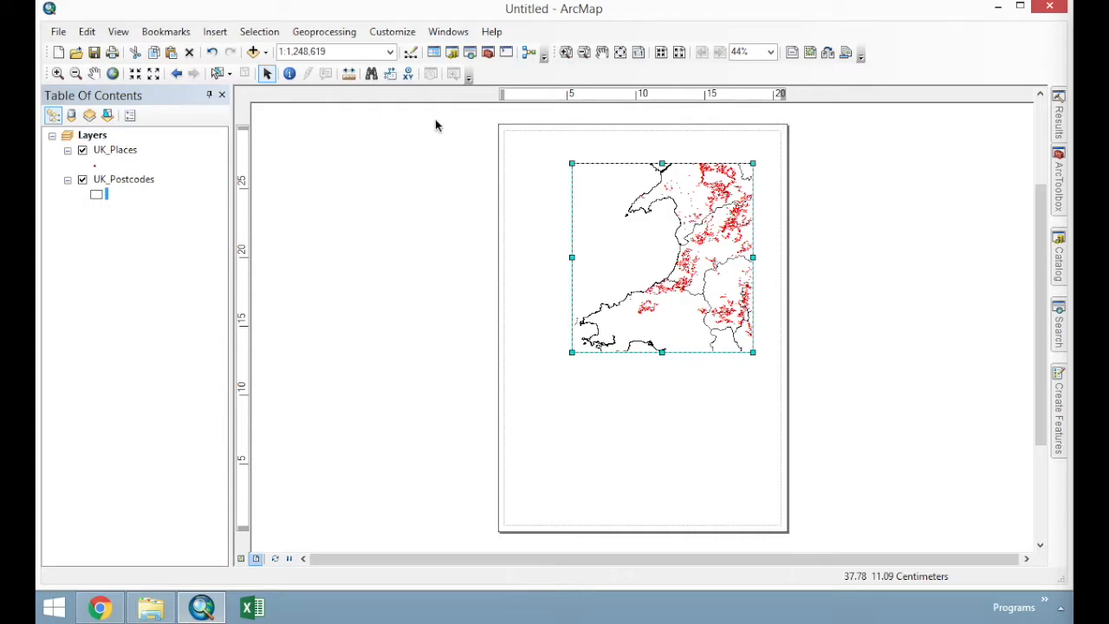
Set the layout page to landscape in Page and Print Setup
click(59, 31)
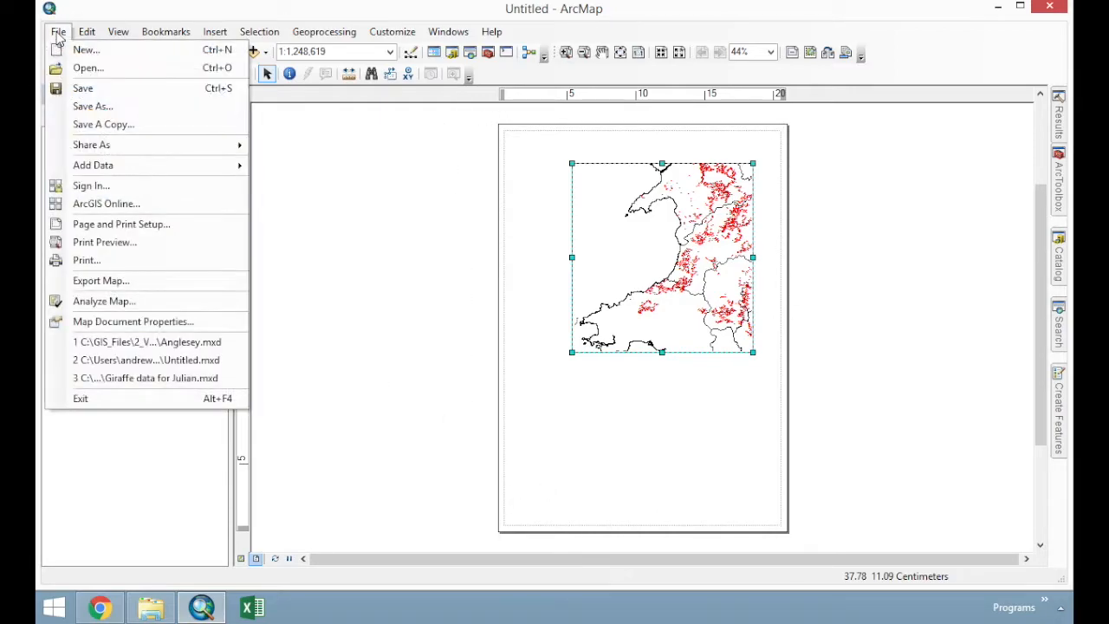
mouse_move(149, 301)
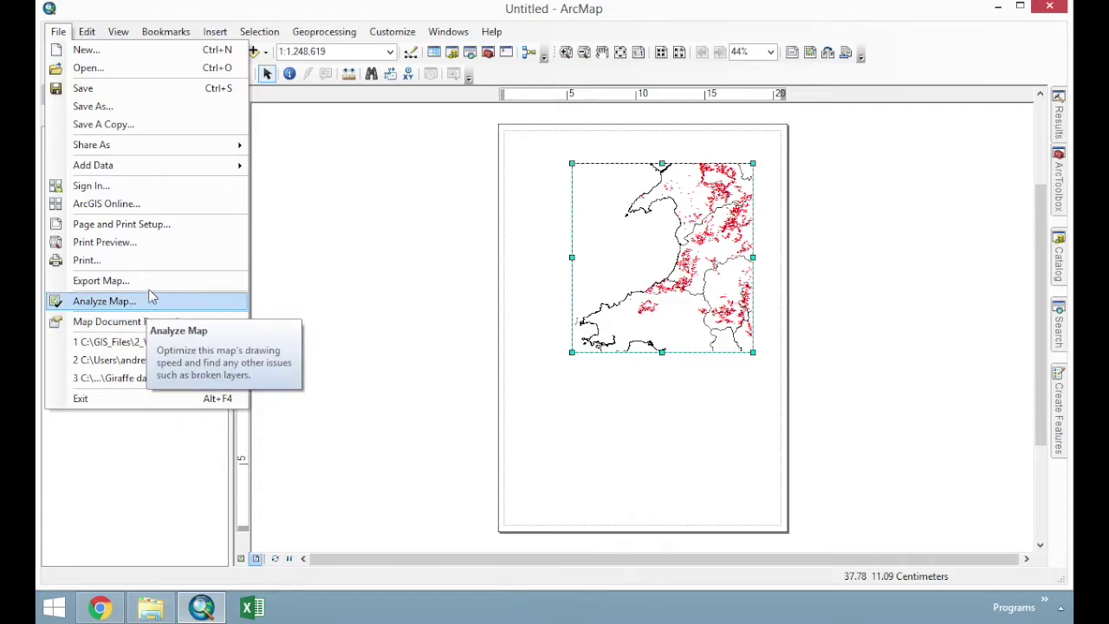
click(121, 224)
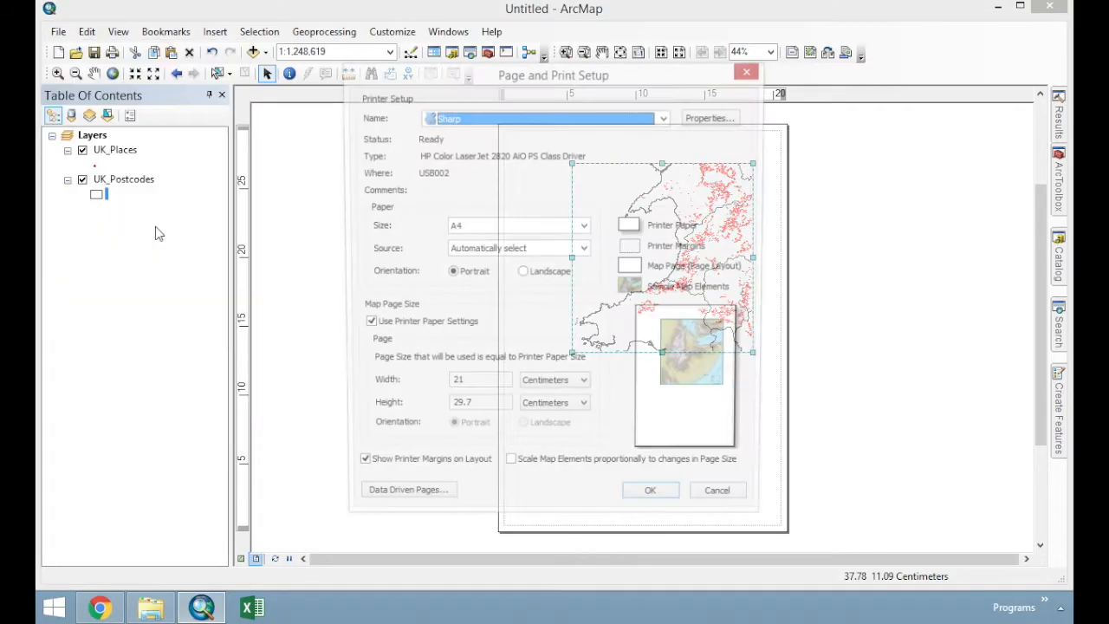
click(582, 225)
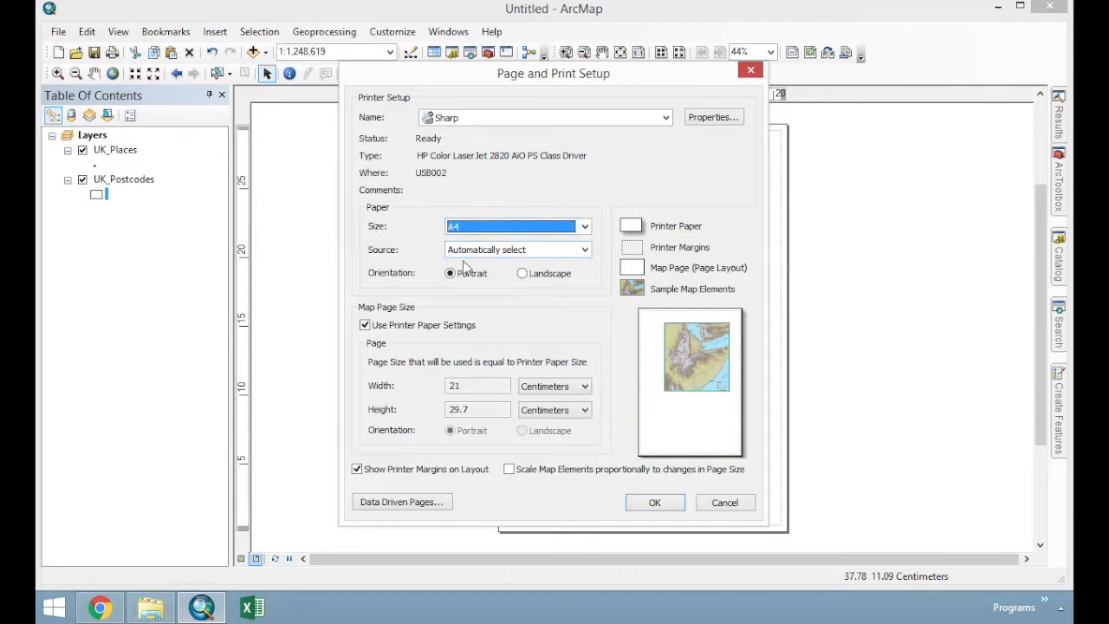
mouse_move(725, 502)
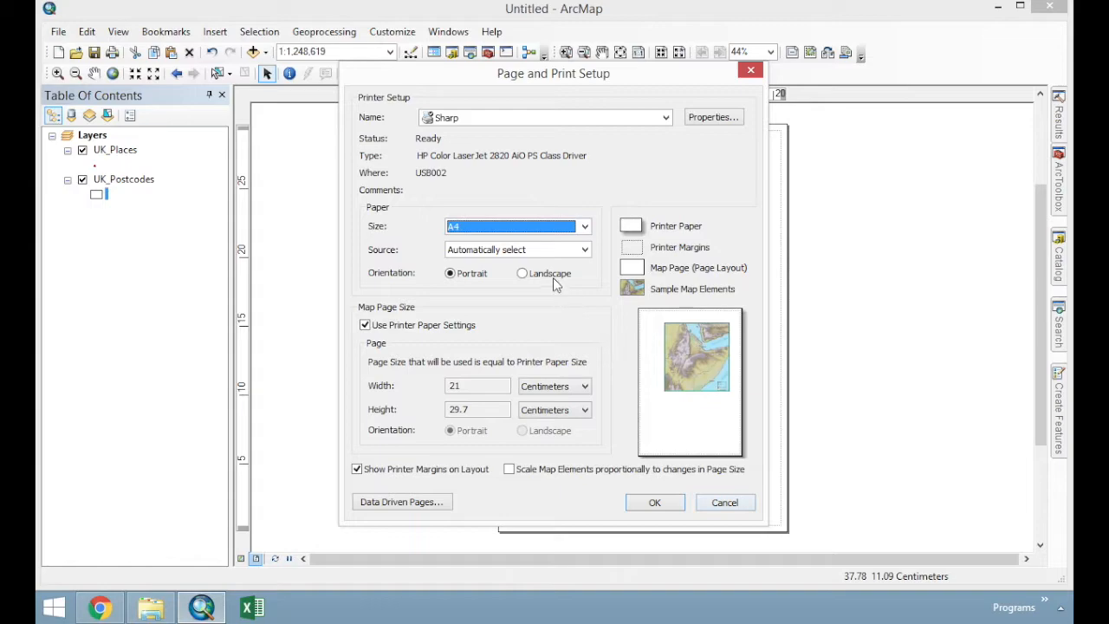
click(655, 502)
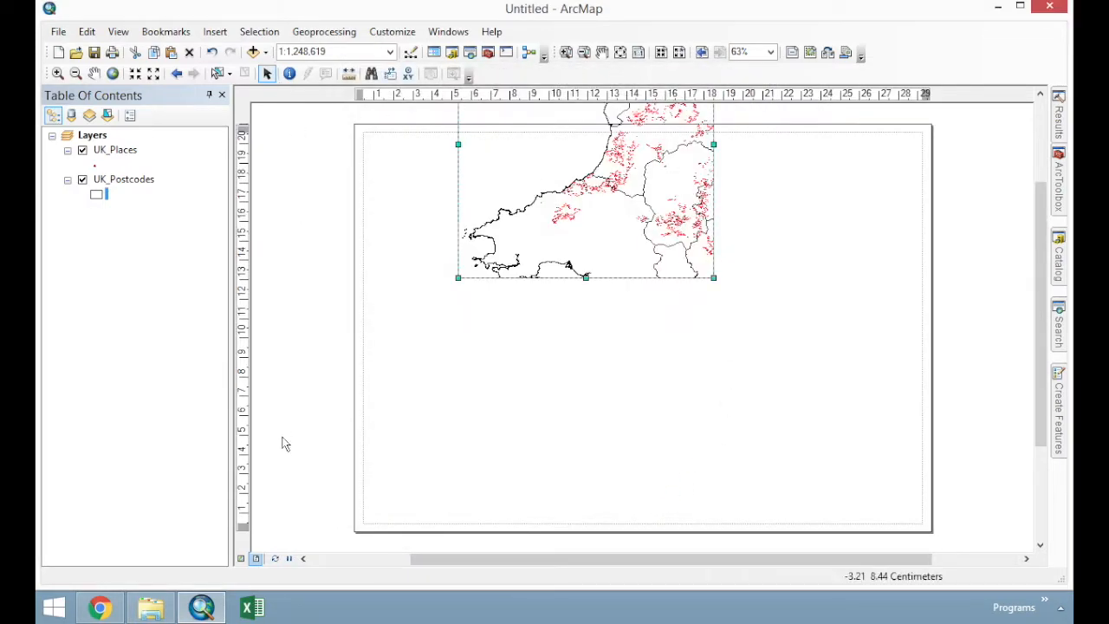
Return the layout page to portrait in Page and Print Setup
click(59, 31)
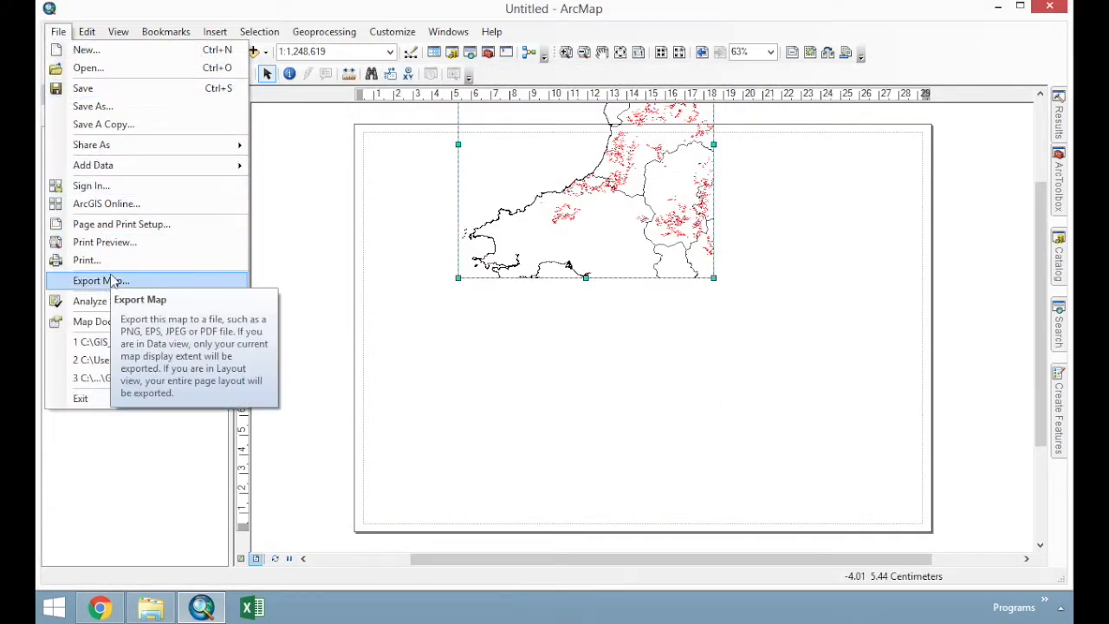
click(121, 224)
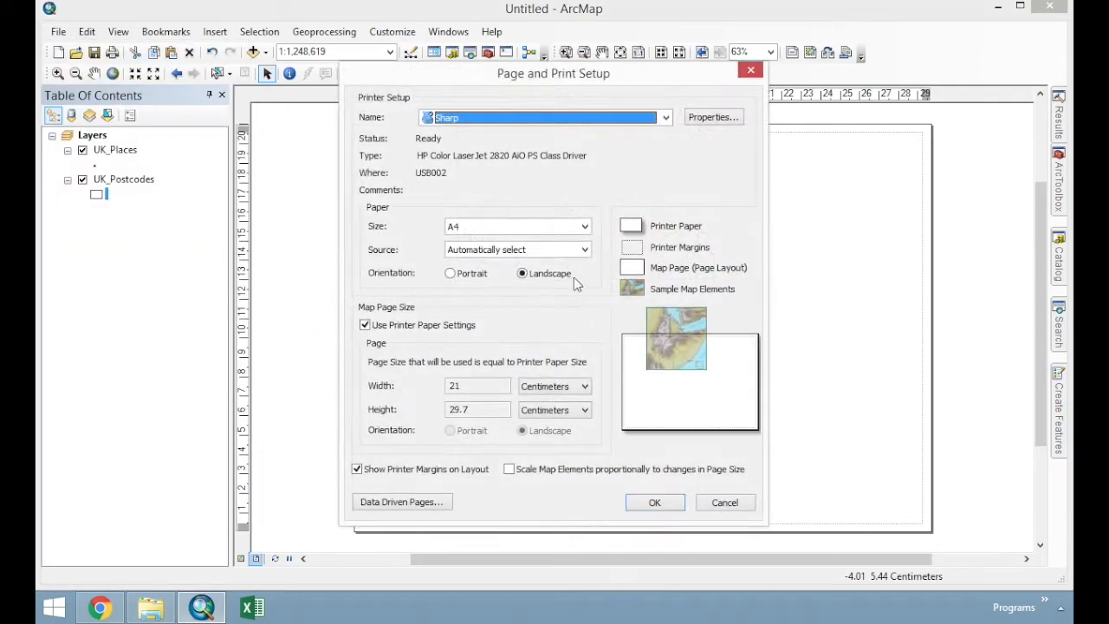
click(655, 502)
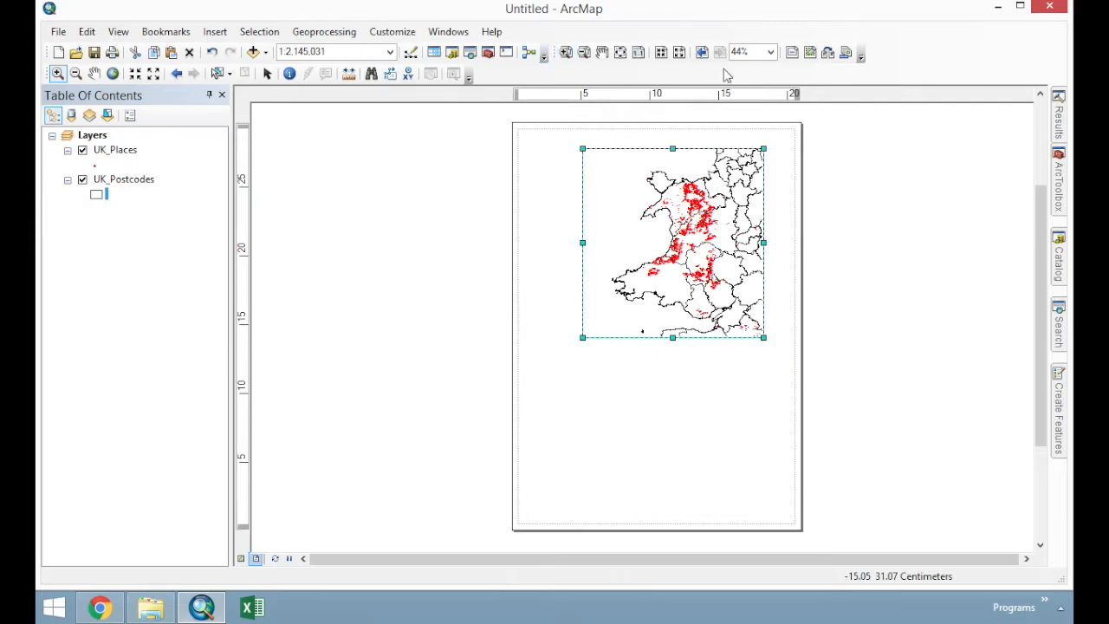
mouse_move(565, 52)
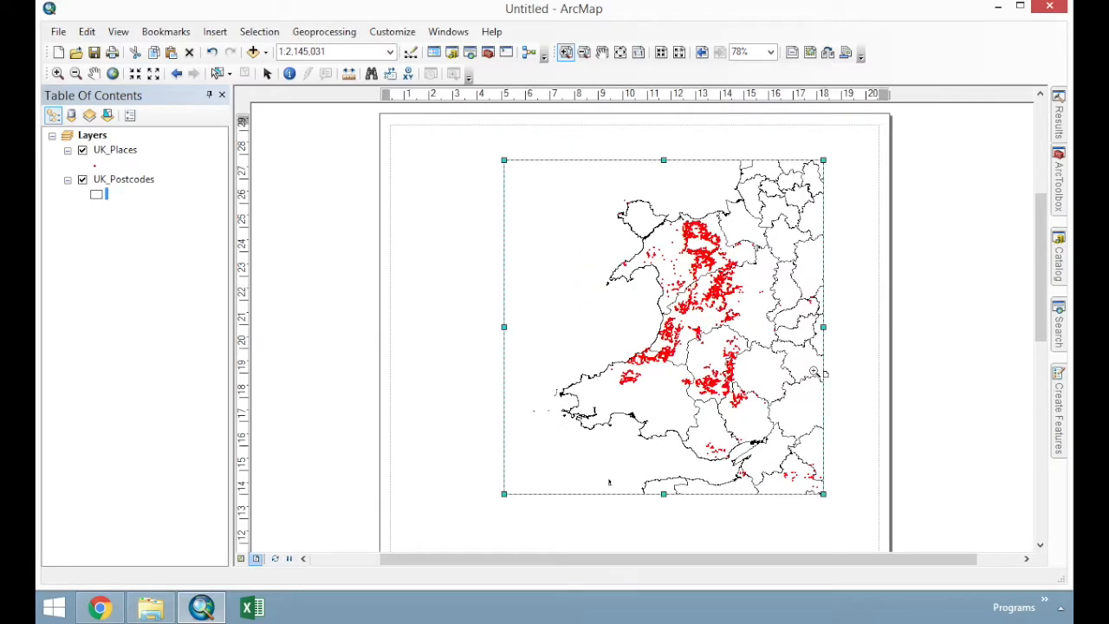
mouse_move(556, 216)
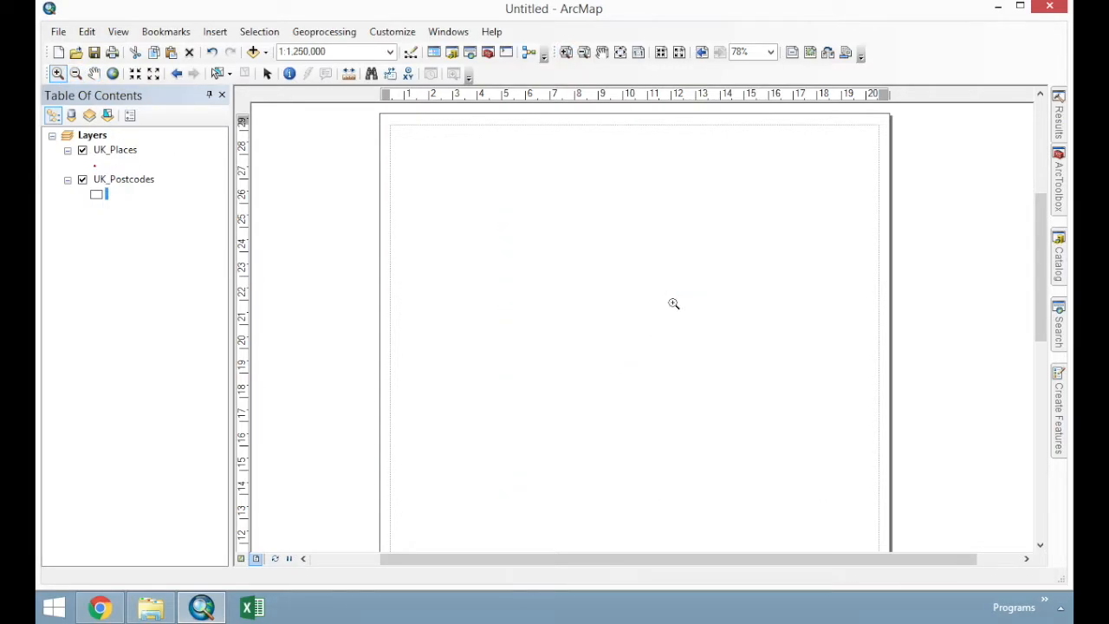
click(177, 73)
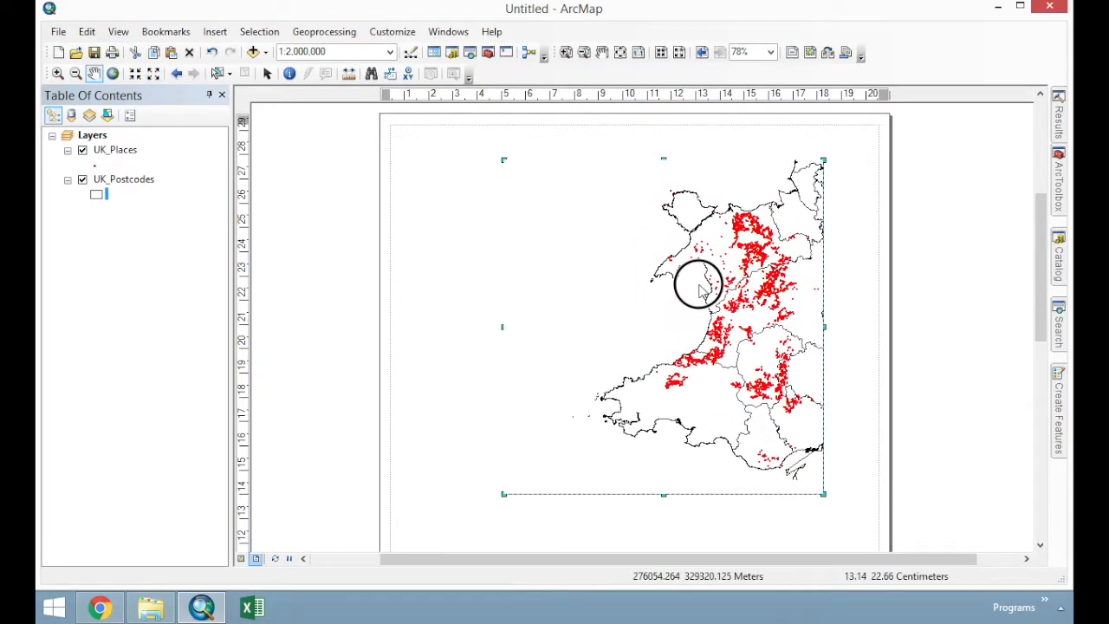
click(55, 73)
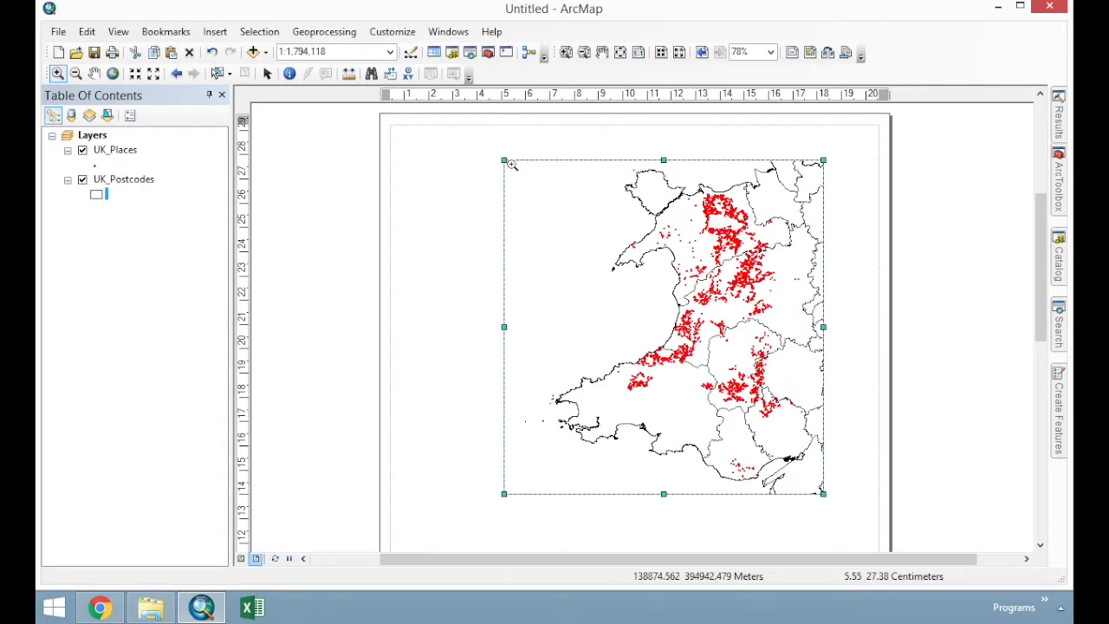
mouse_move(565, 296)
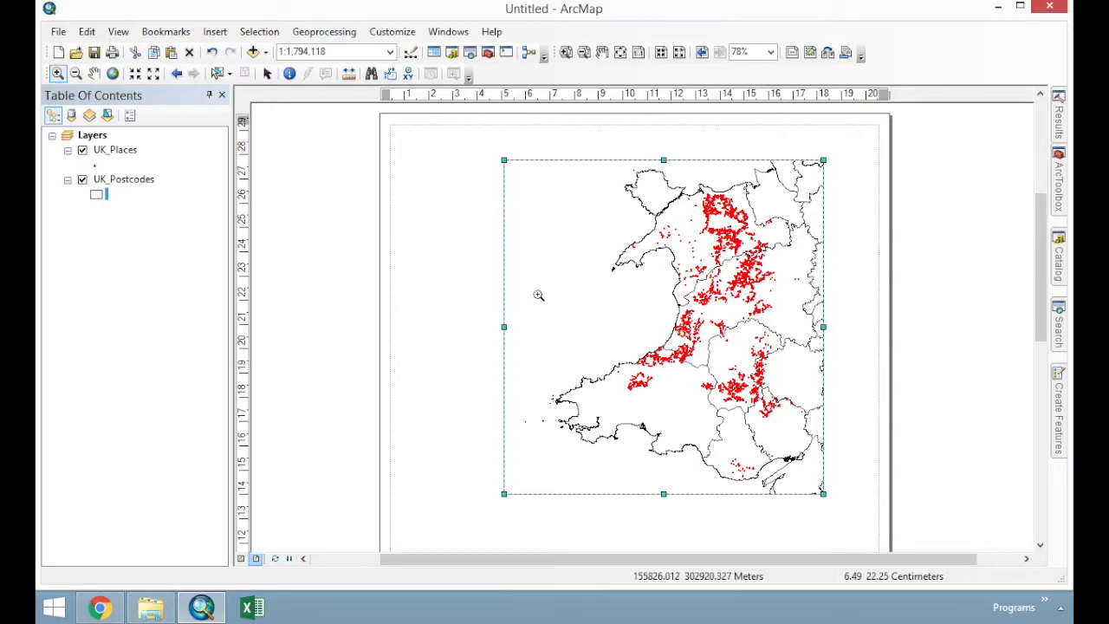
mouse_move(481, 238)
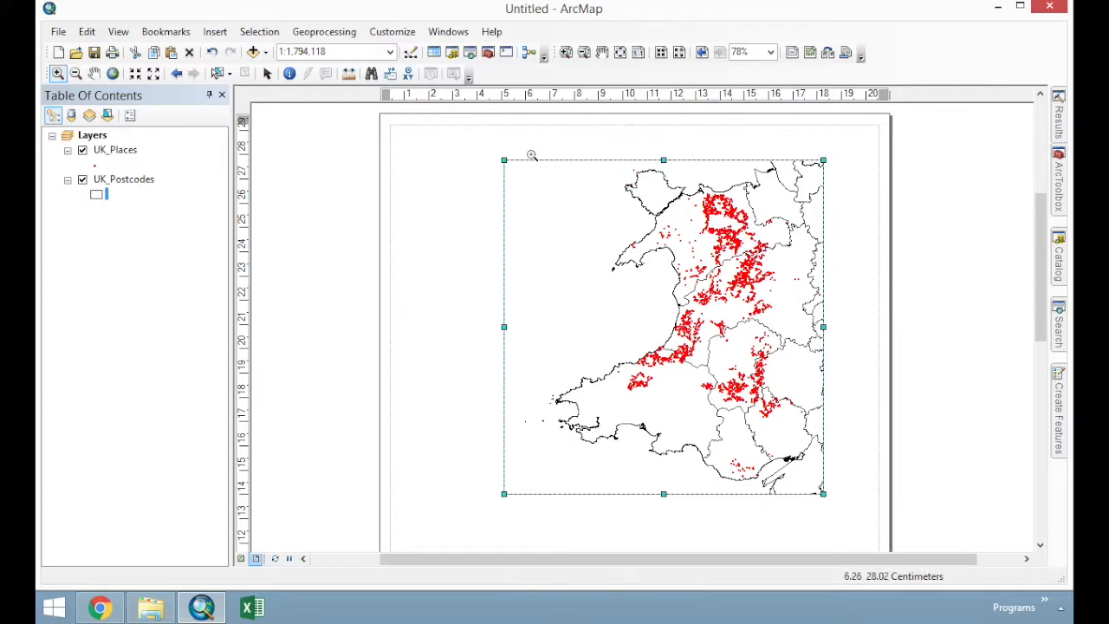
mouse_move(840, 208)
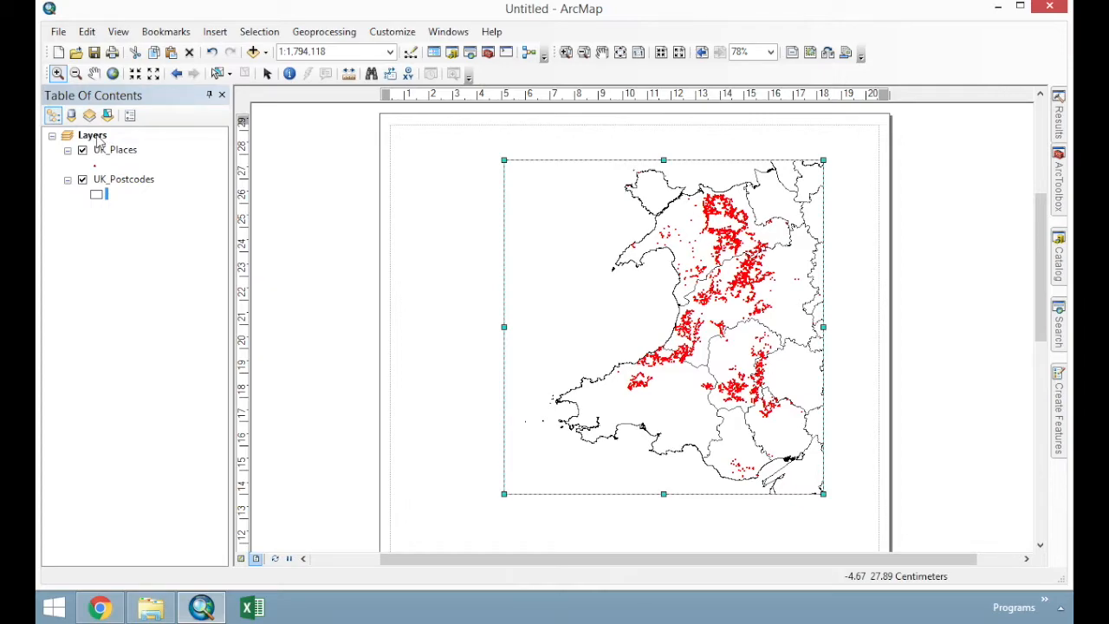
Start a new grid on the Layers data frame and choose the Graticule type
right_click(92, 135)
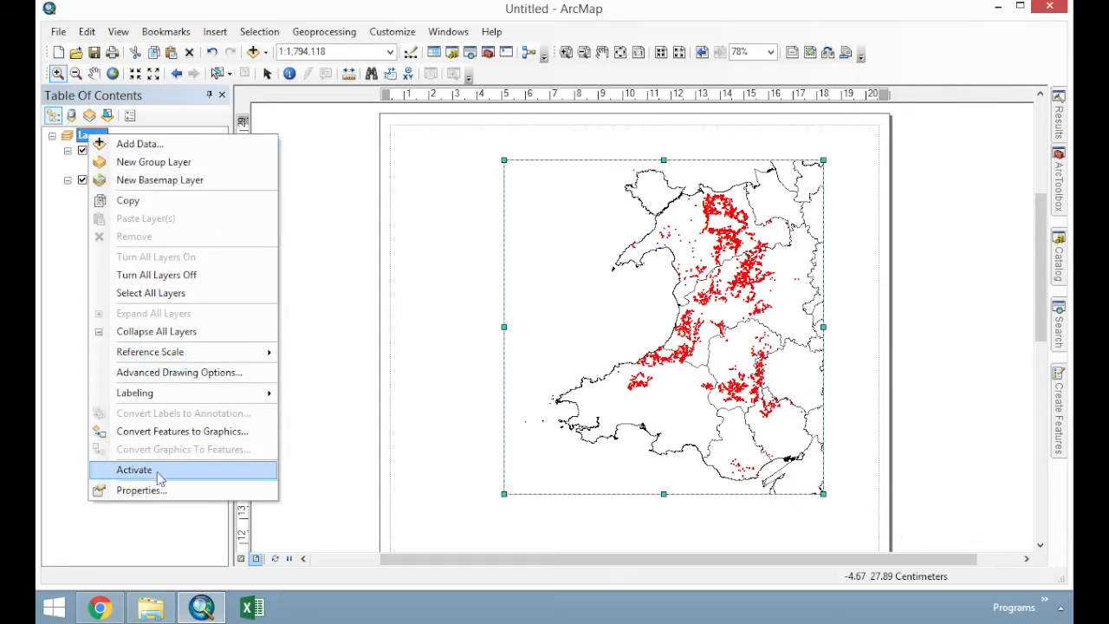
click(142, 490)
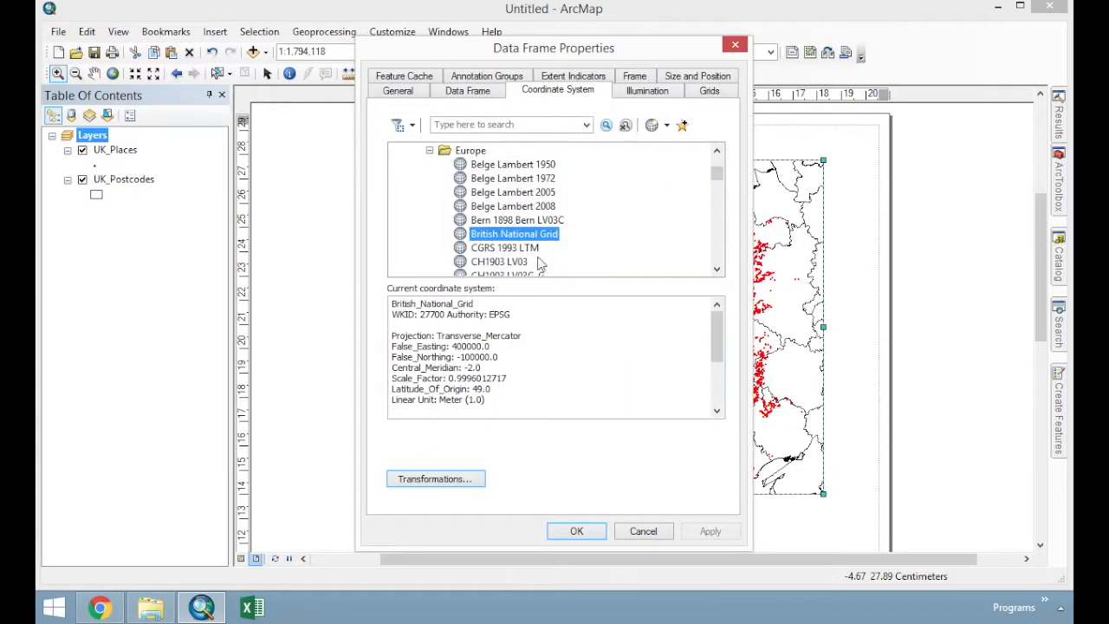
click(710, 90)
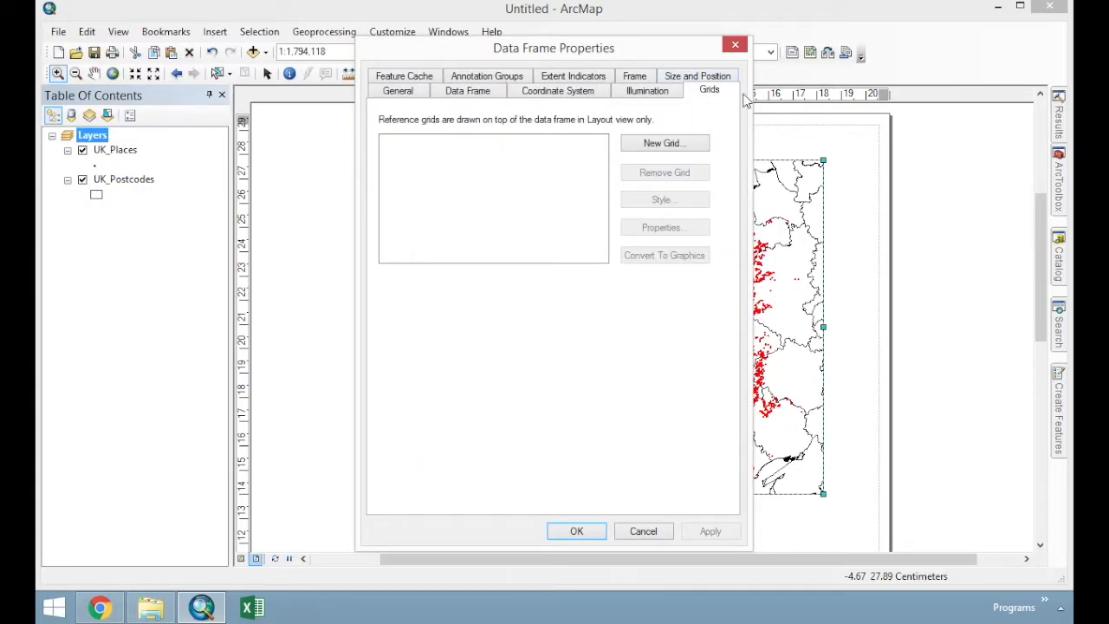
mouse_move(665, 142)
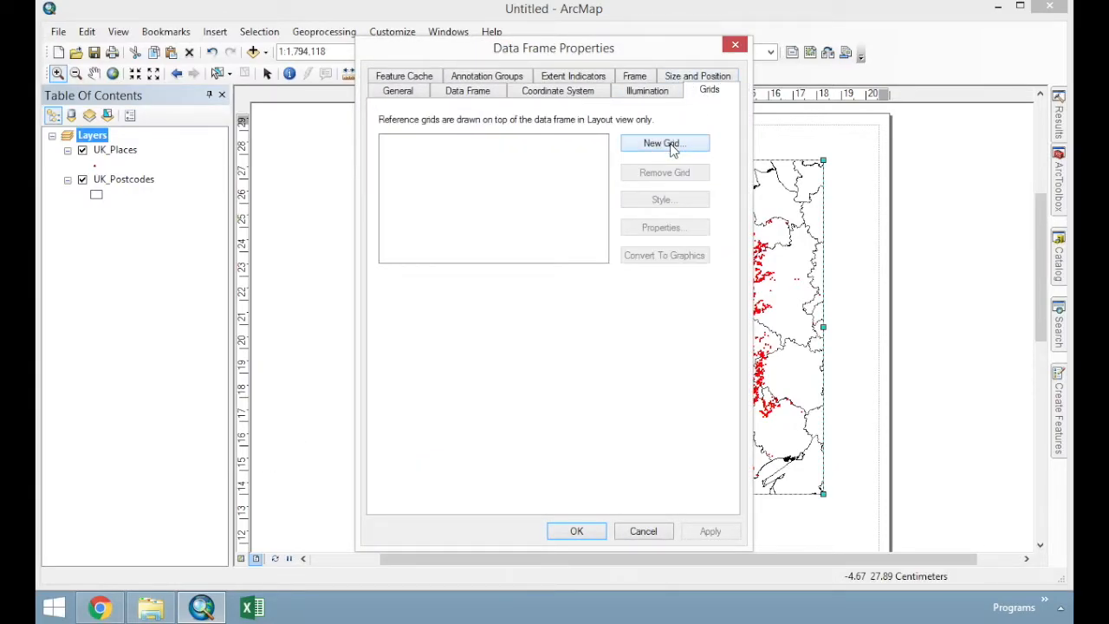
click(665, 142)
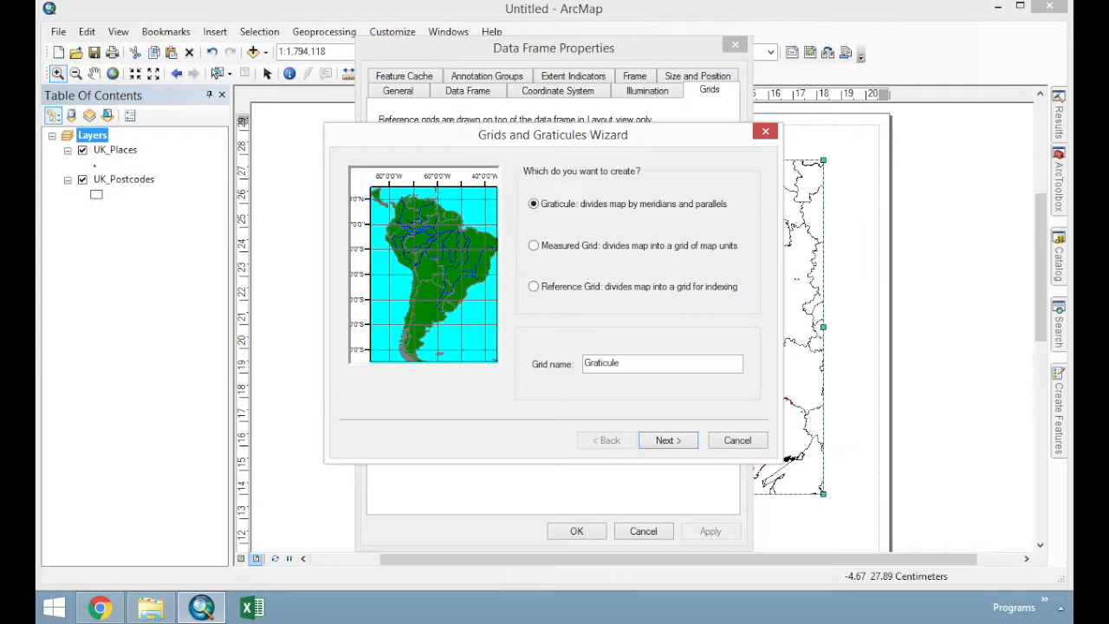
mouse_move(756, 369)
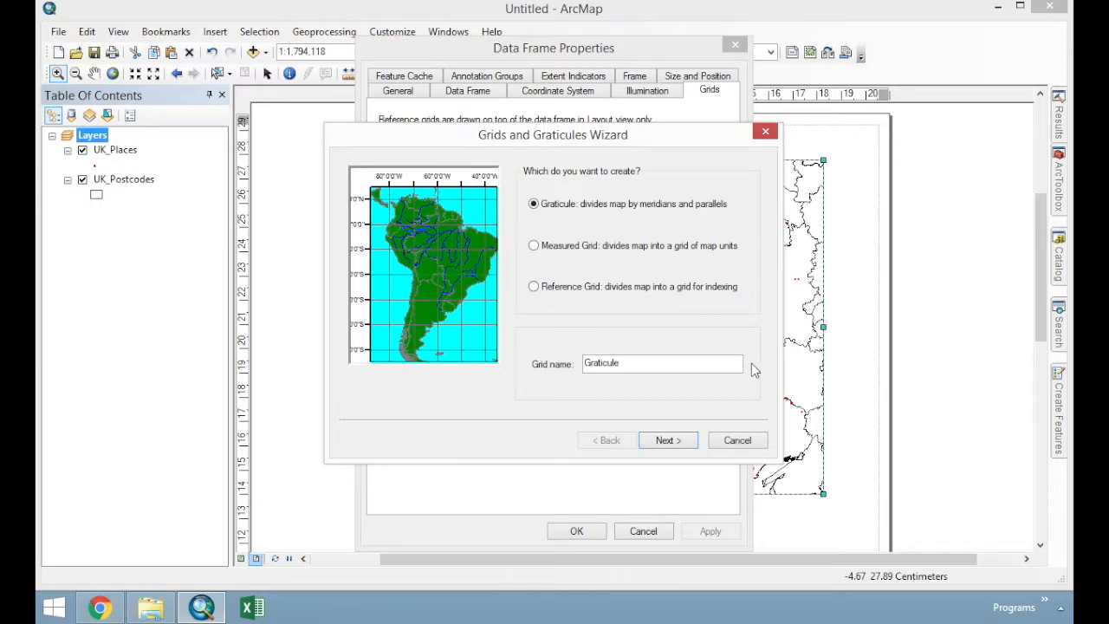
click(533, 246)
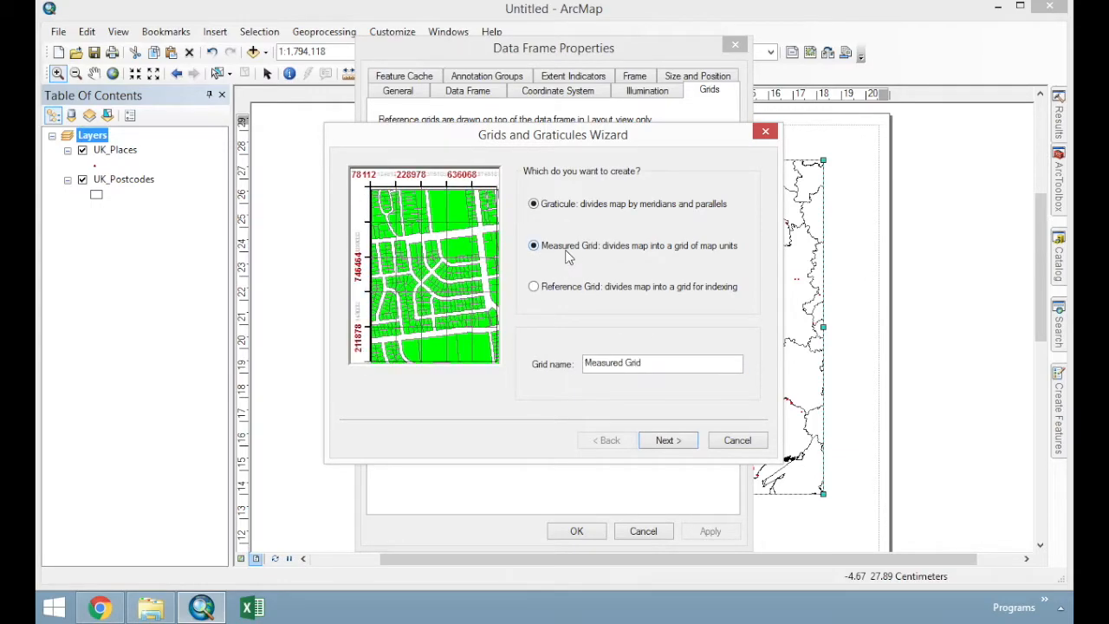
click(534, 285)
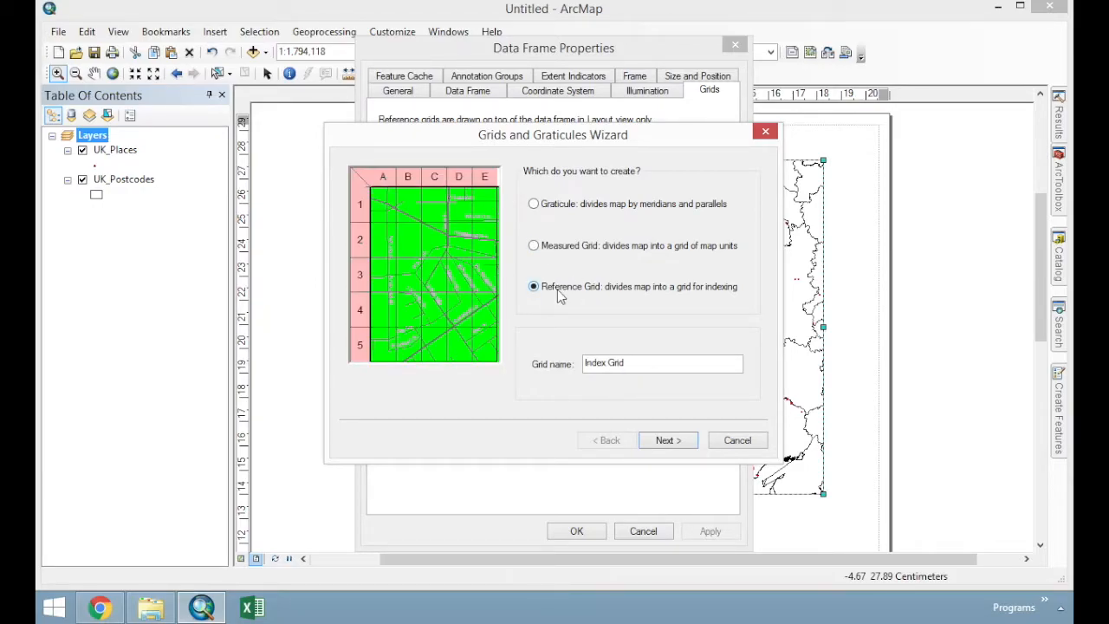
click(534, 204)
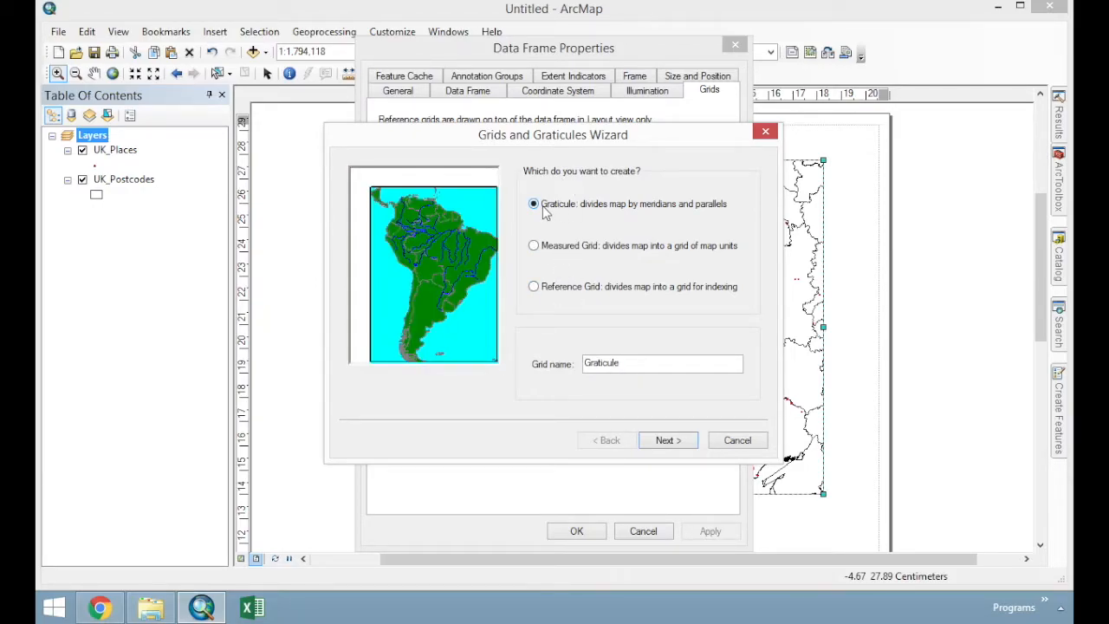
mouse_move(575, 267)
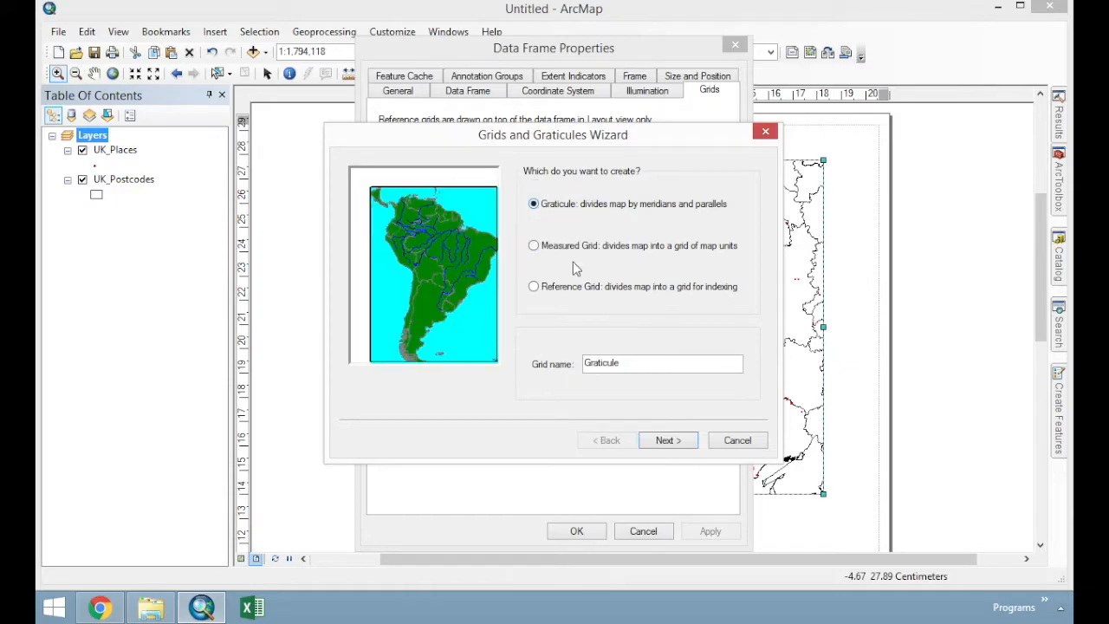
Set the graticule to labels only with a simple border, finish the wizard and apply it
click(667, 440)
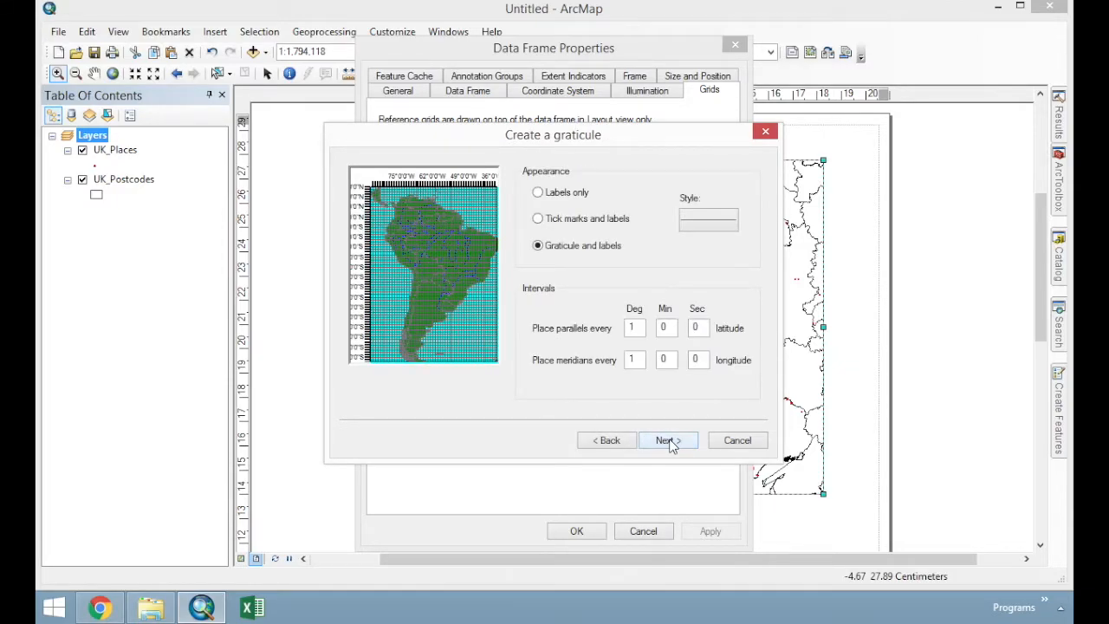
click(535, 192)
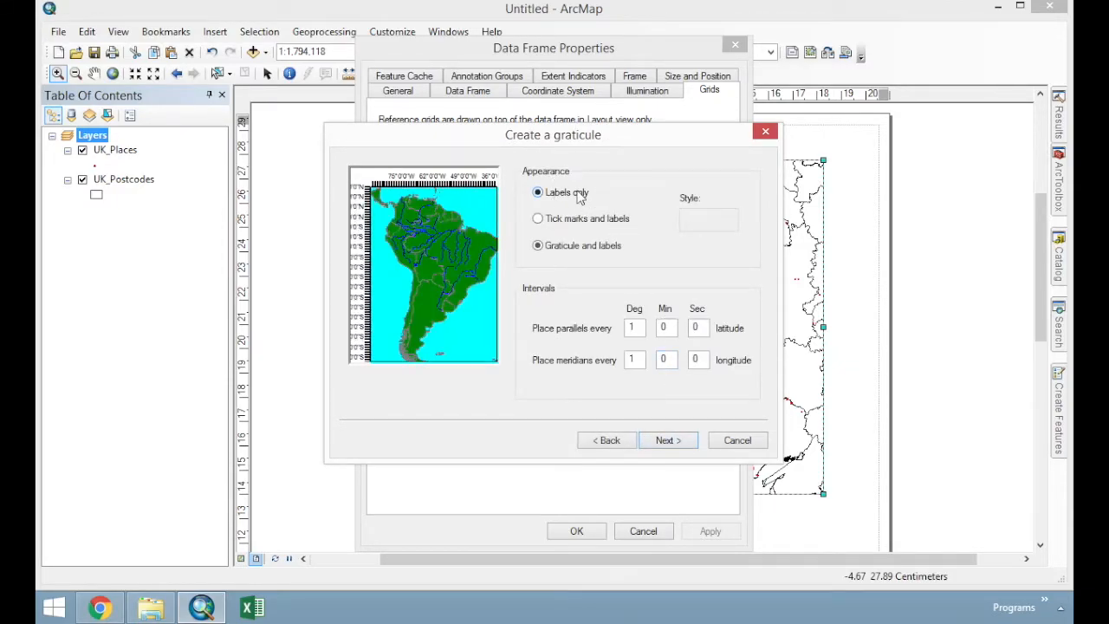
click(537, 192)
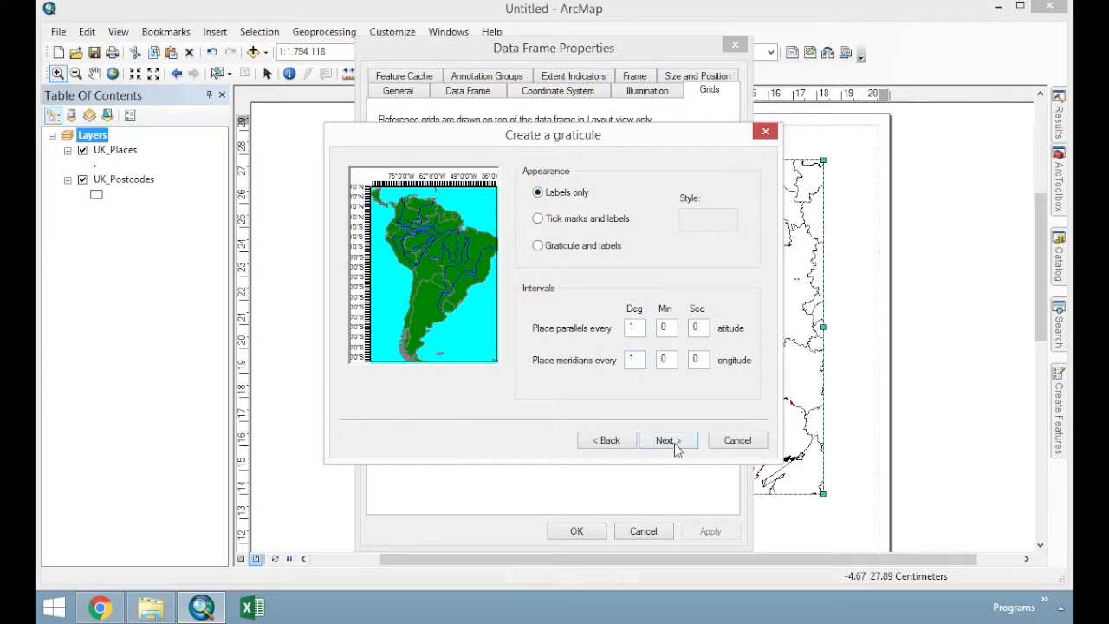
click(667, 440)
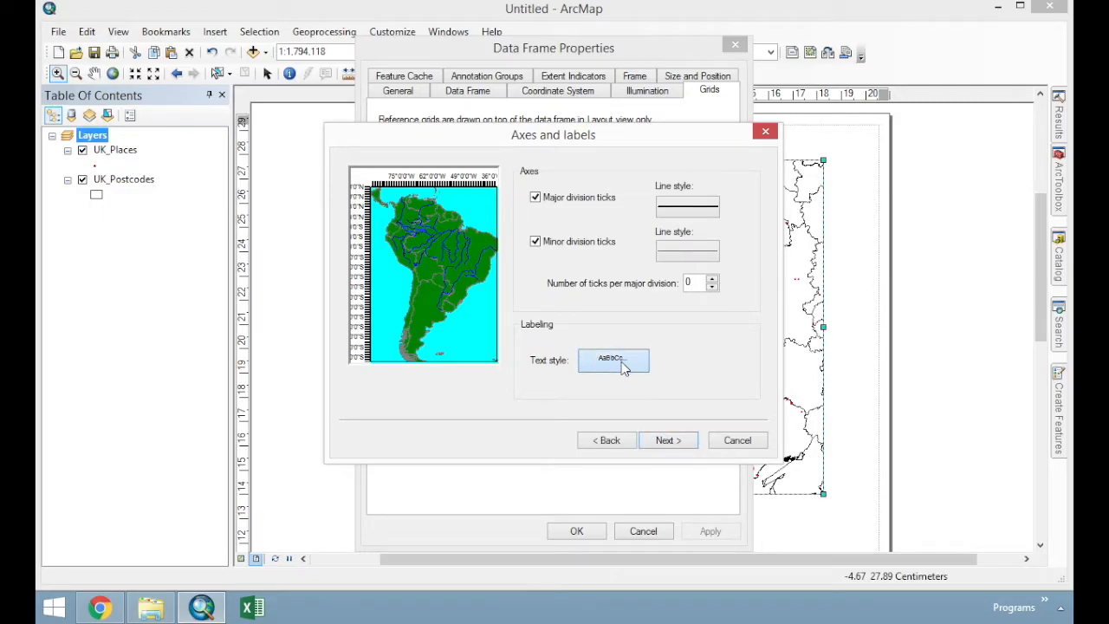
click(613, 360)
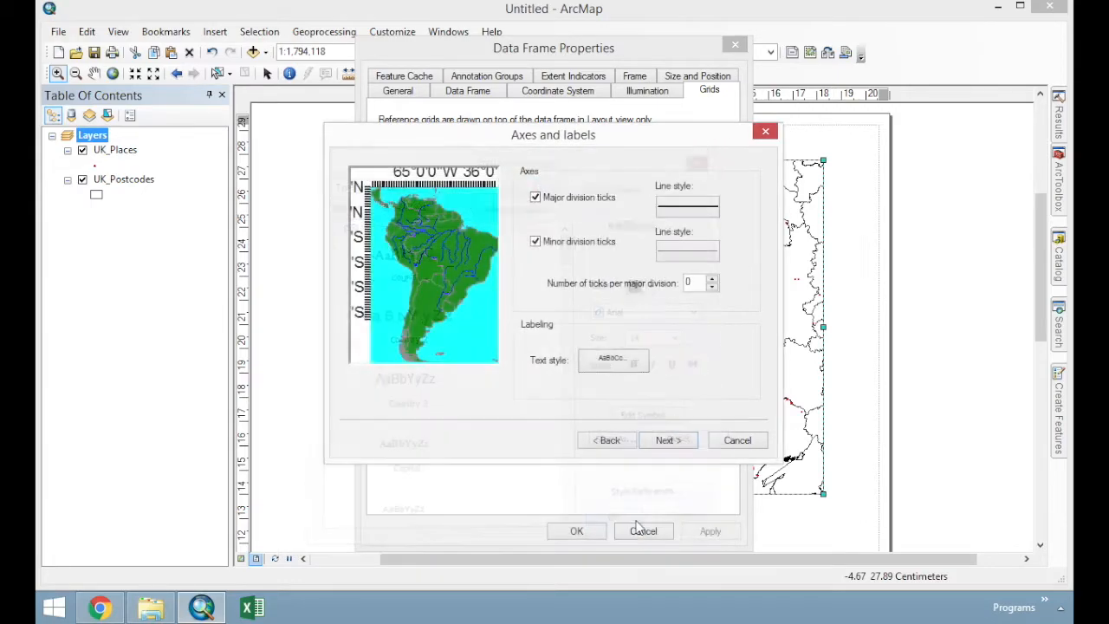
click(667, 440)
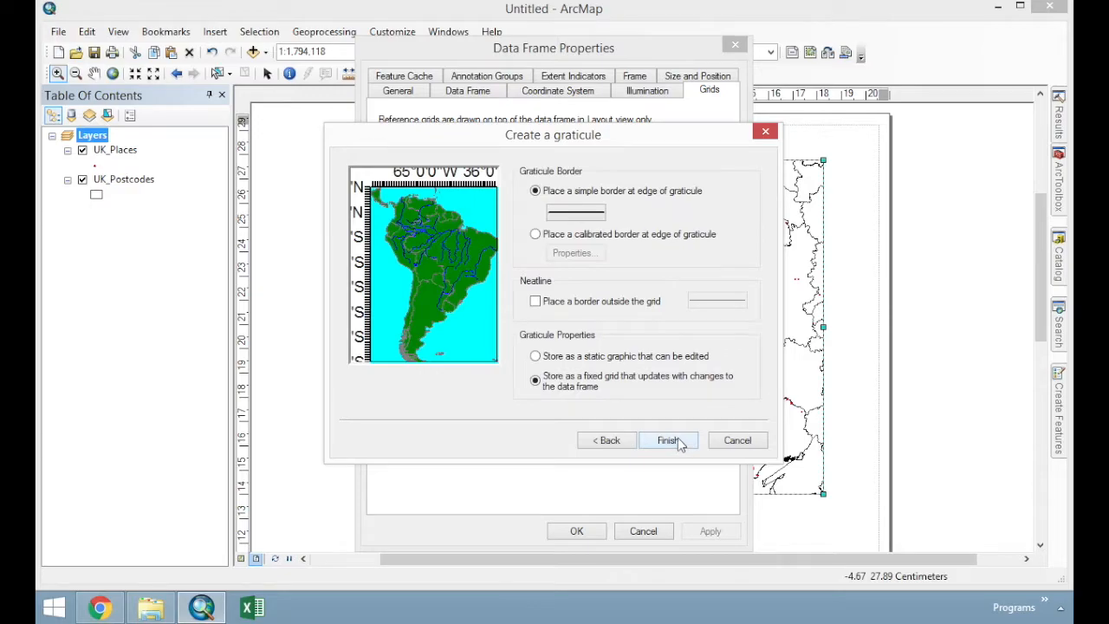
mouse_move(667, 440)
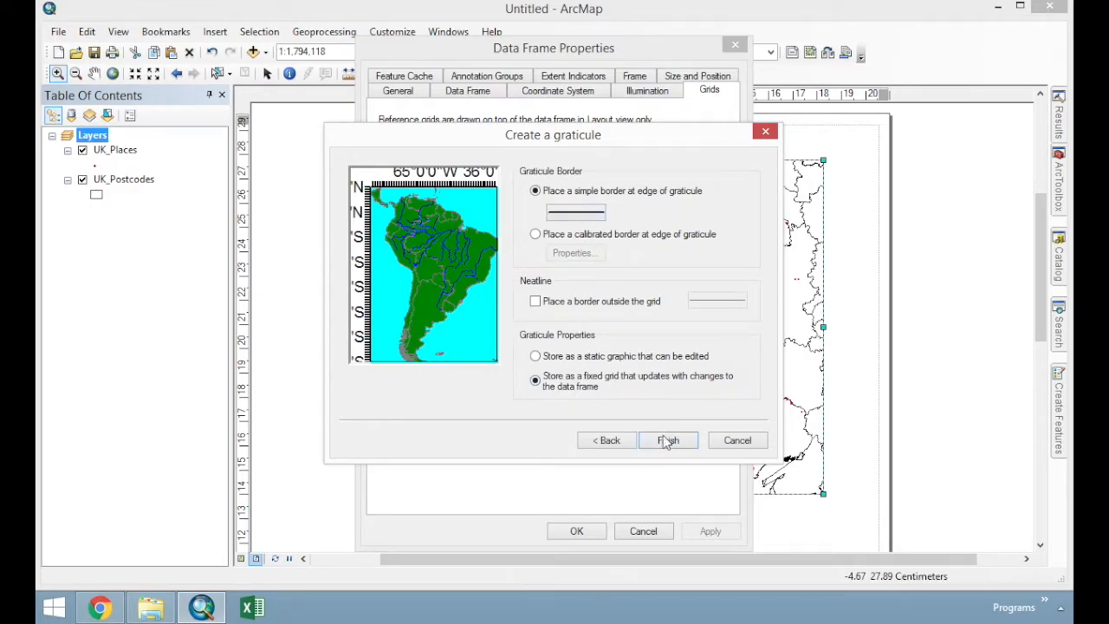
click(669, 440)
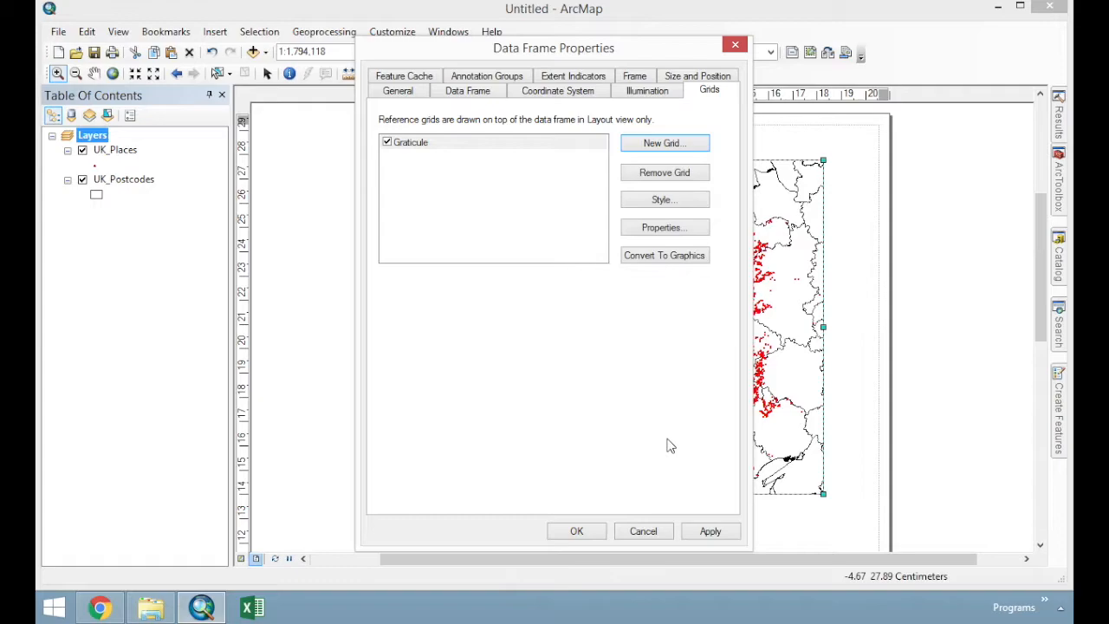
click(575, 531)
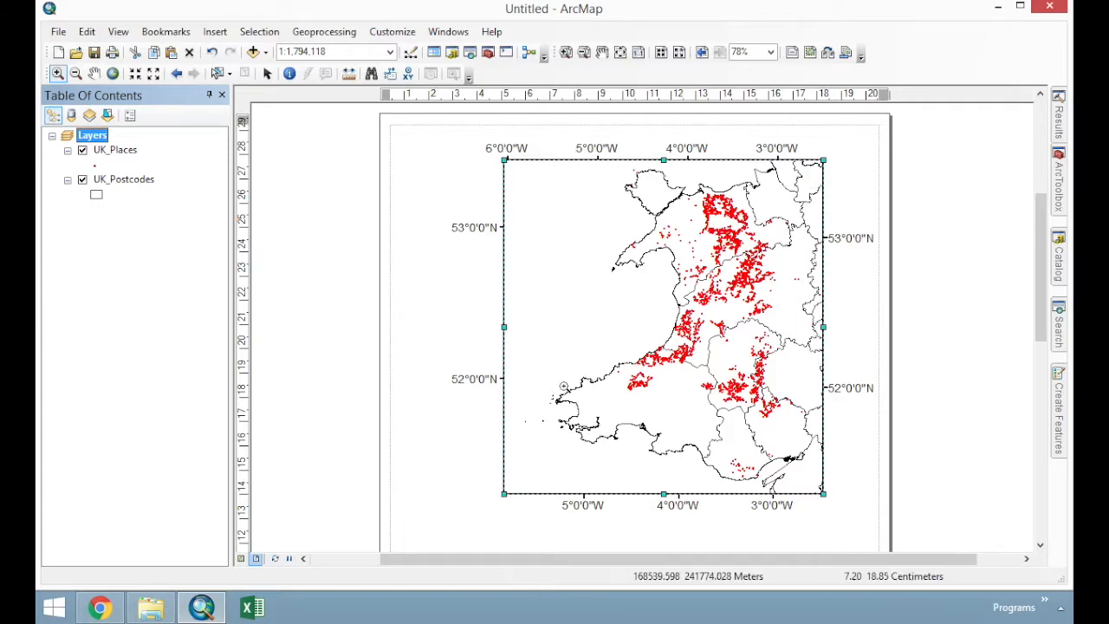
mouse_move(849, 197)
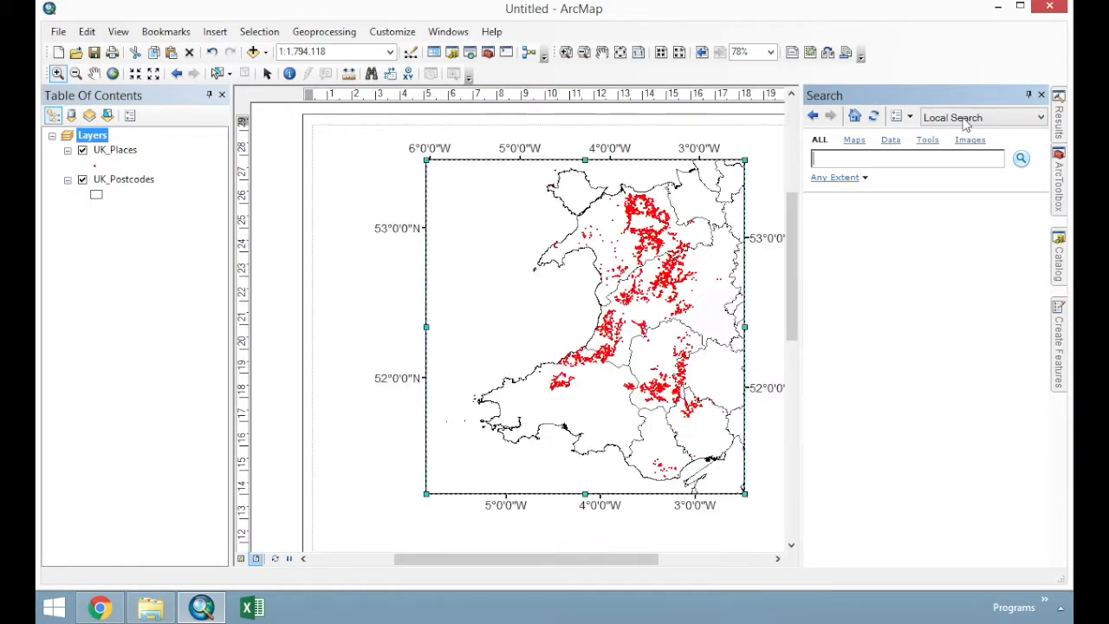
click(1042, 95)
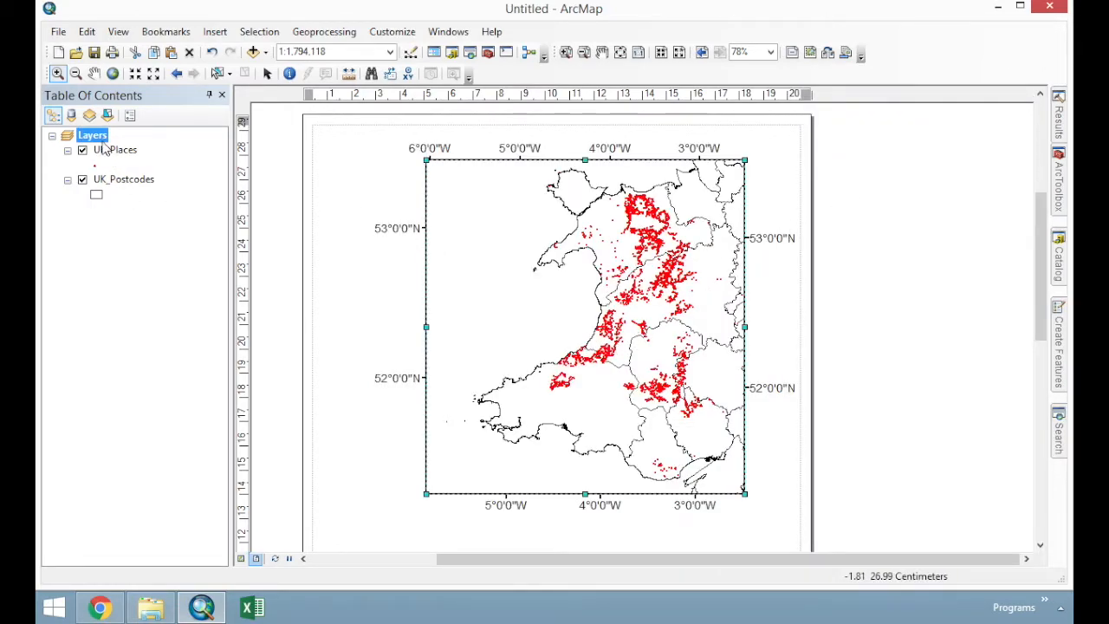
Reach the graticule's settings through the Layers data frame properties Grids tab
right_click(91, 135)
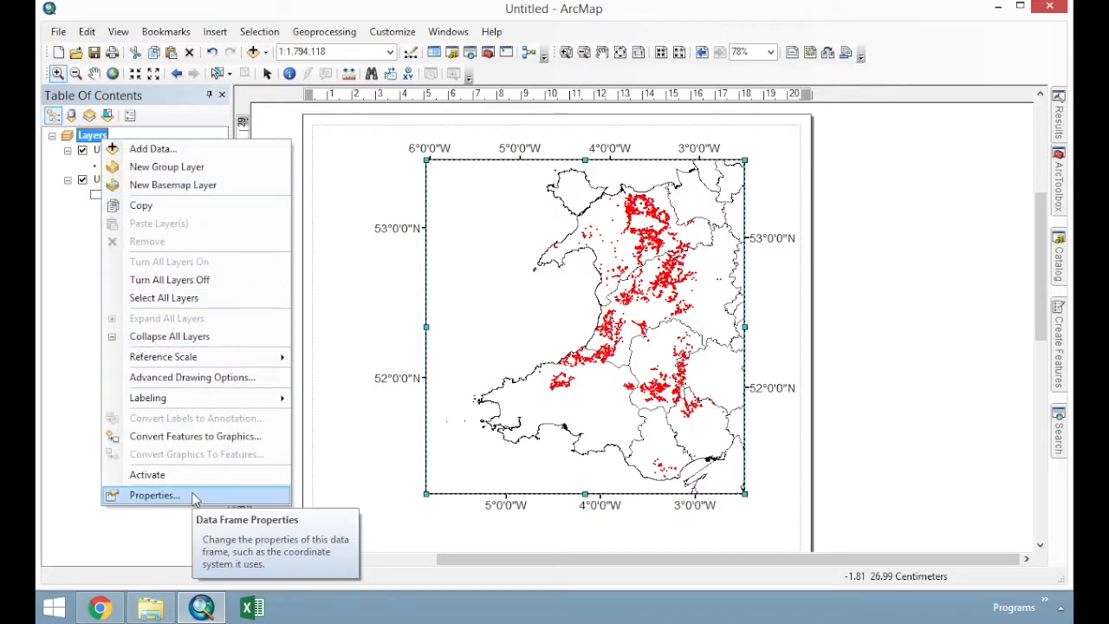
click(154, 496)
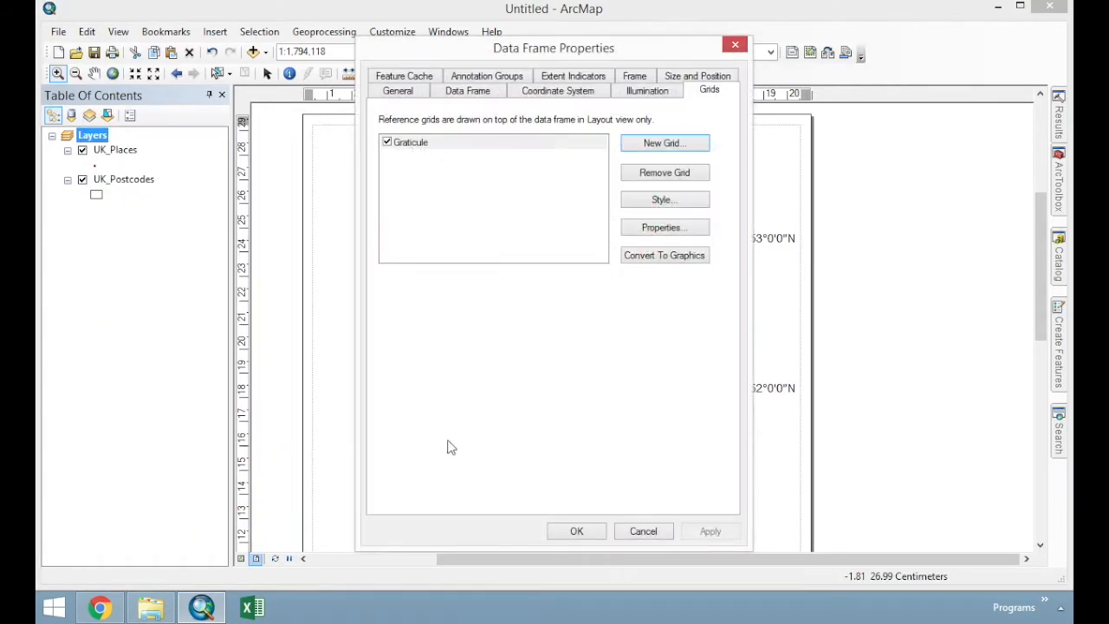
click(411, 142)
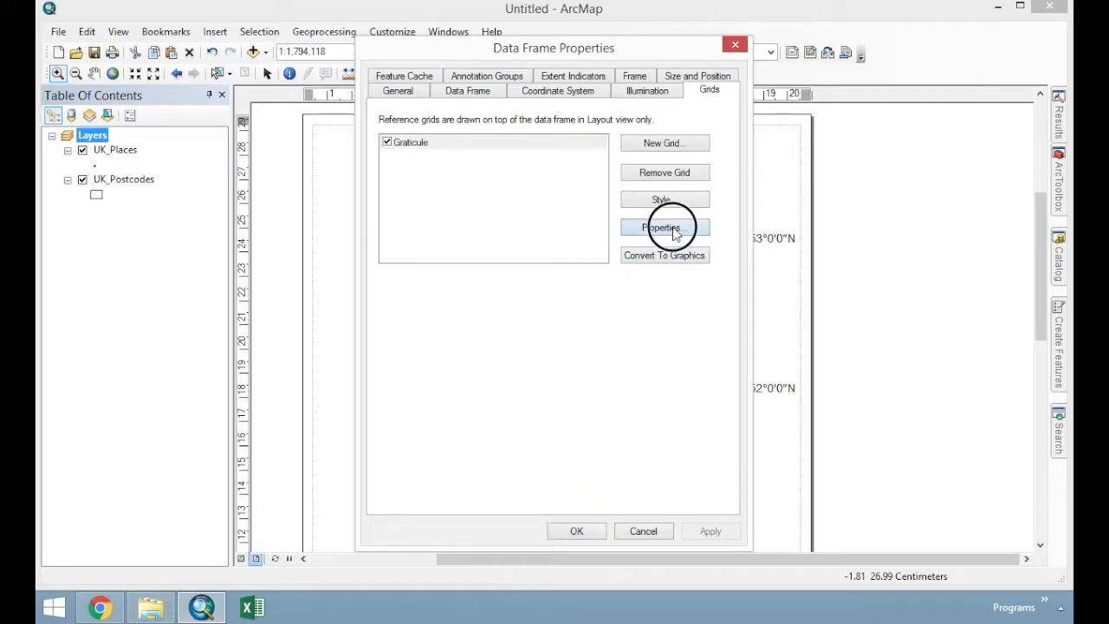
click(666, 229)
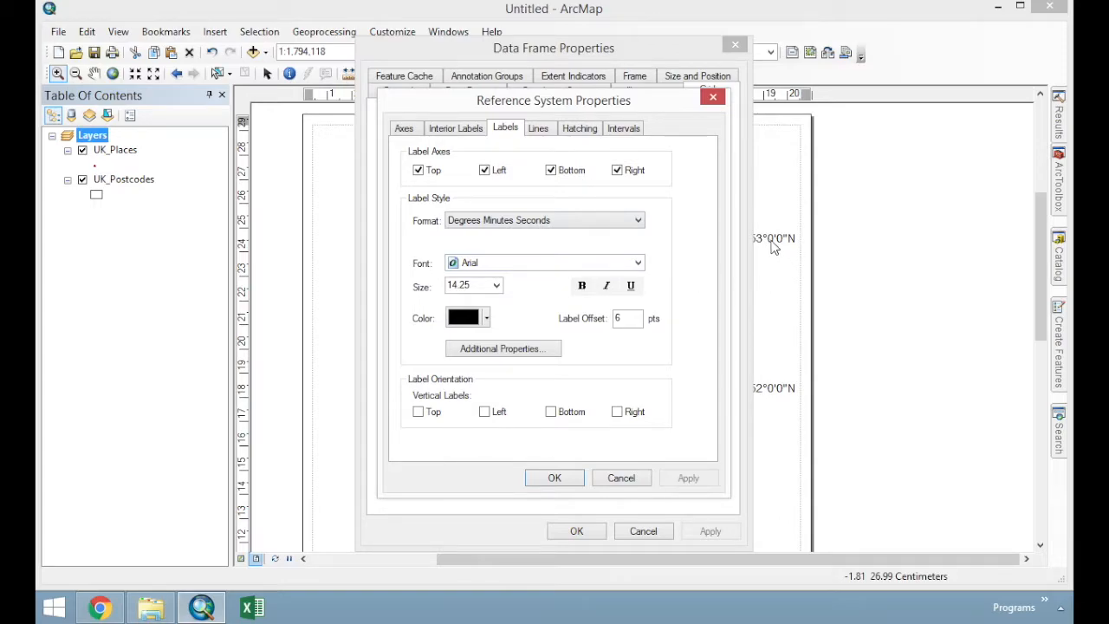
mouse_move(645, 283)
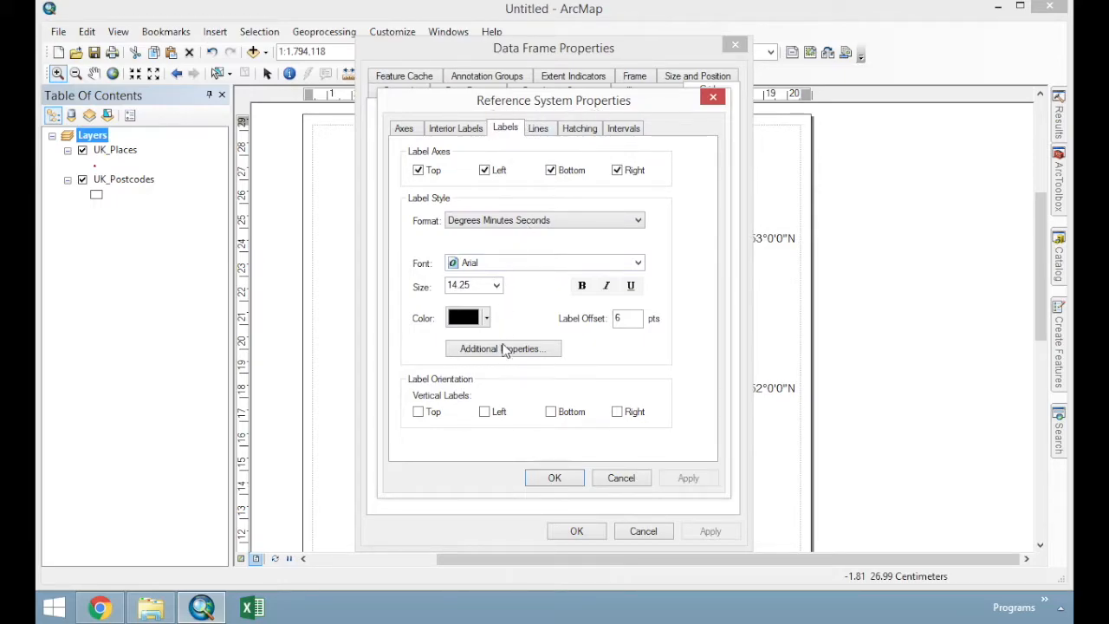
In the graticule label's additional properties, turn off showing zero minutes and zero seconds
click(503, 348)
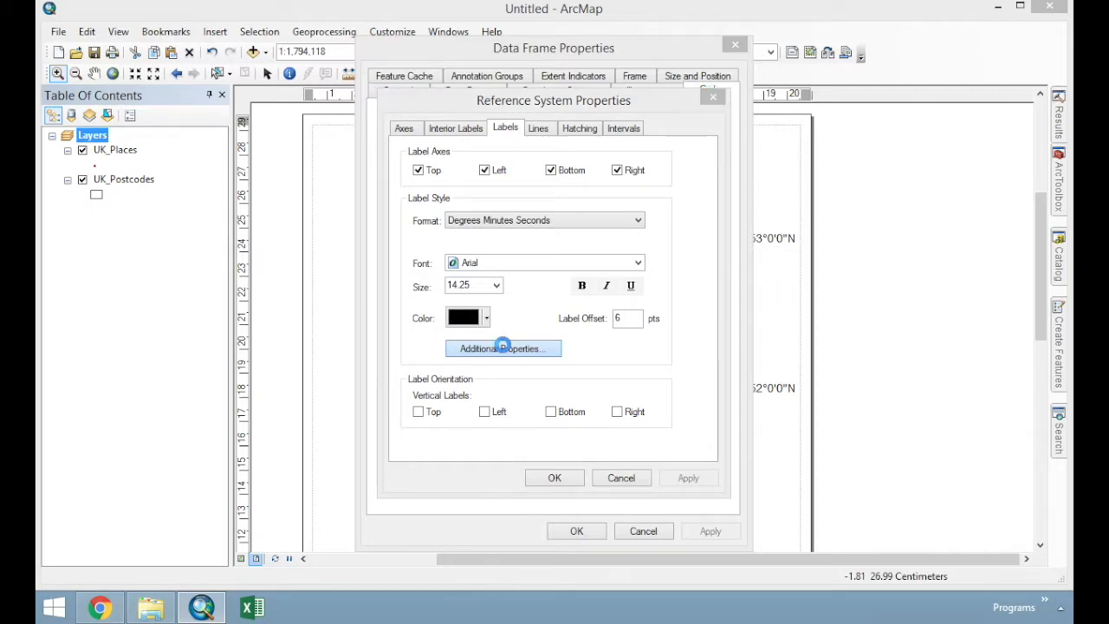
click(503, 349)
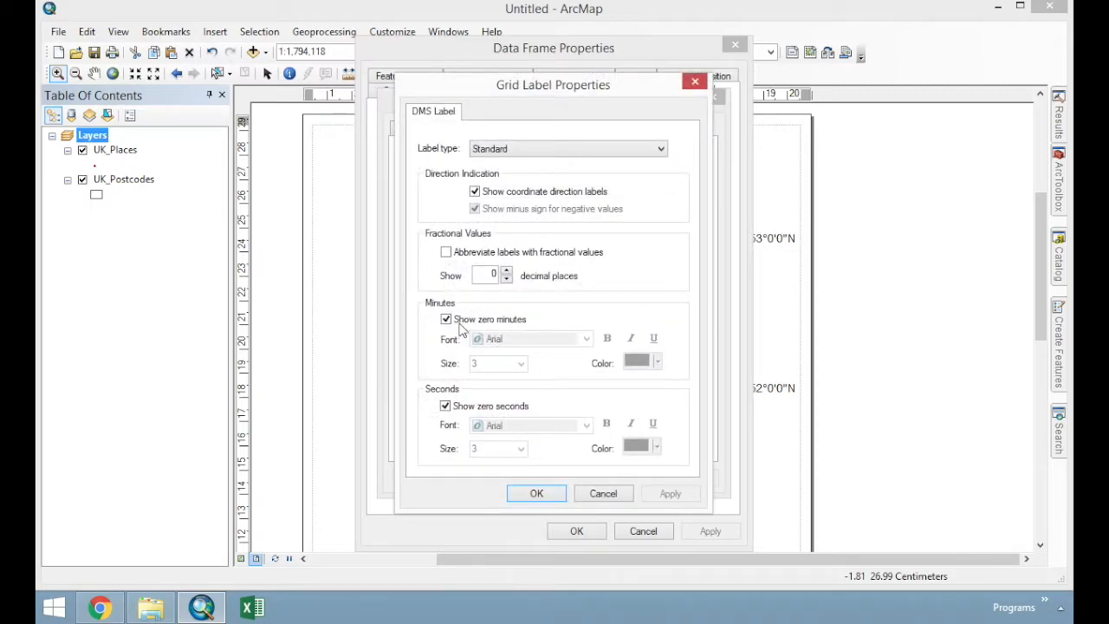
click(445, 319)
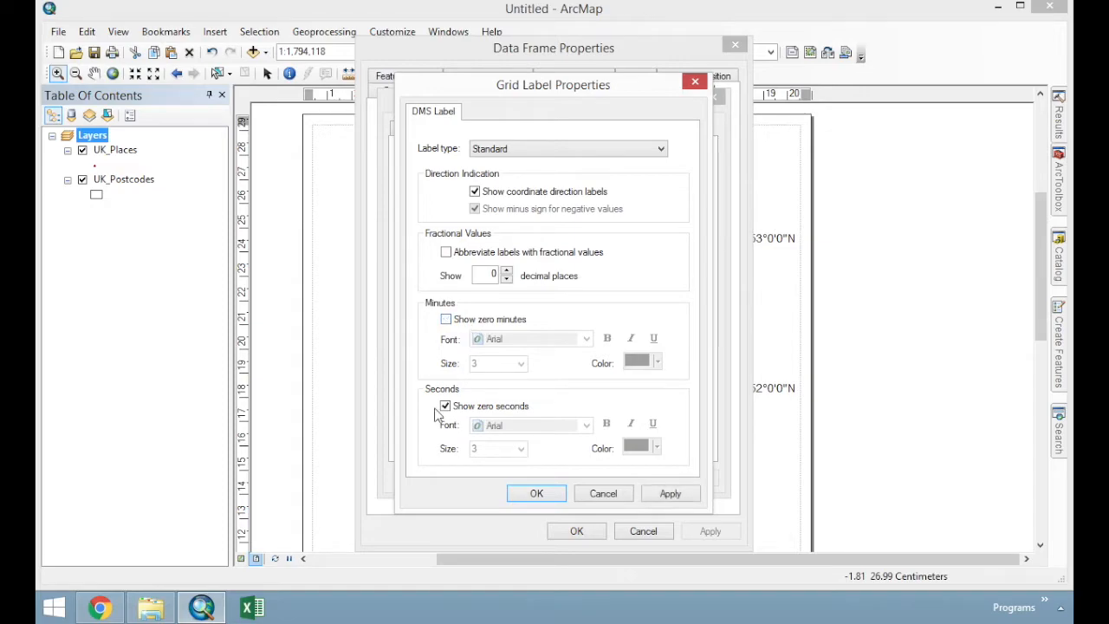
click(536, 492)
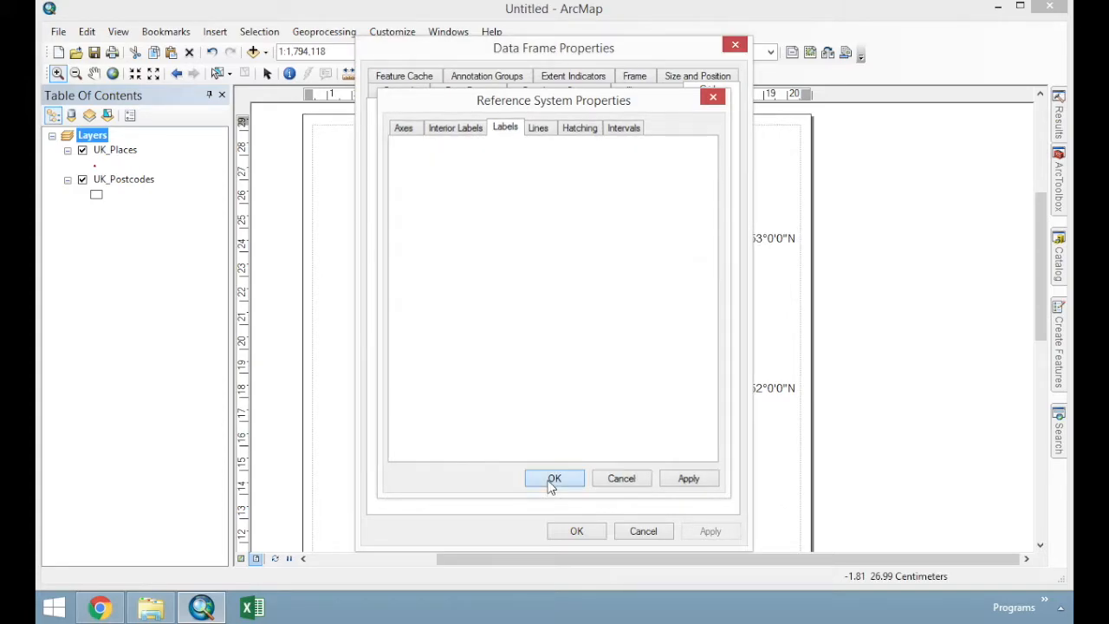
Confirm the graticule settings so labels read as whole degrees like 6°W and 53°N
click(554, 479)
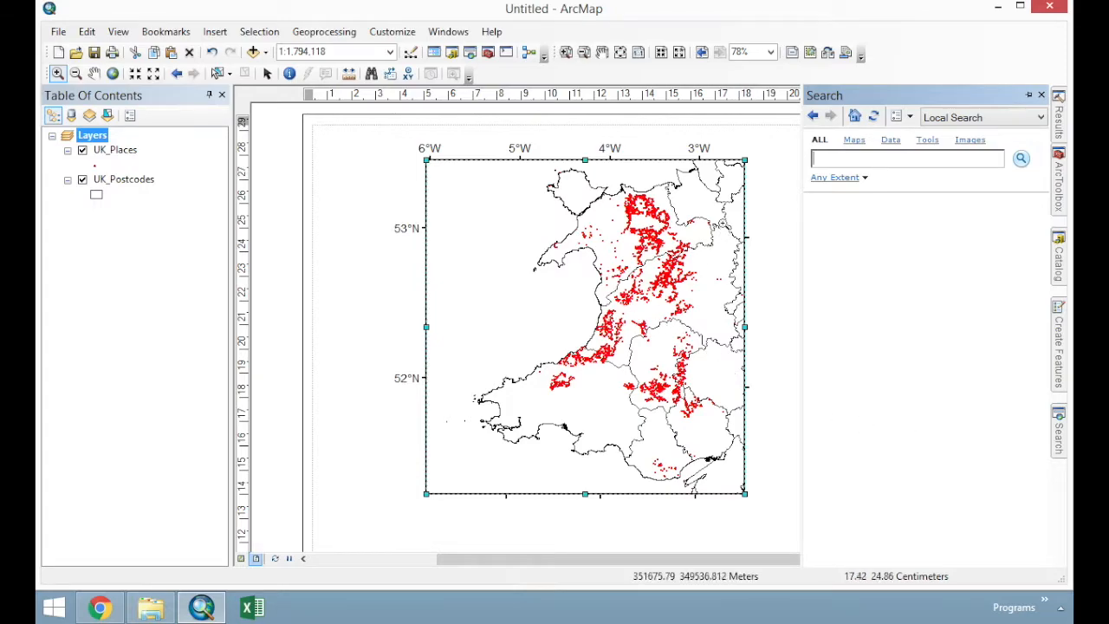
mouse_move(1028, 96)
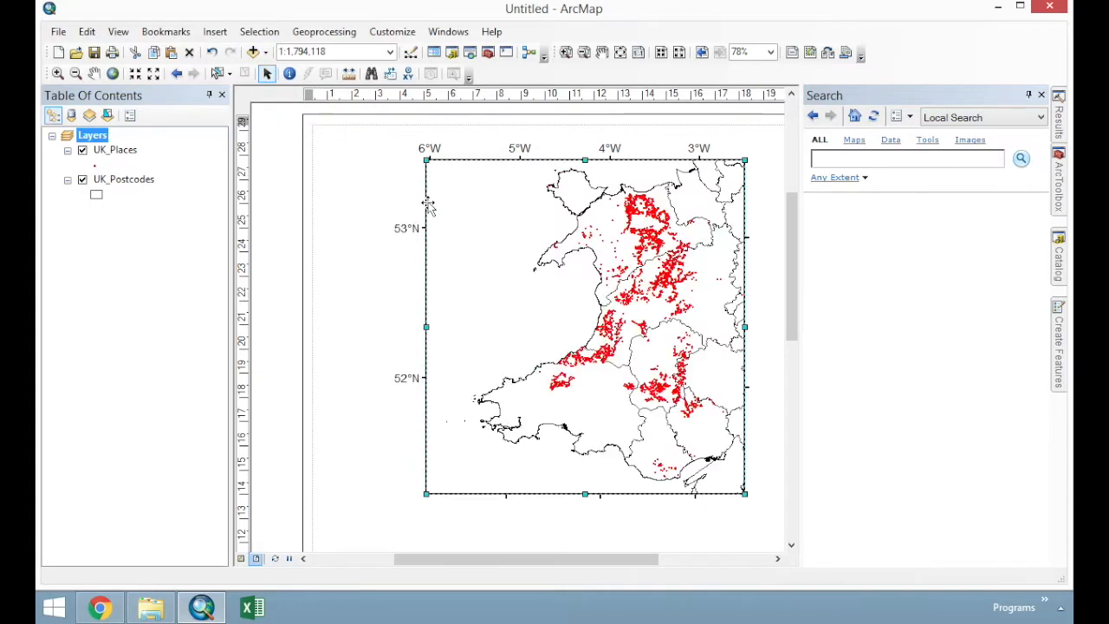
Copy and paste the Wales data frame, then shrink the copy into a small corner inset
right_click(430, 206)
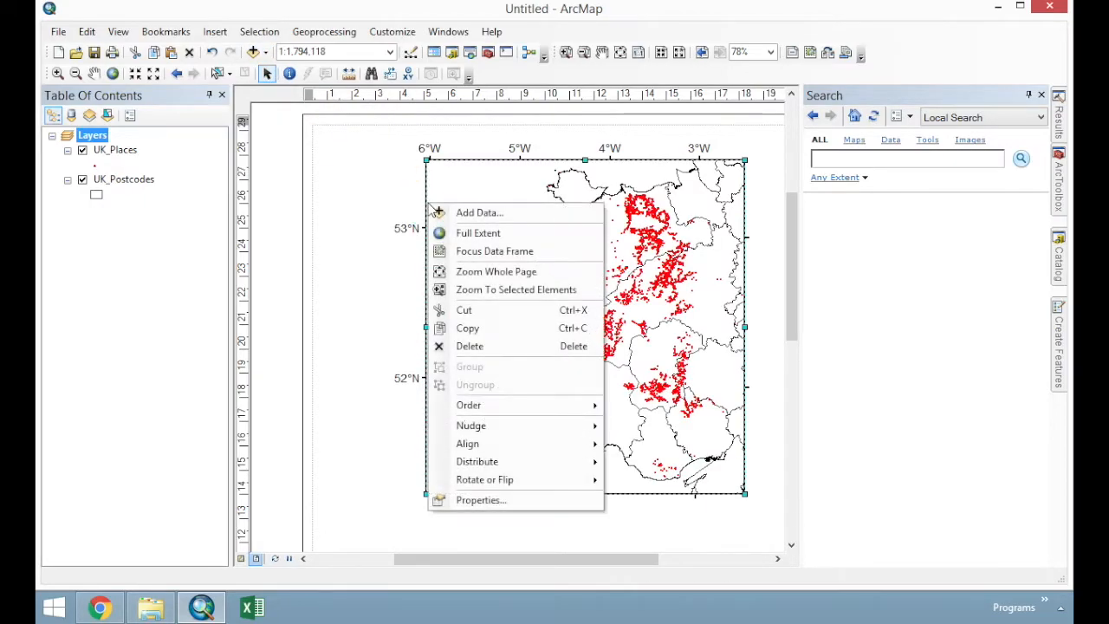
click(326, 314)
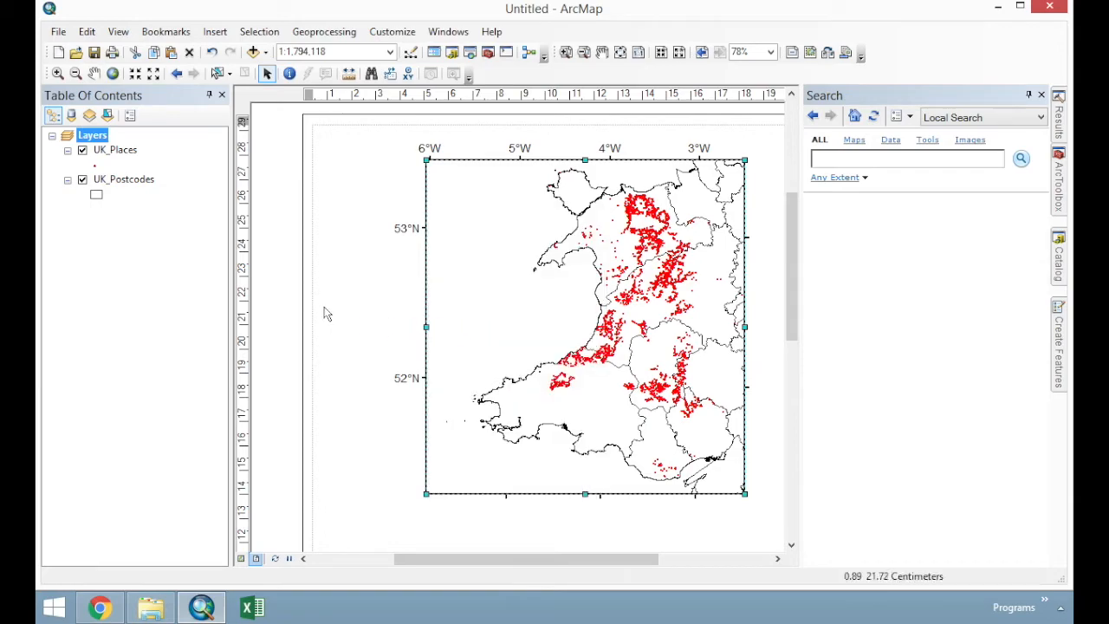
right_click(328, 314)
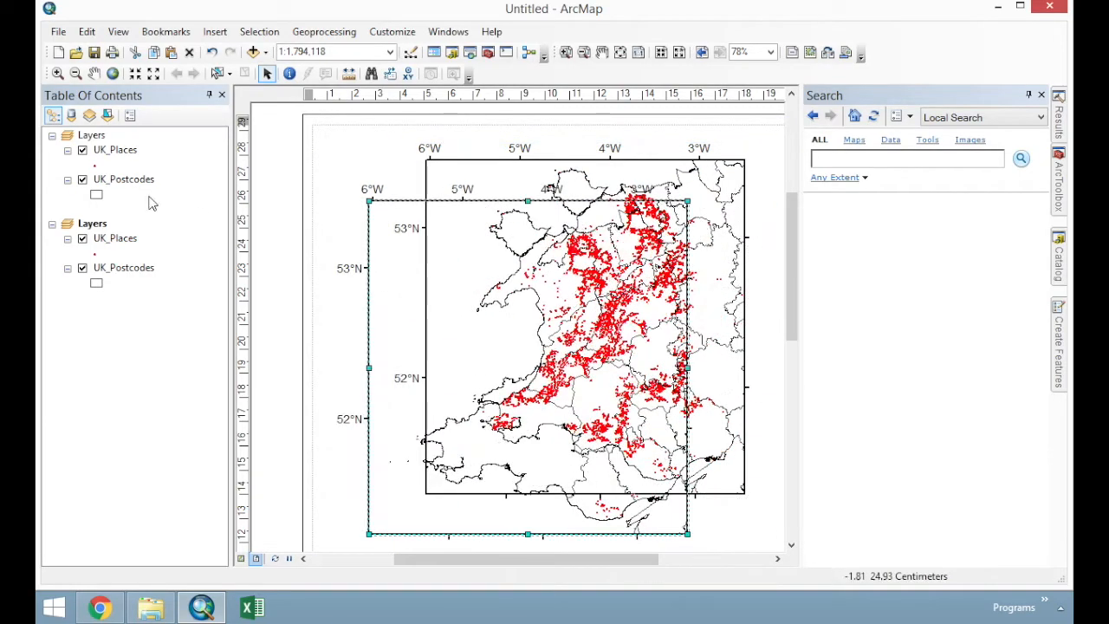
mouse_move(108, 237)
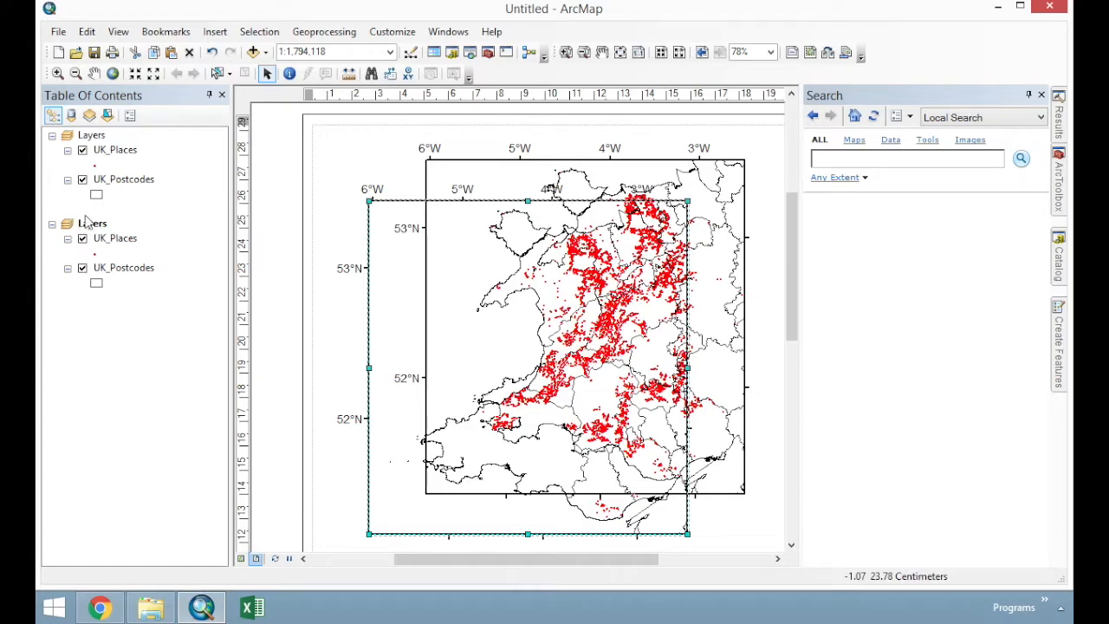
mouse_move(177, 287)
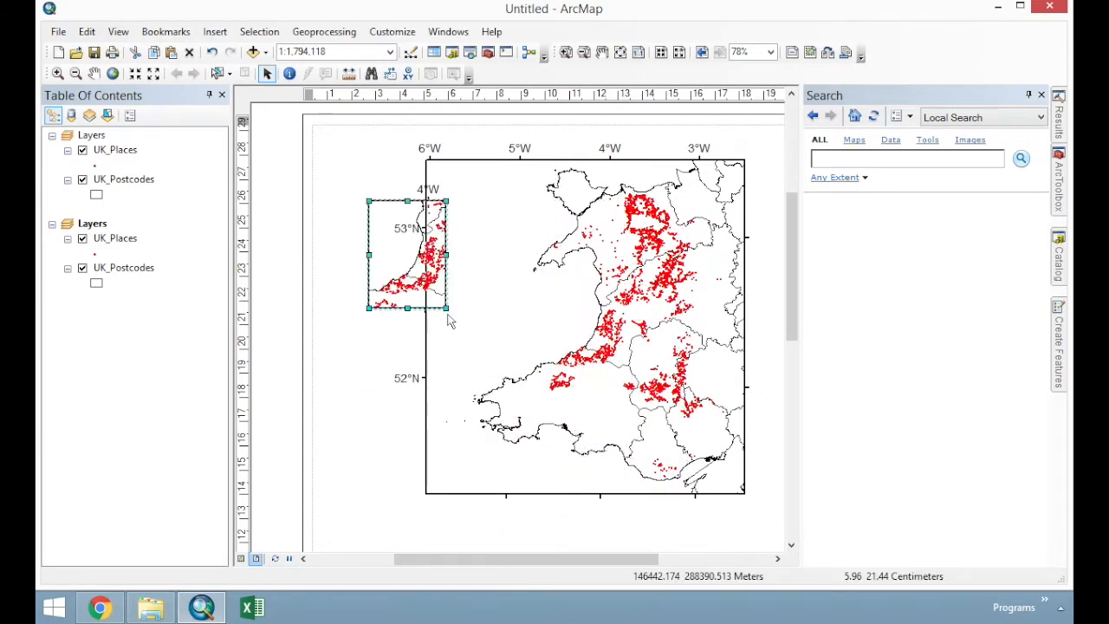
drag(408, 253, 464, 214)
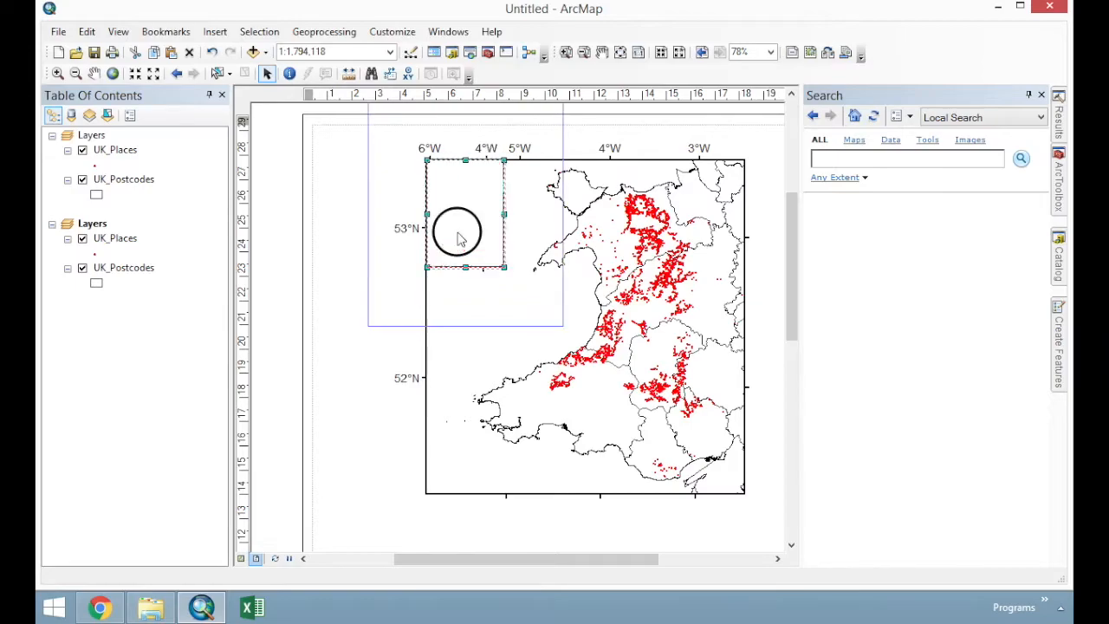
mouse_move(475, 241)
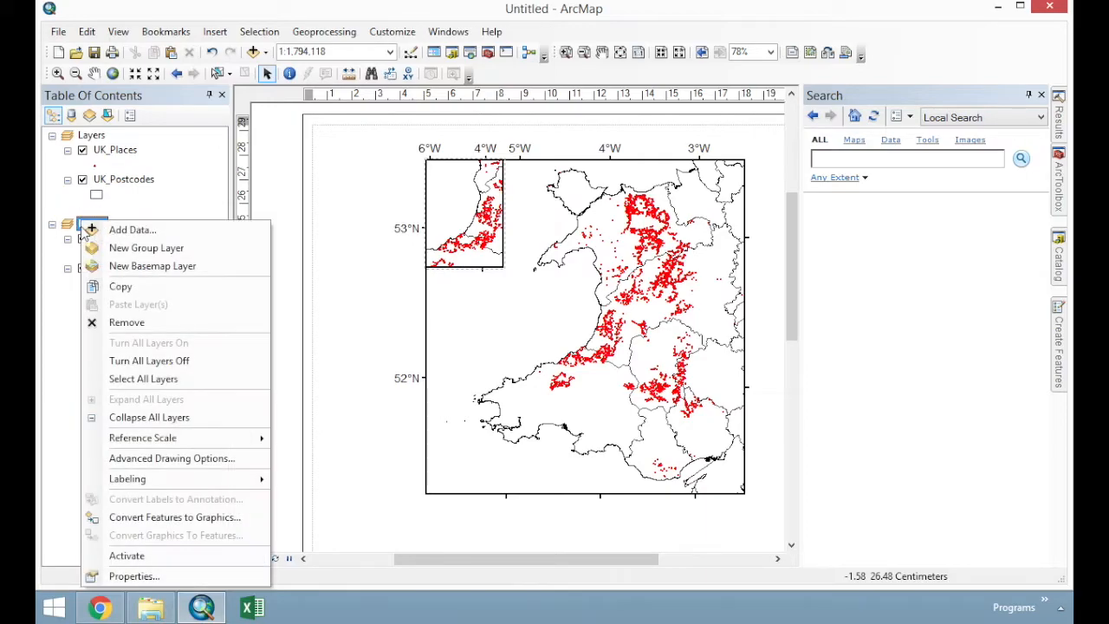
Turn off the graticule in the inset data frame's Grids properties
click(135, 576)
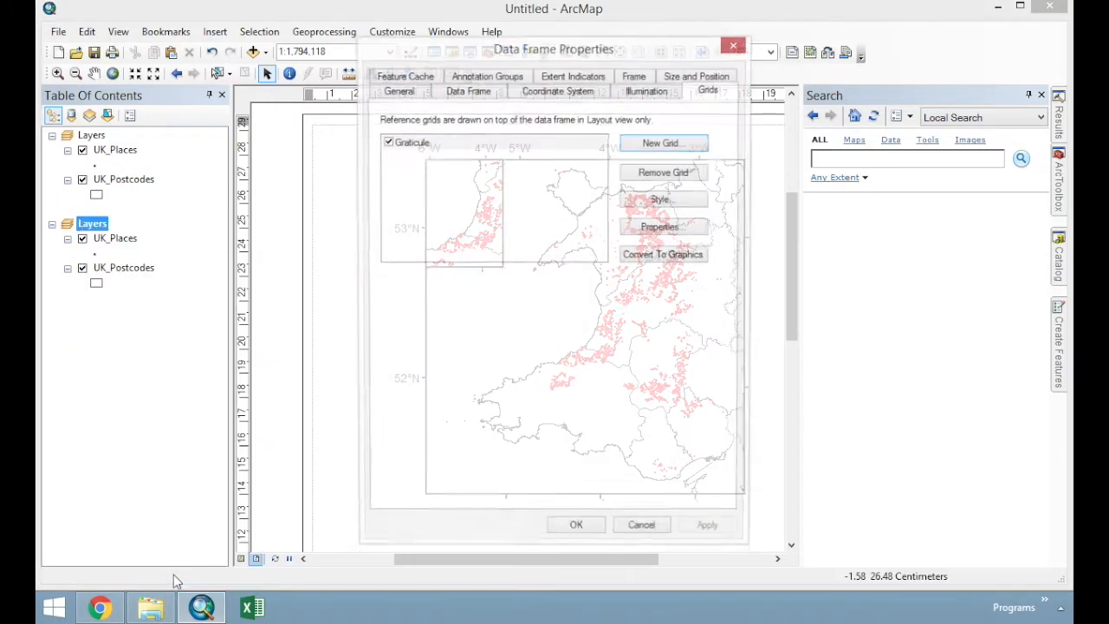
click(389, 142)
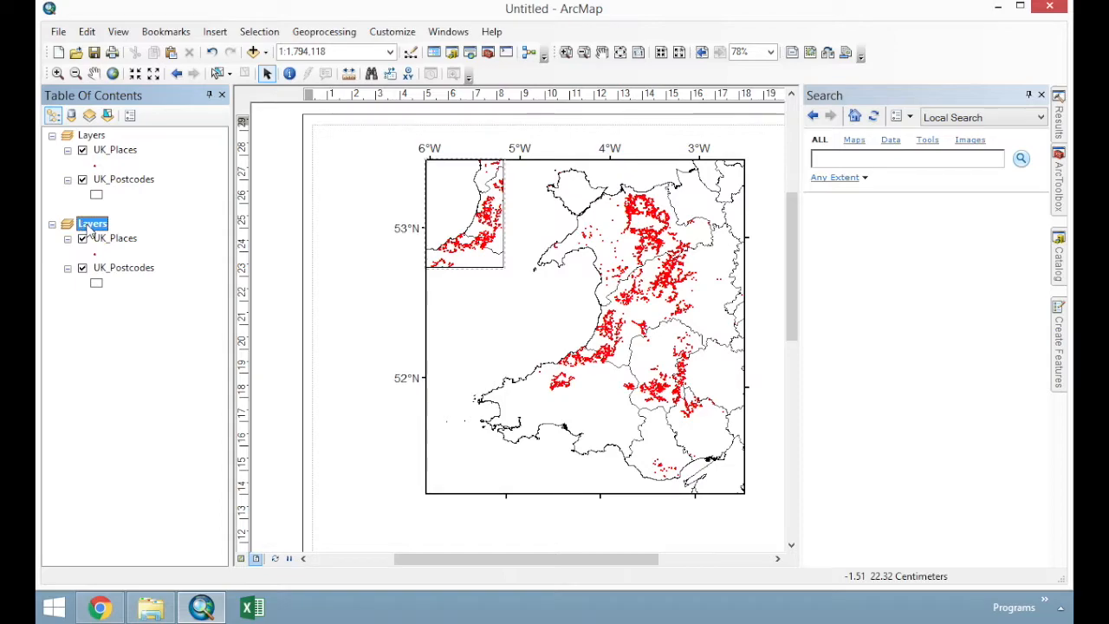
mouse_move(123, 234)
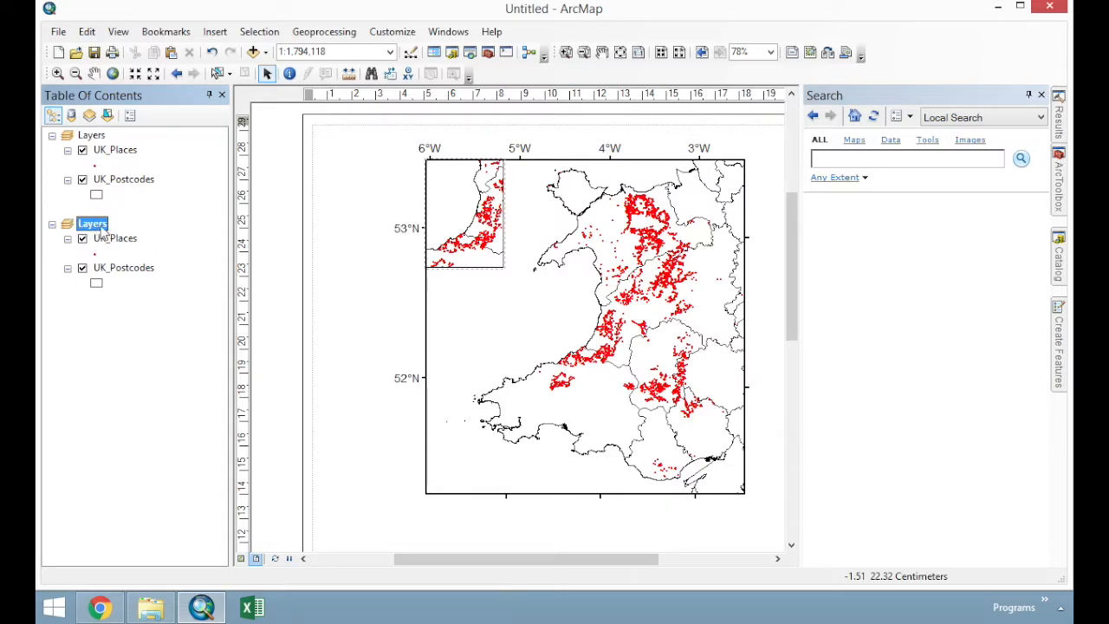
Rename the inset frame to Overview and hide its UK_Places points
double_click(92, 222)
text(Overview)
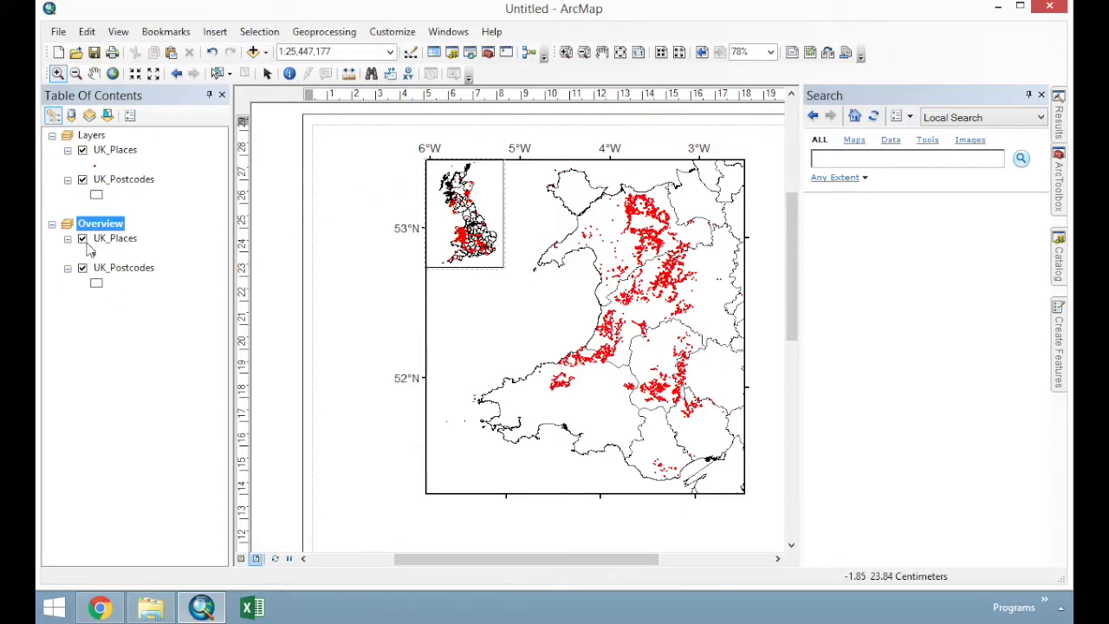
click(83, 239)
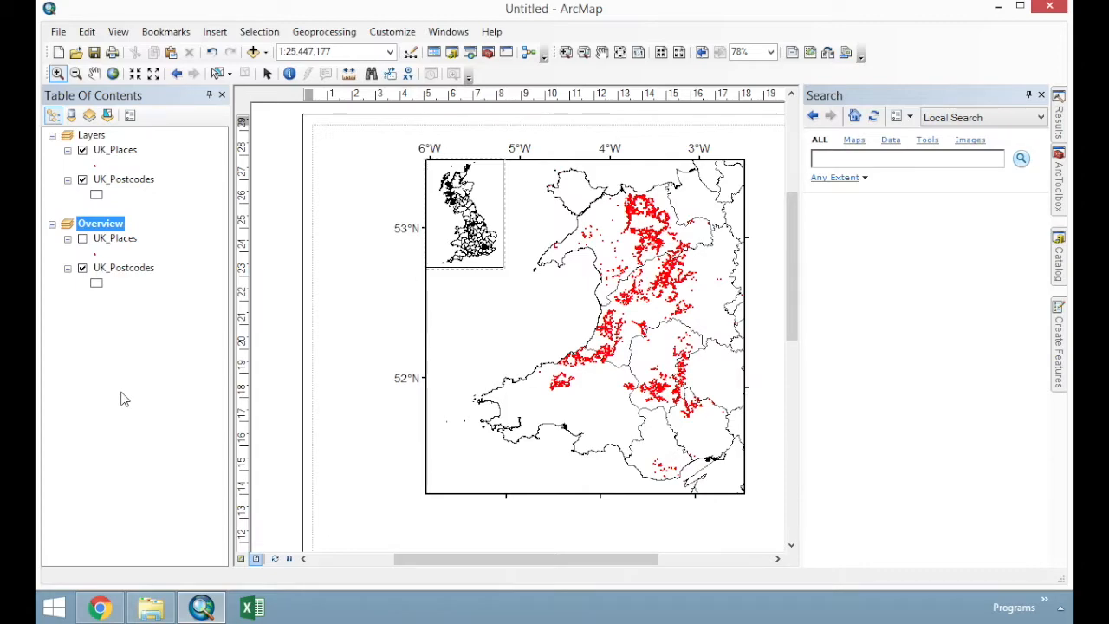
mouse_move(598, 338)
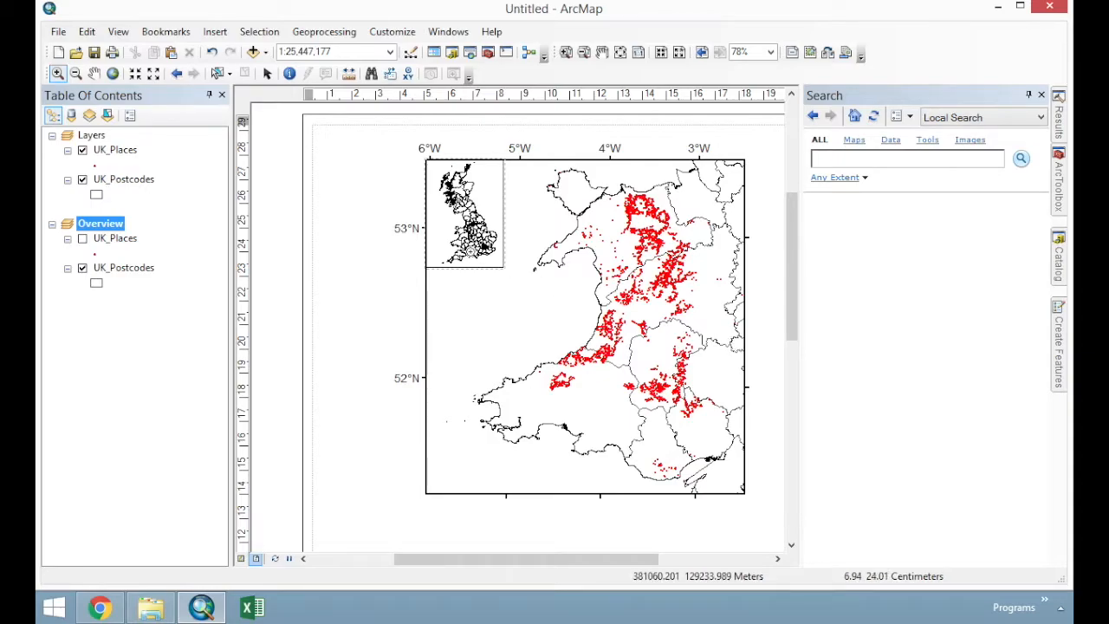
mouse_move(676, 181)
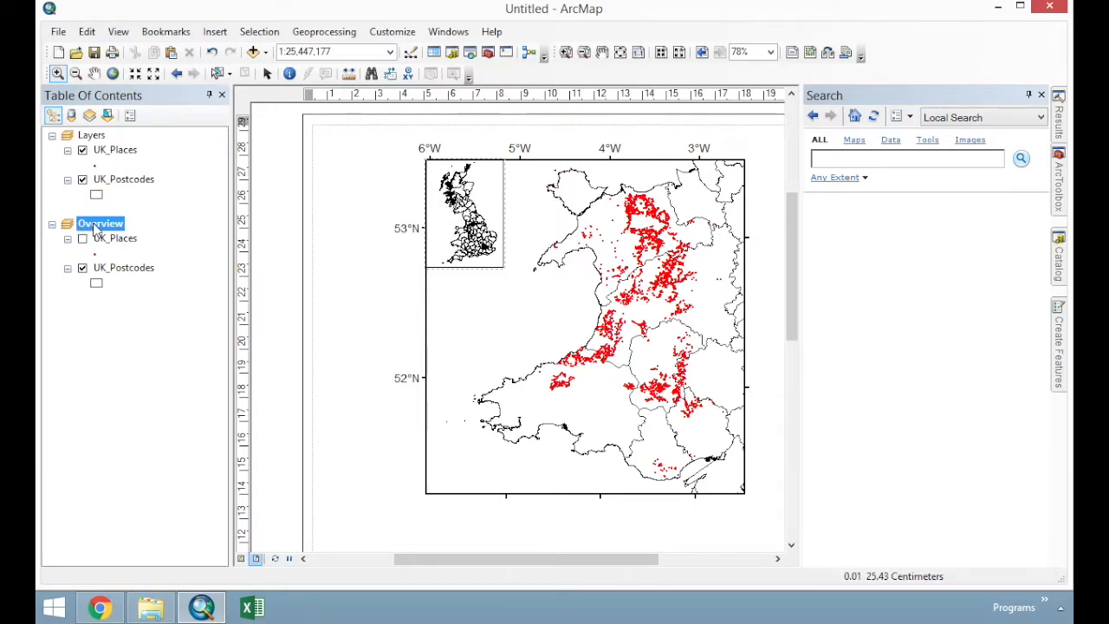
Add the Layers frame as an extent indicator in the Overview frame's properties and apply it
right_click(97, 224)
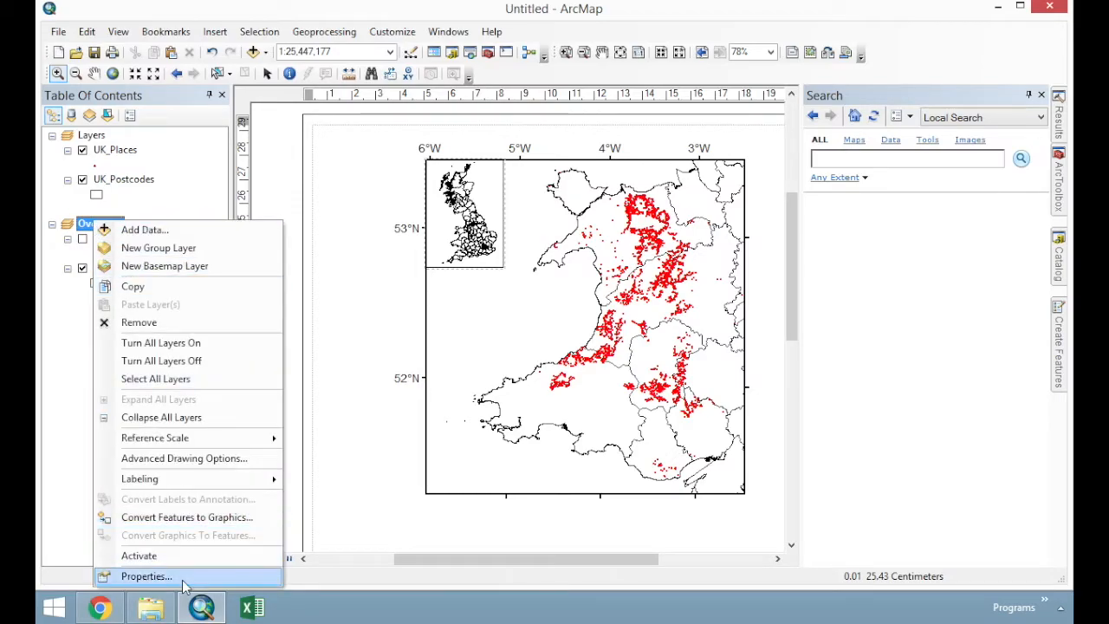
click(146, 575)
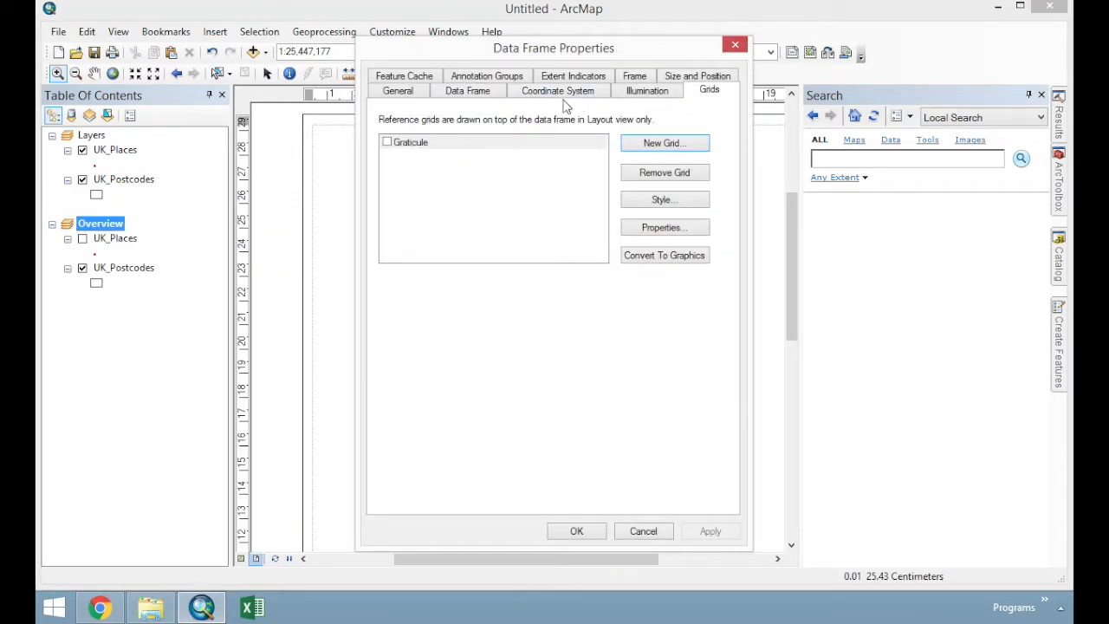
click(572, 91)
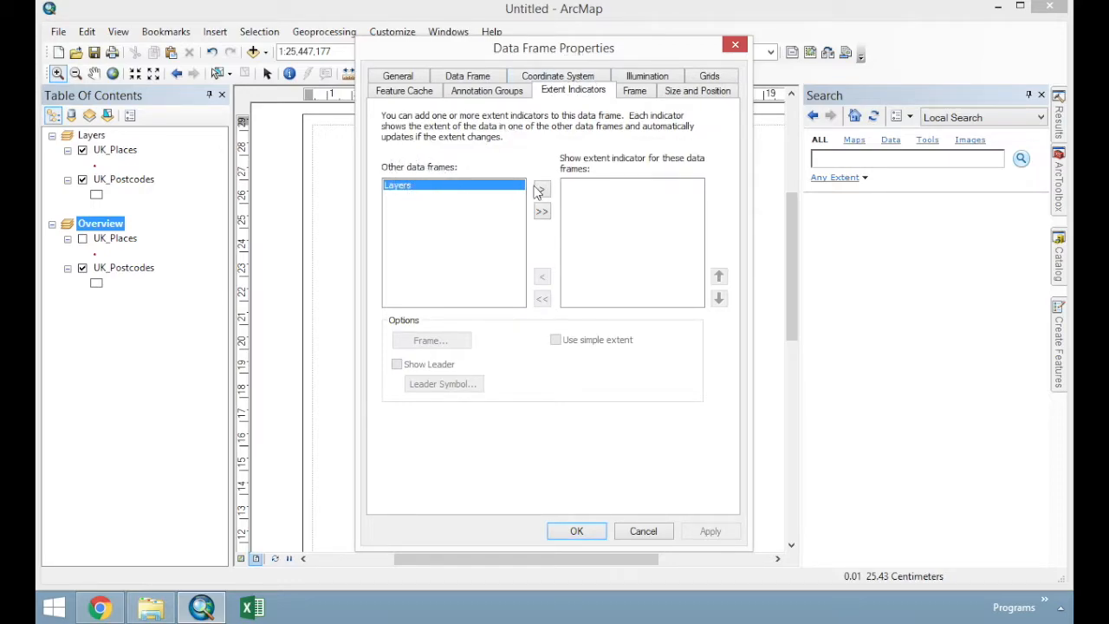
click(540, 189)
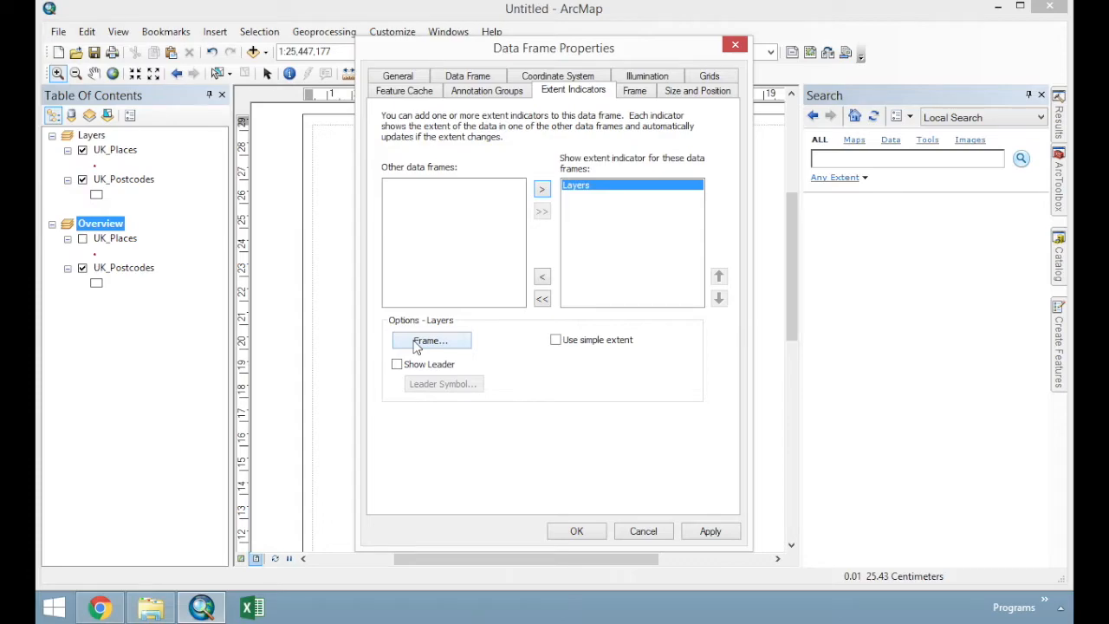
mouse_move(582, 537)
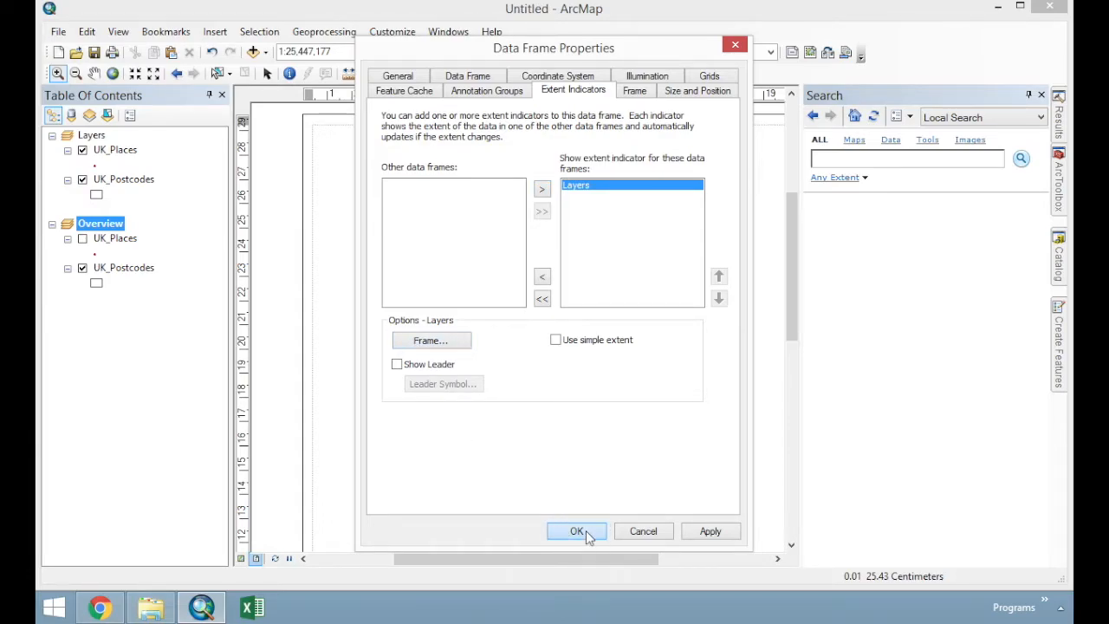
click(574, 531)
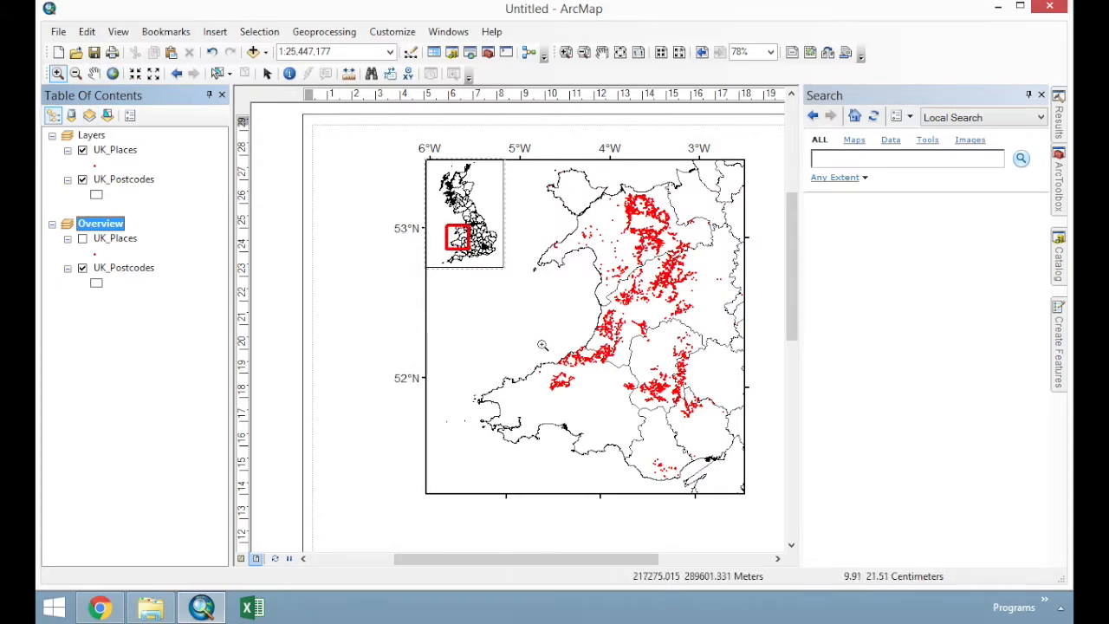
mouse_move(555, 370)
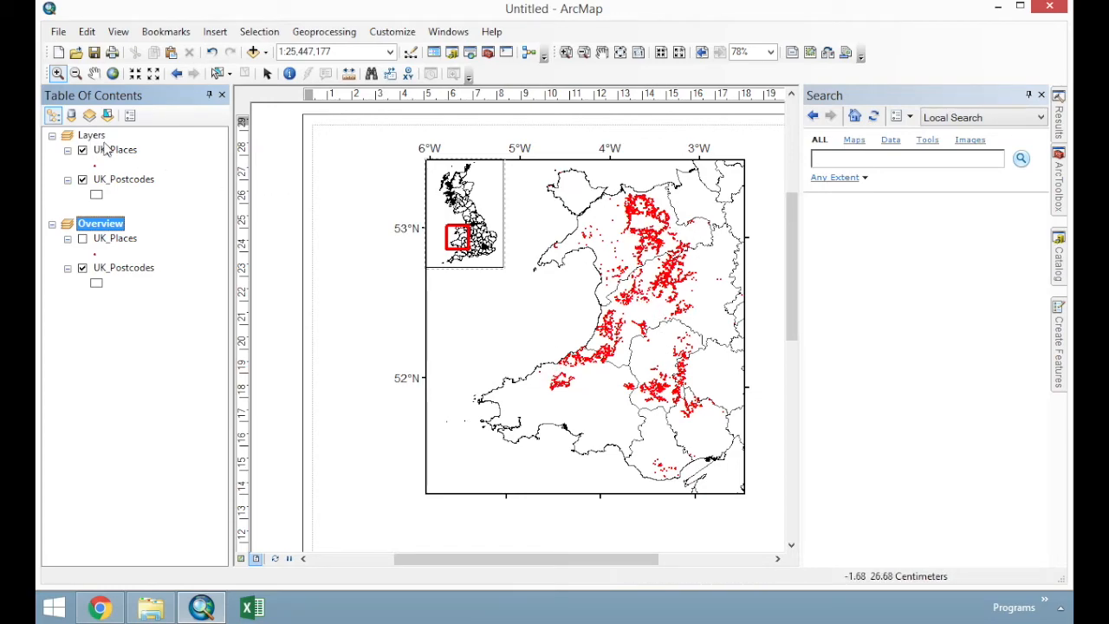
Adjust the main Wales map via the UK_Places layer options so the red extent box tracks it
right_click(90, 135)
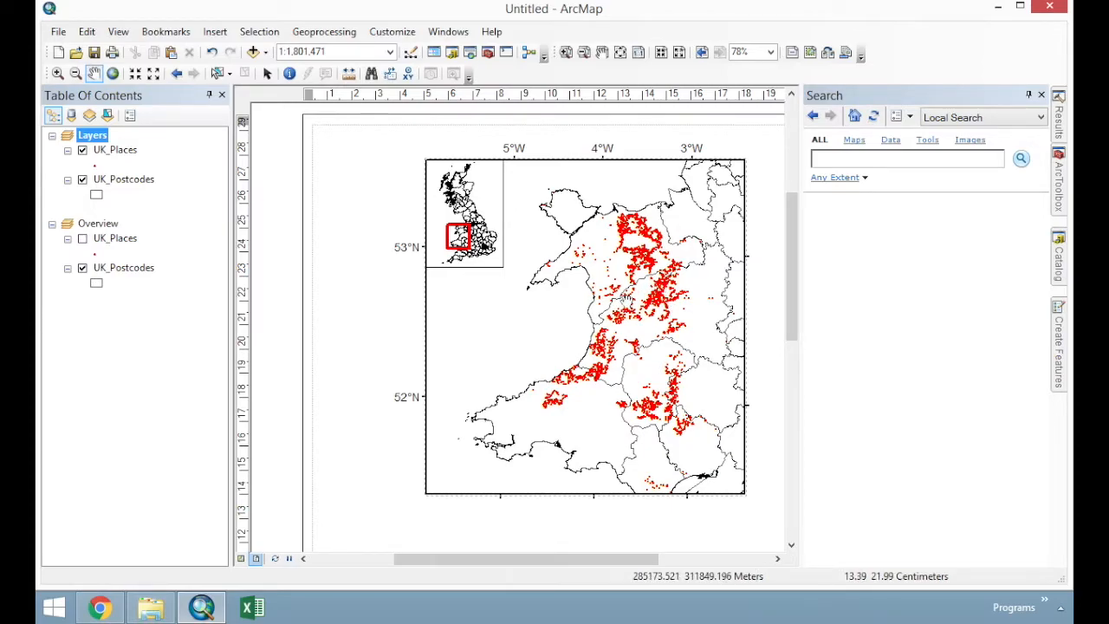
mouse_move(610, 277)
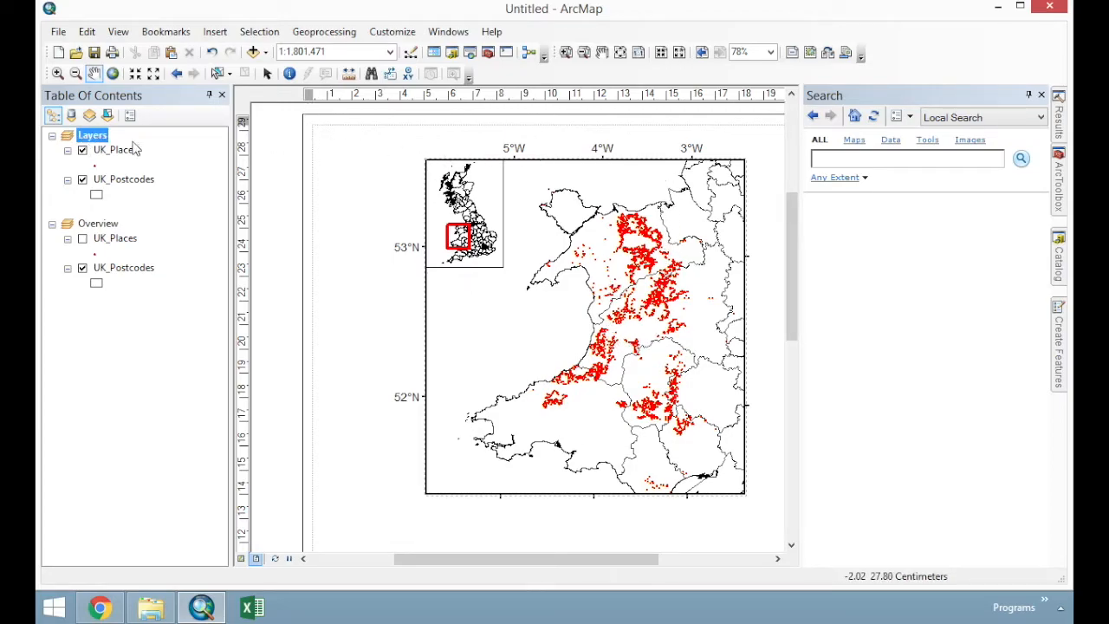
Activate the Layers frame and start inserting a legend
right_click(92, 136)
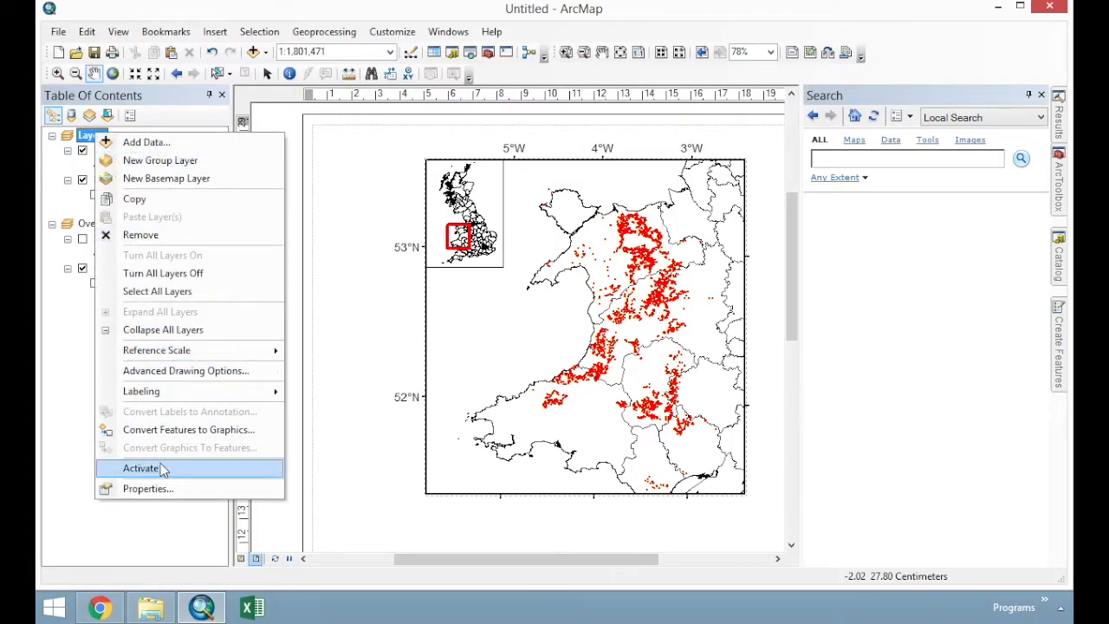
click(215, 31)
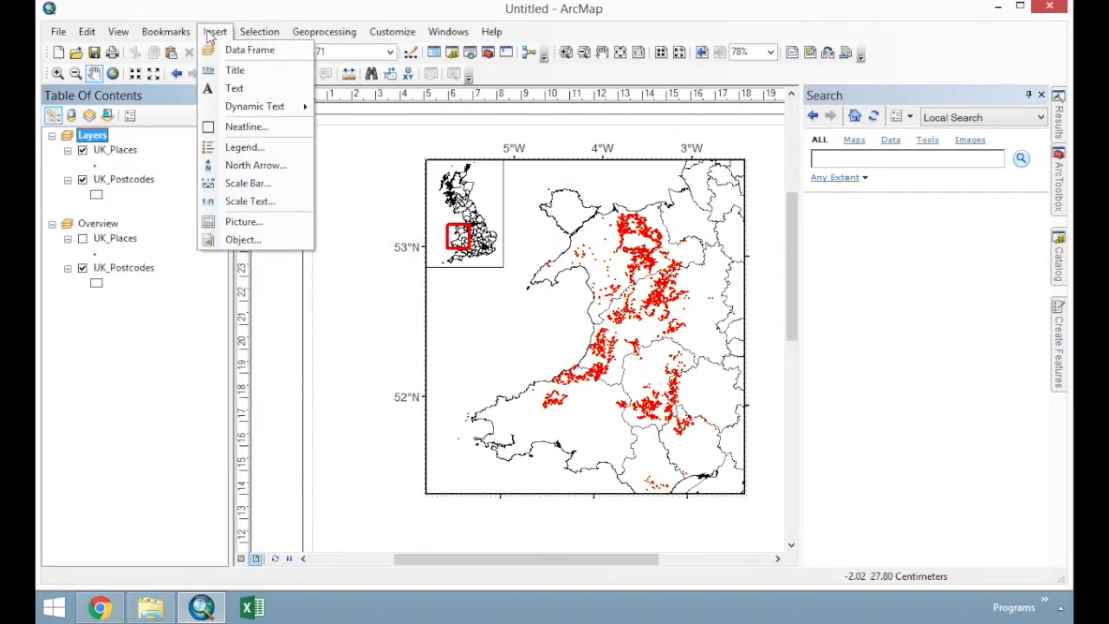
mouse_move(244, 146)
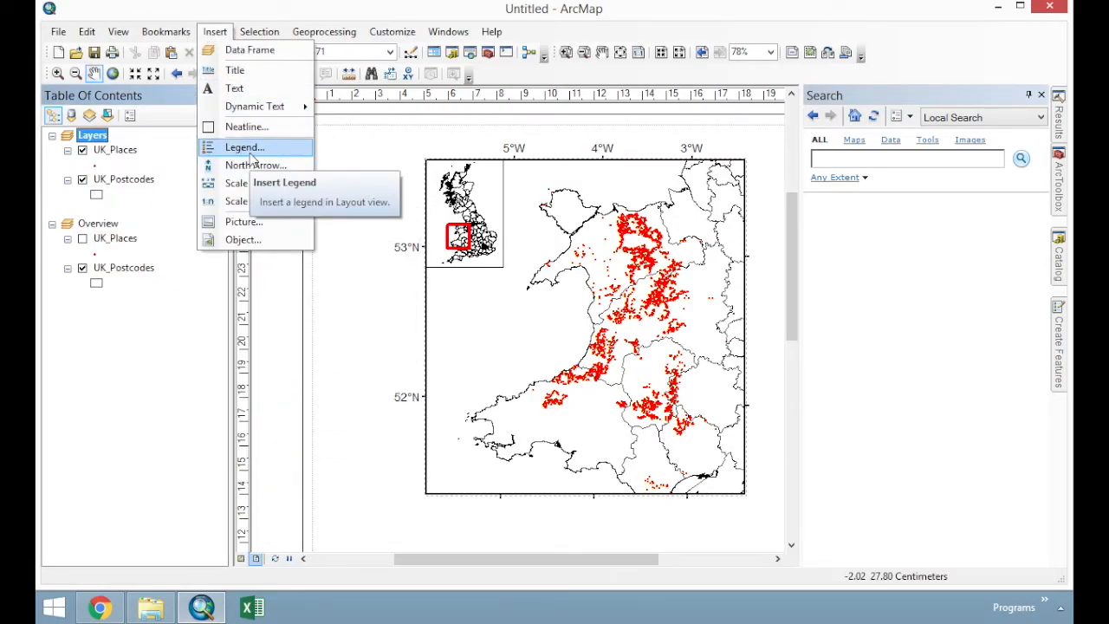
click(242, 146)
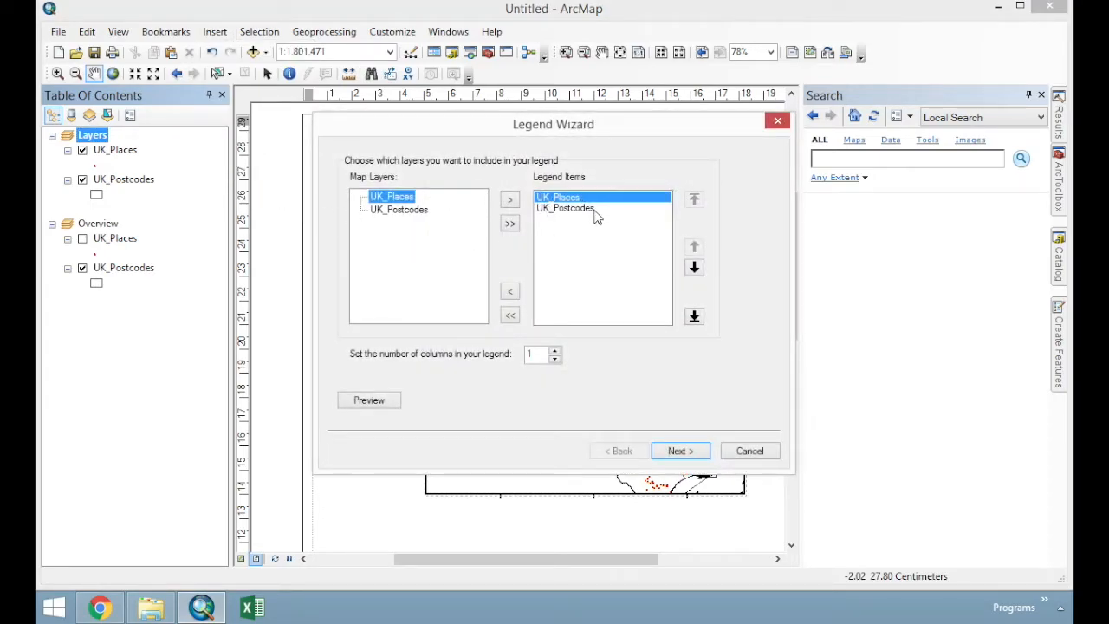
Leave UK_Postcodes out of the legend items and step through the wizard to place the legend
click(565, 208)
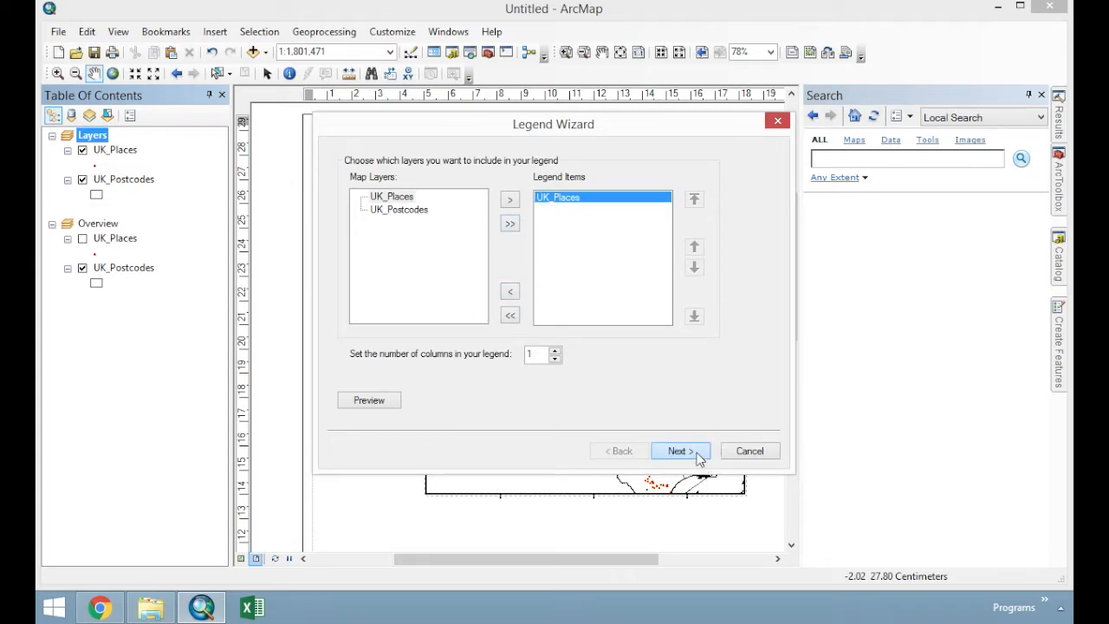
click(679, 450)
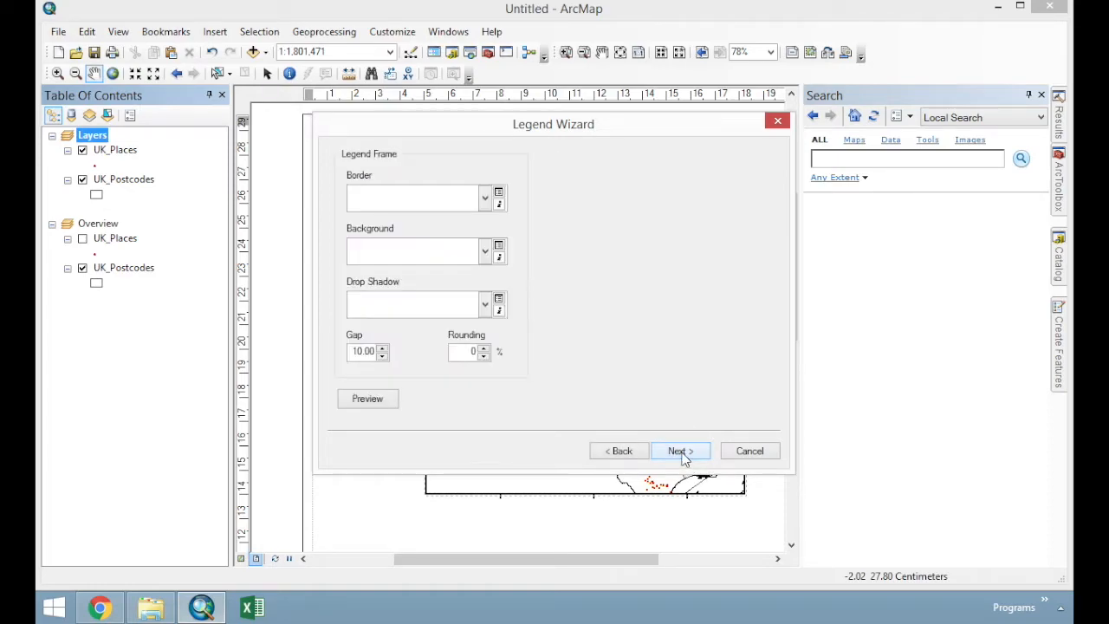
click(679, 451)
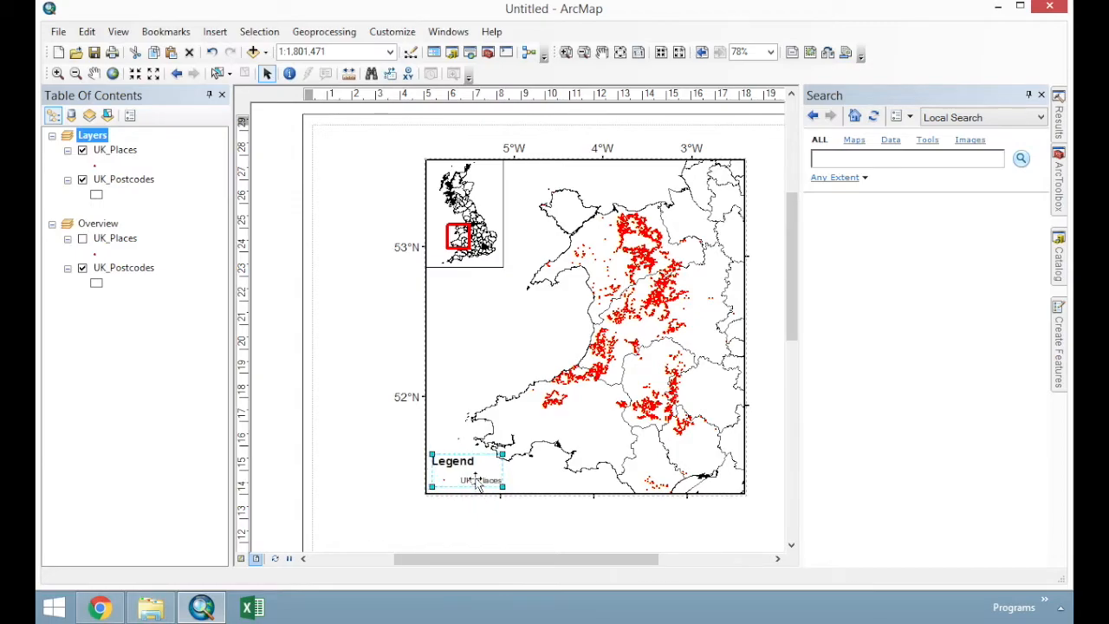
Convert the legend to graphics and bring up the UK_Places label's properties
right_click(475, 478)
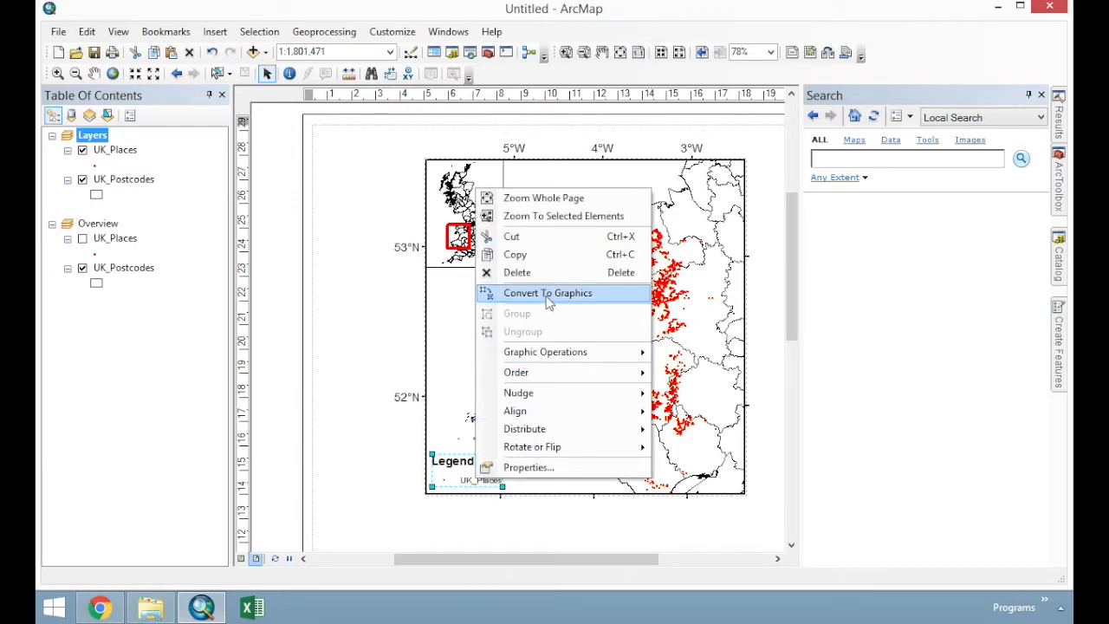
click(548, 293)
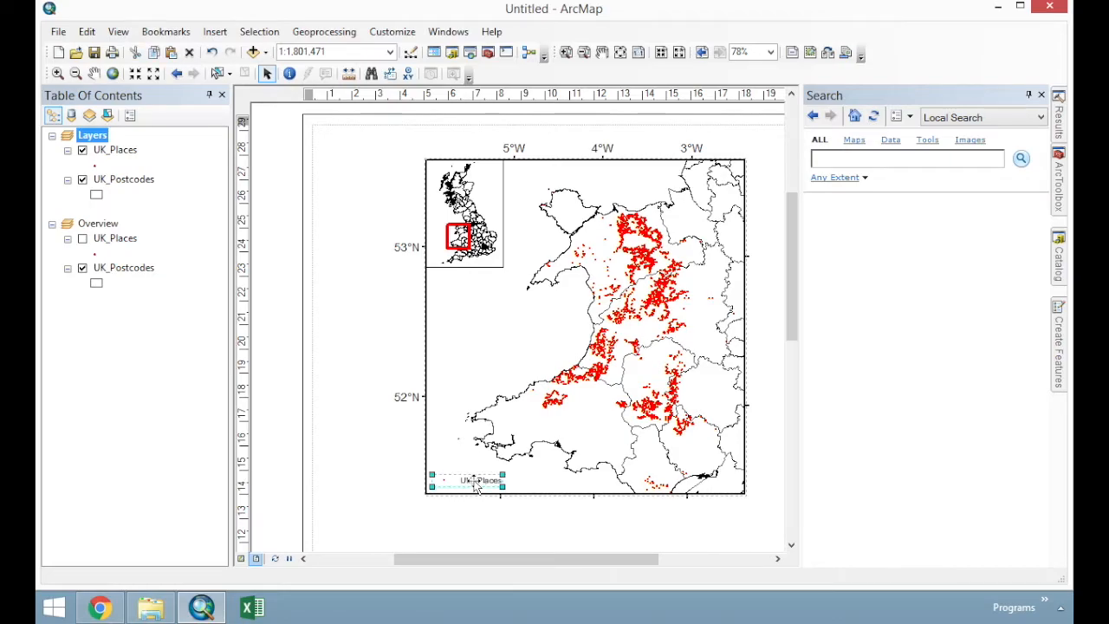
right_click(471, 481)
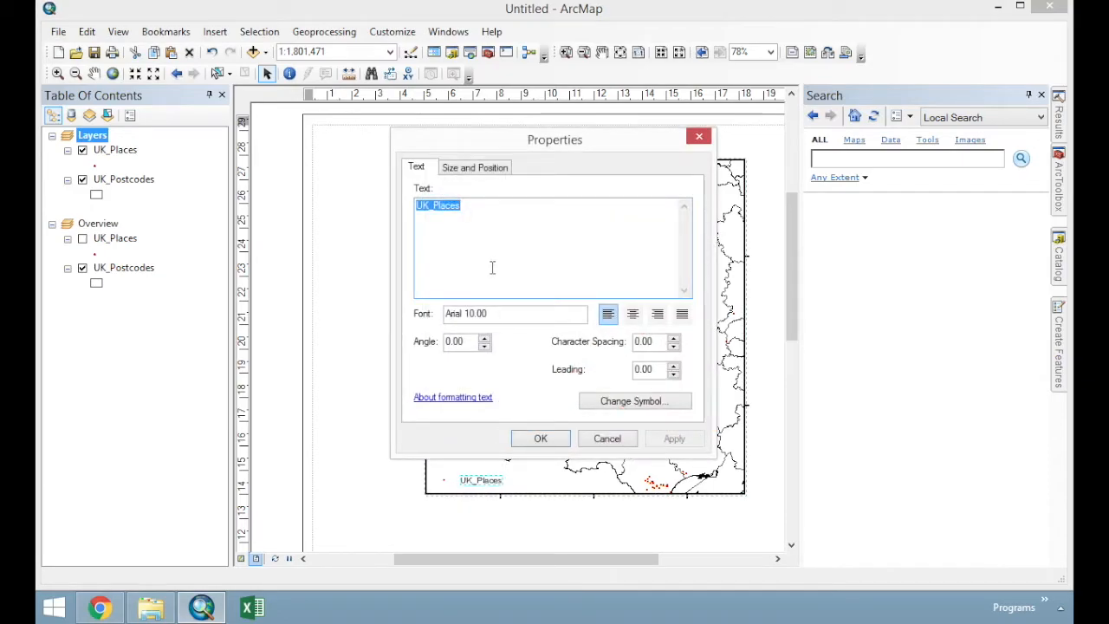
Replace the label text with 'Farms', keep its symbol as is, and apply it to the legend
text(Fa)
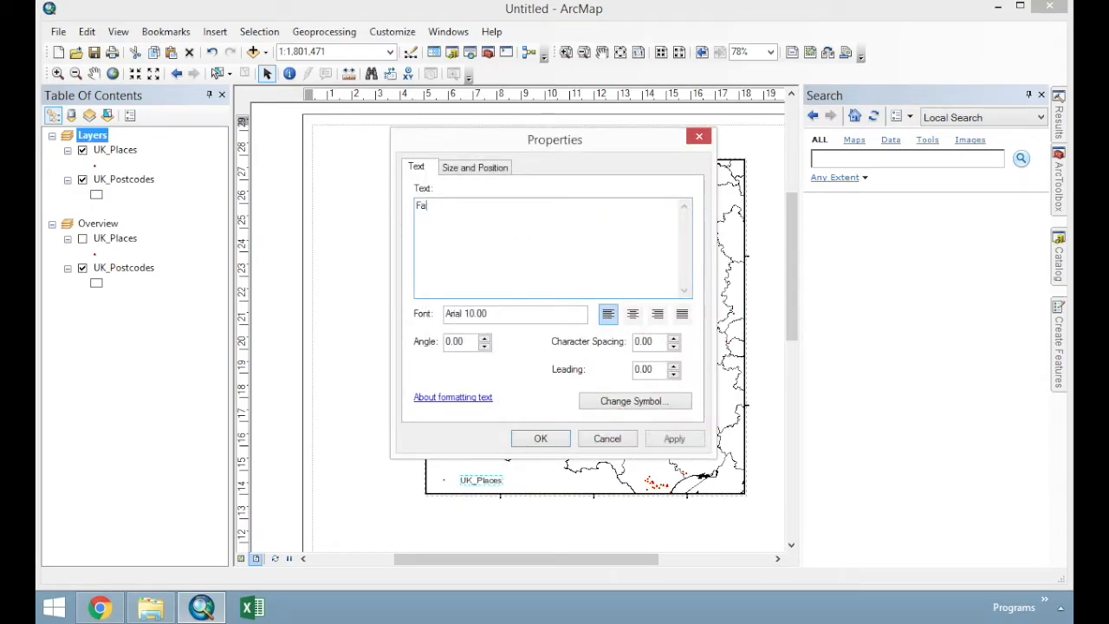
text(rms)
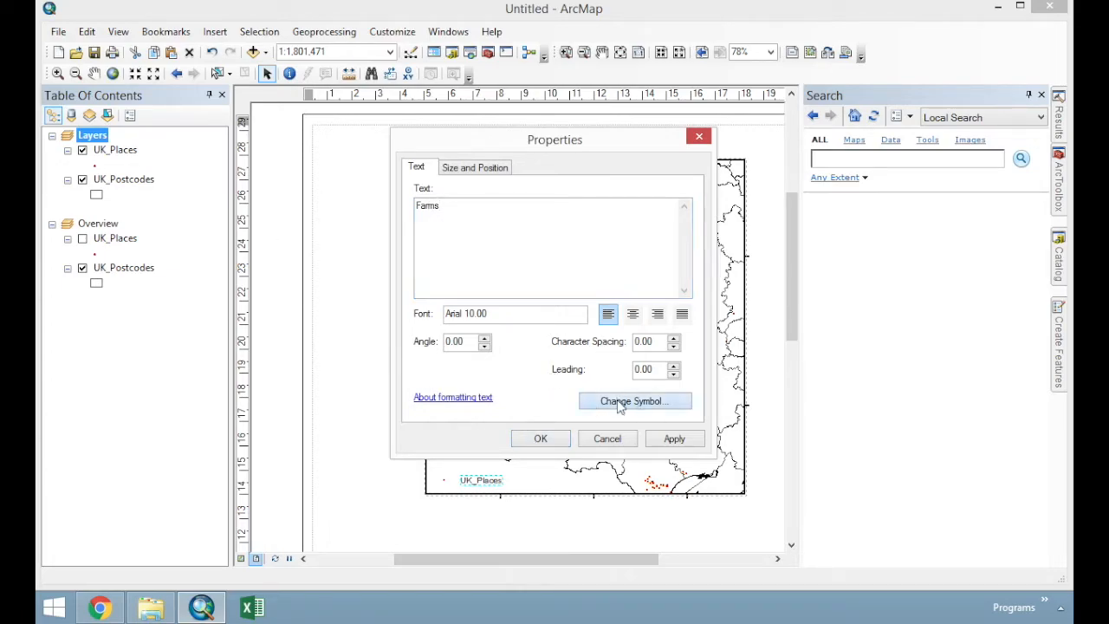
click(634, 402)
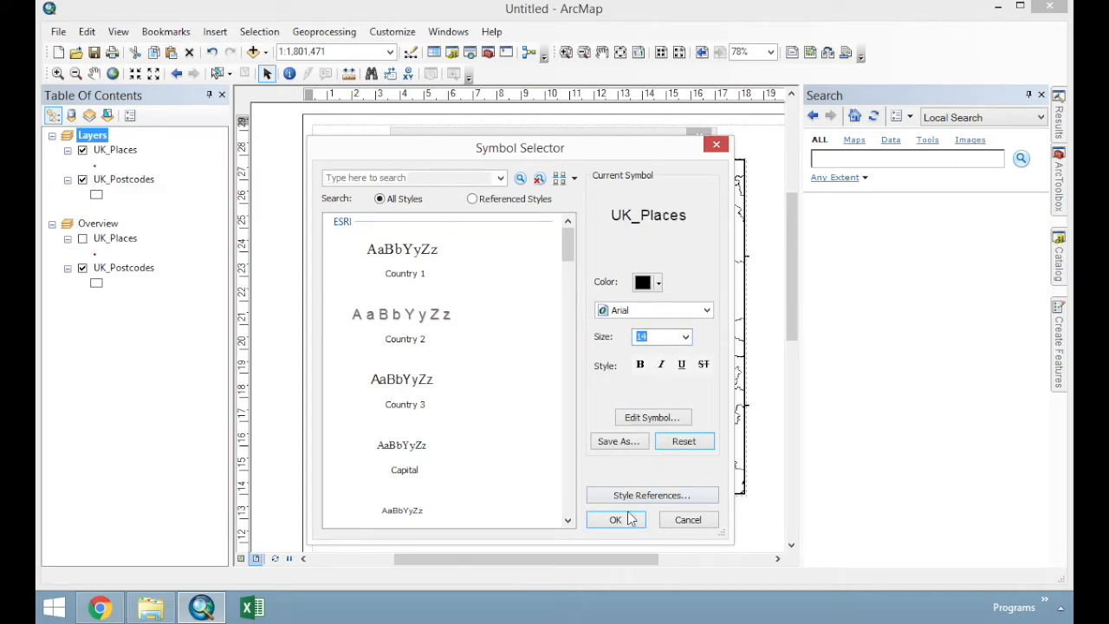
click(615, 520)
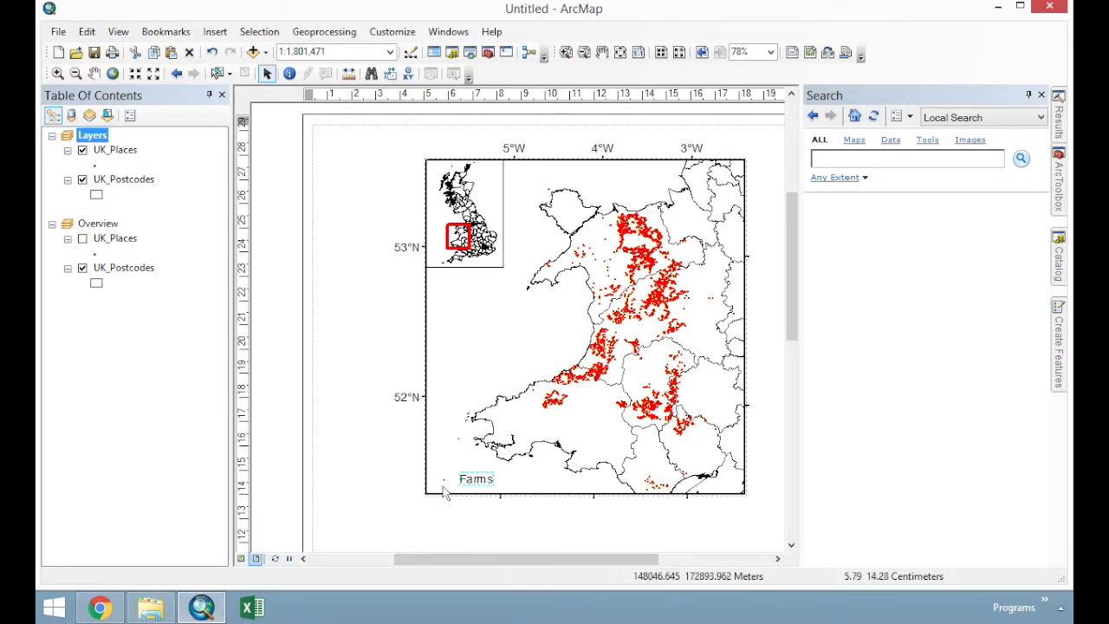
click(475, 478)
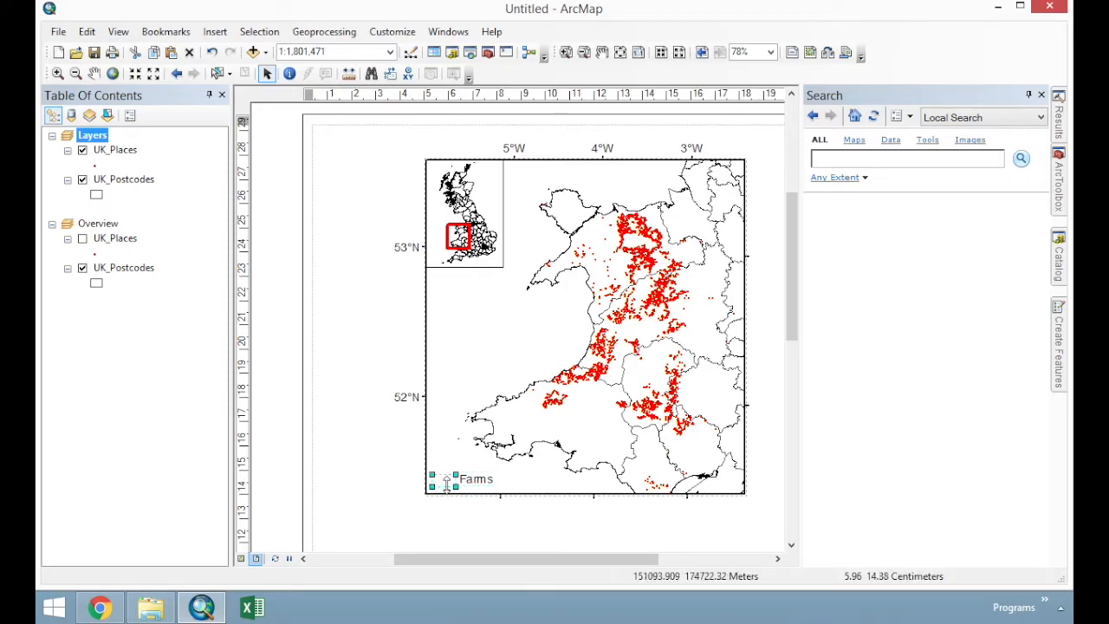
Change the Farms legend marker graphic to a red circle and deselect it
right_click(444, 482)
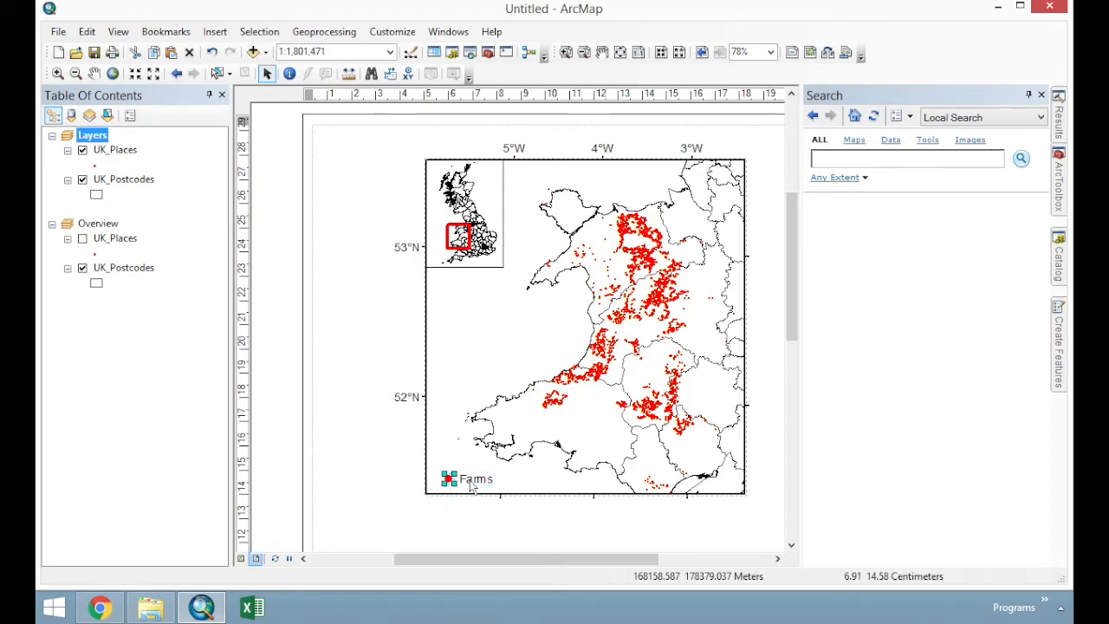
click(468, 478)
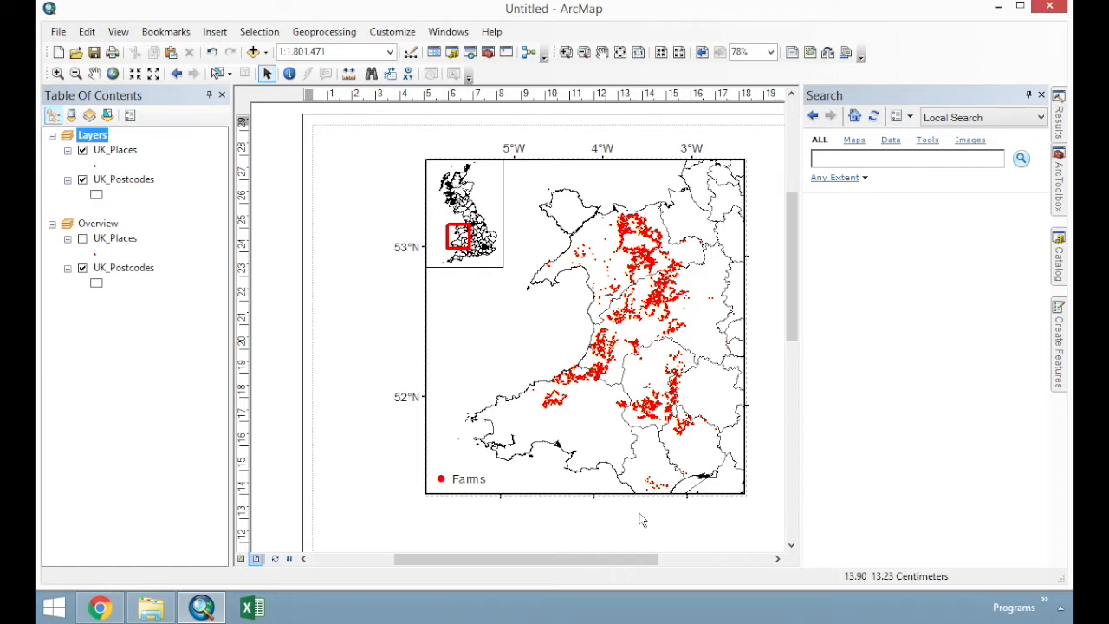
mouse_move(995, 375)
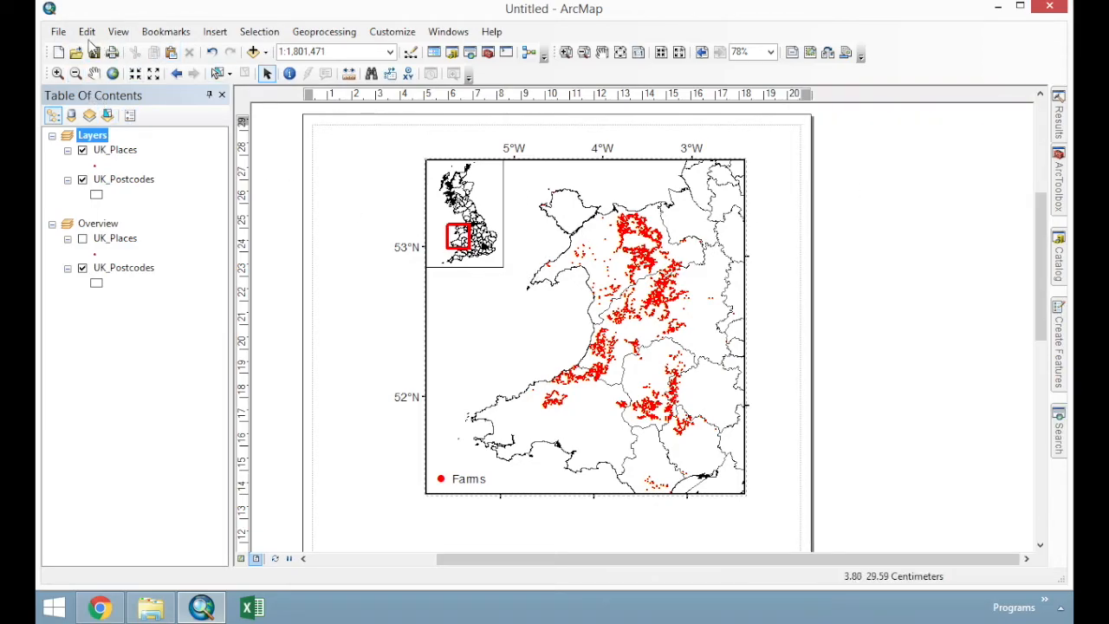
Export the layout as Farms_in_Wales.jpg in GIS_Files, clipped to the graphics extent
click(59, 31)
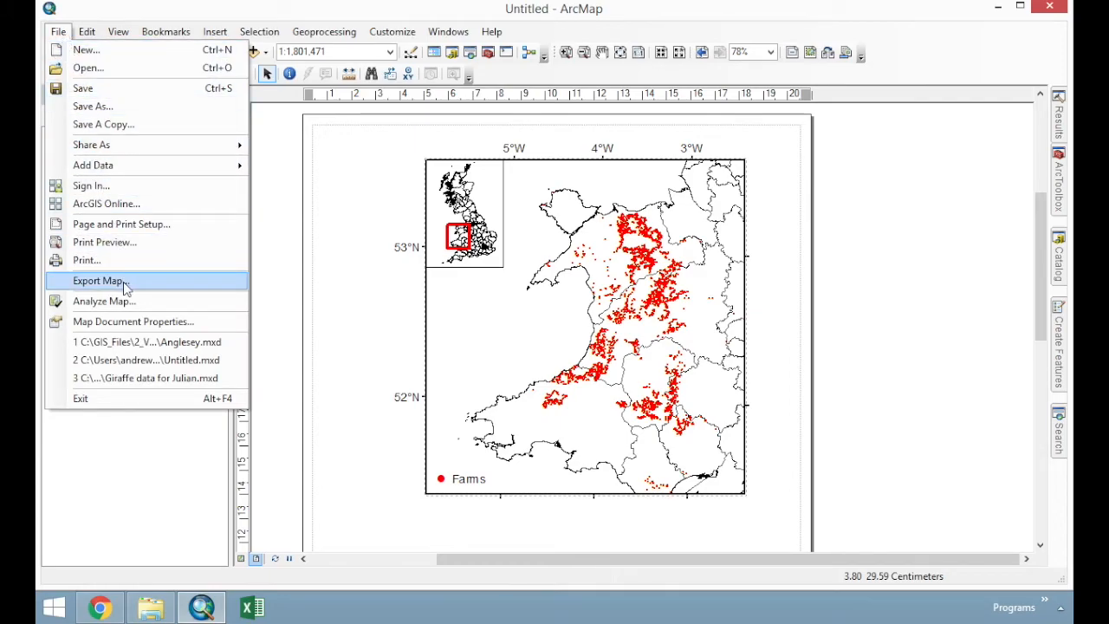
click(89, 280)
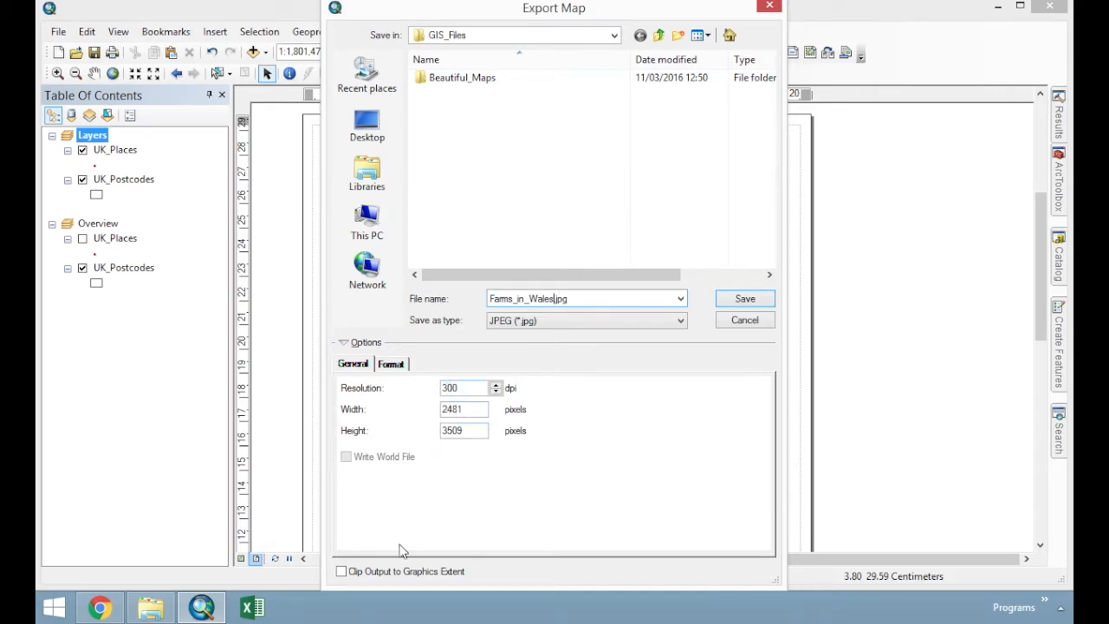
mouse_move(478, 587)
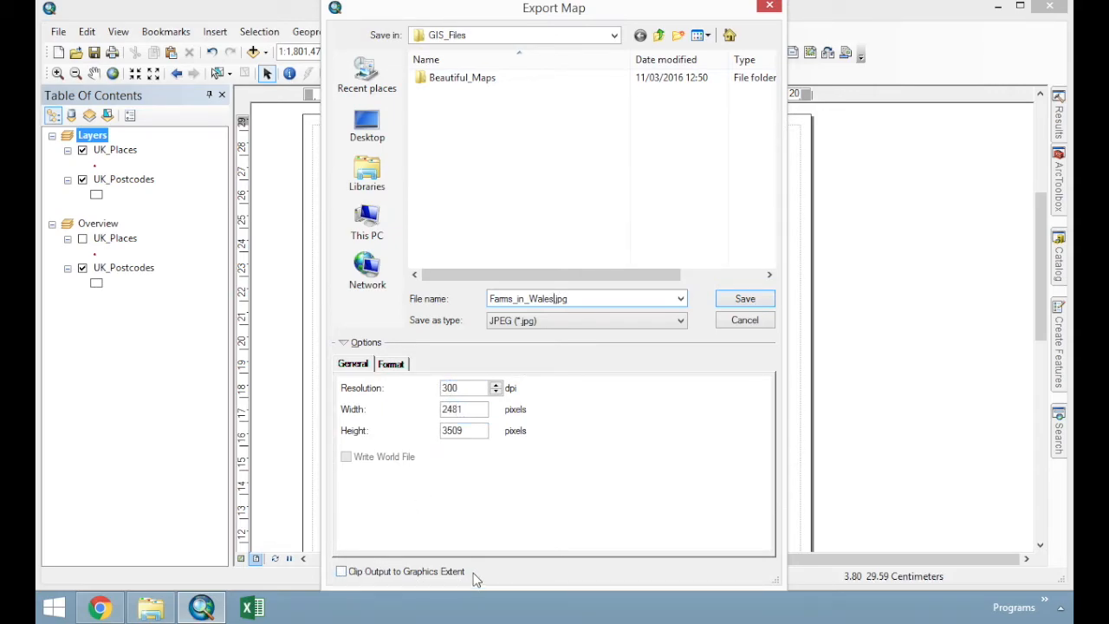
mouse_move(406, 582)
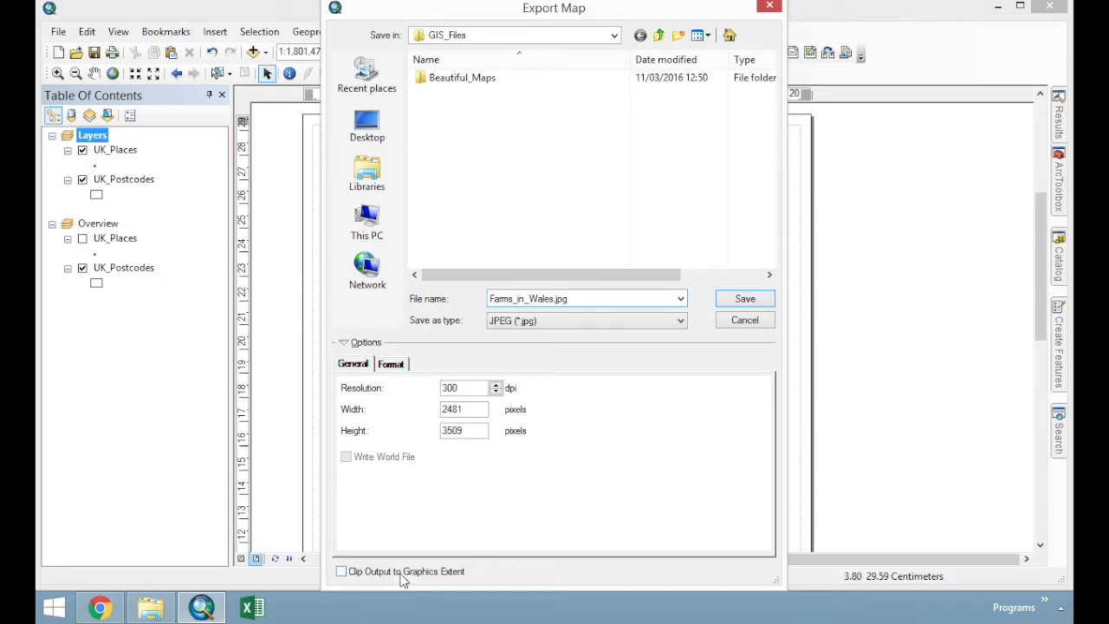
mouse_move(449, 594)
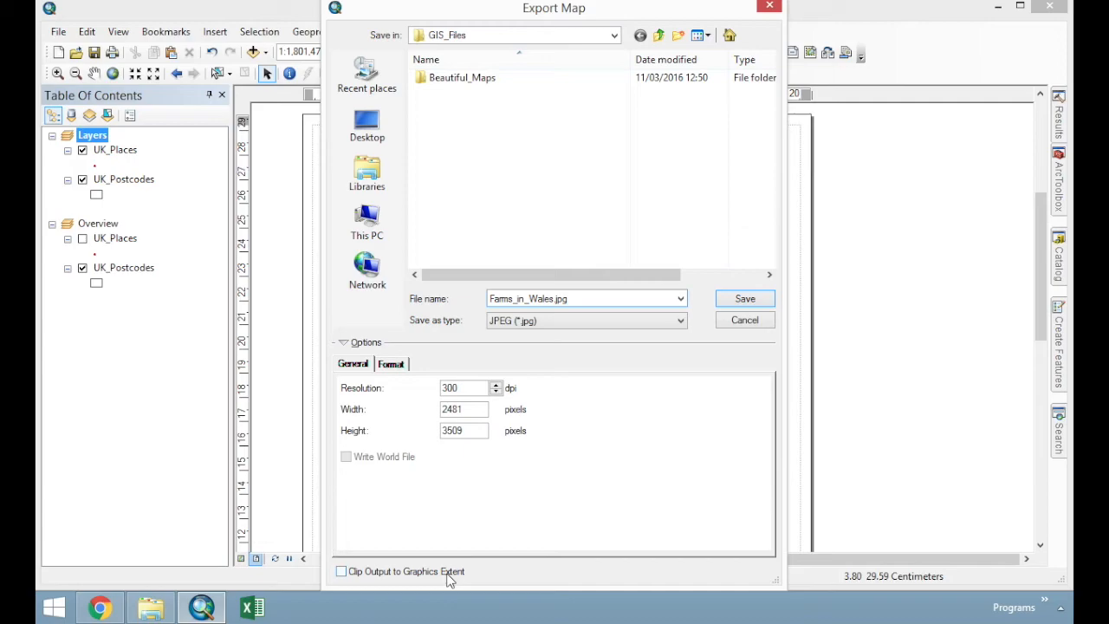
click(342, 571)
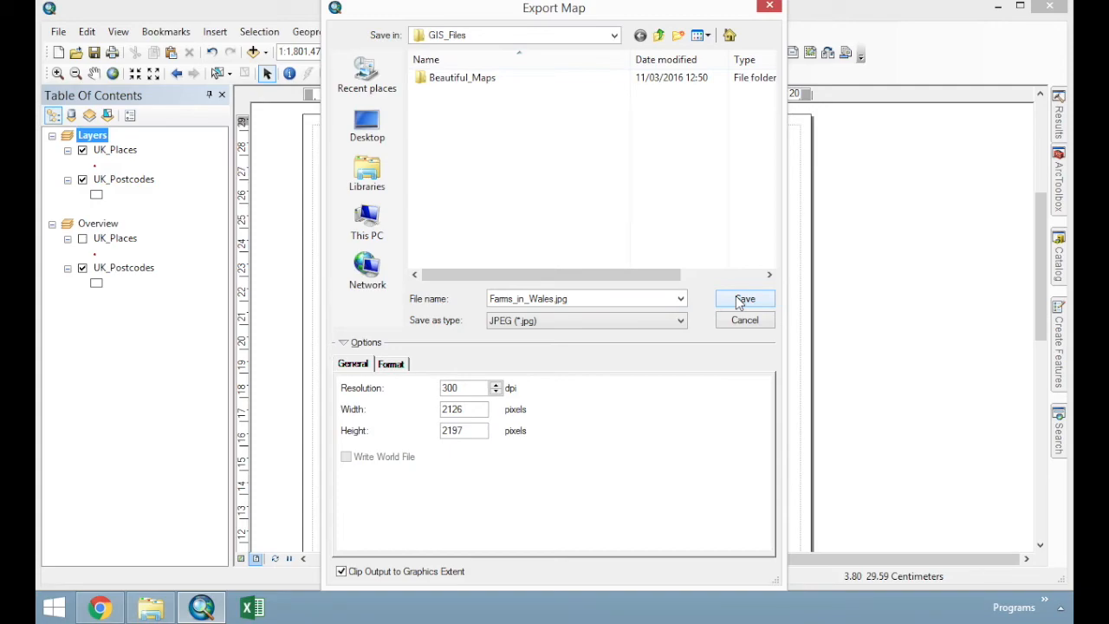
click(745, 298)
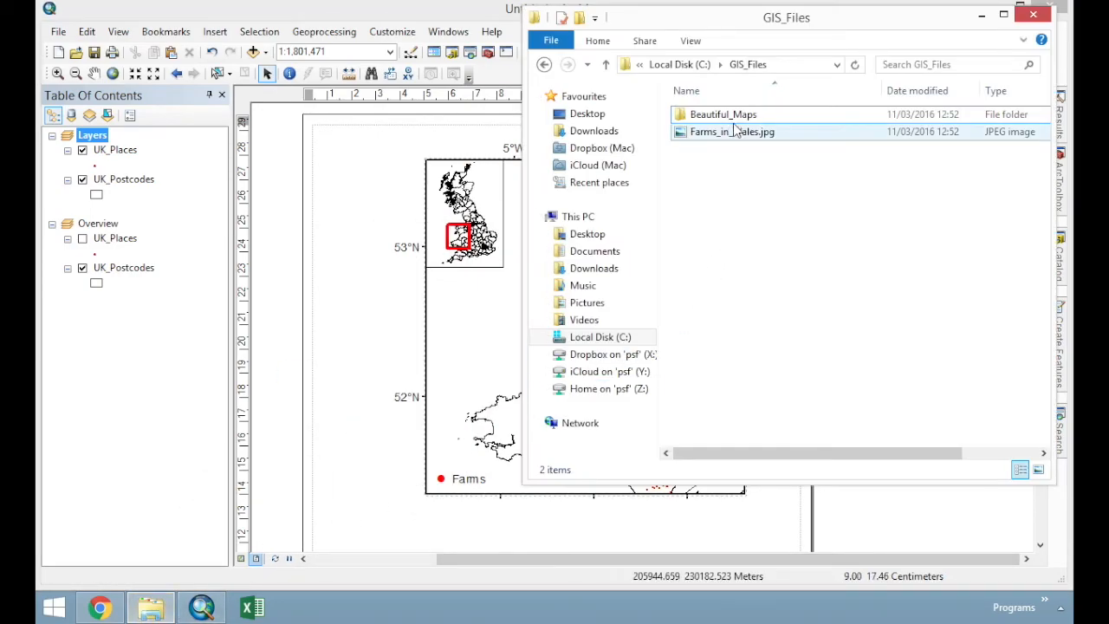
View Farms_in_Wales.jpg in Windows Photo Viewer and adjust its zoom level
click(731, 131)
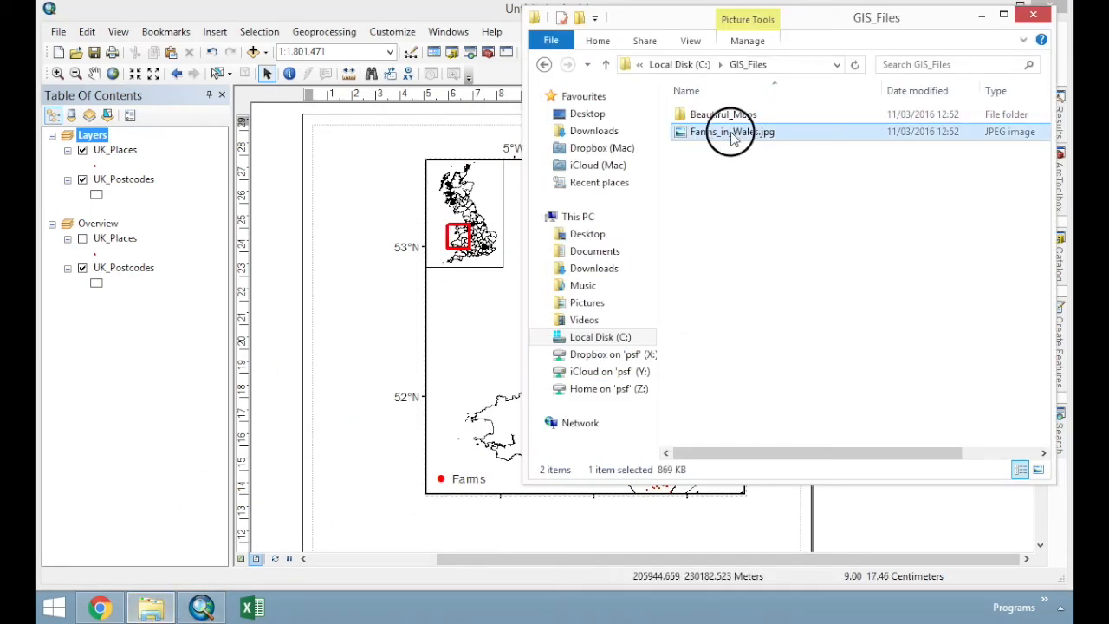
double_click(724, 132)
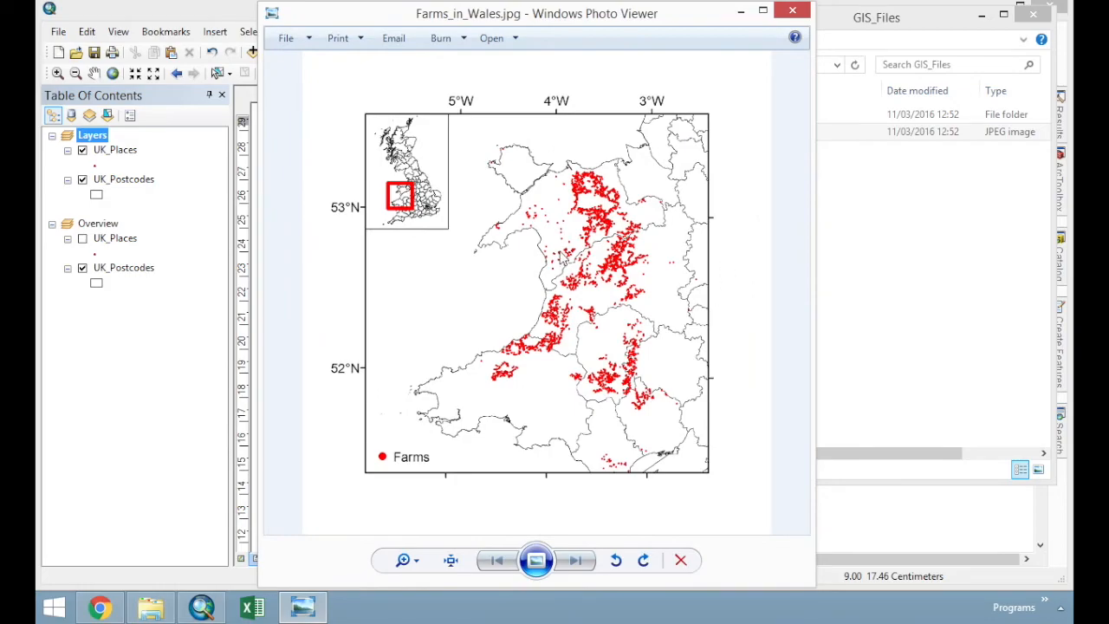
click(402, 562)
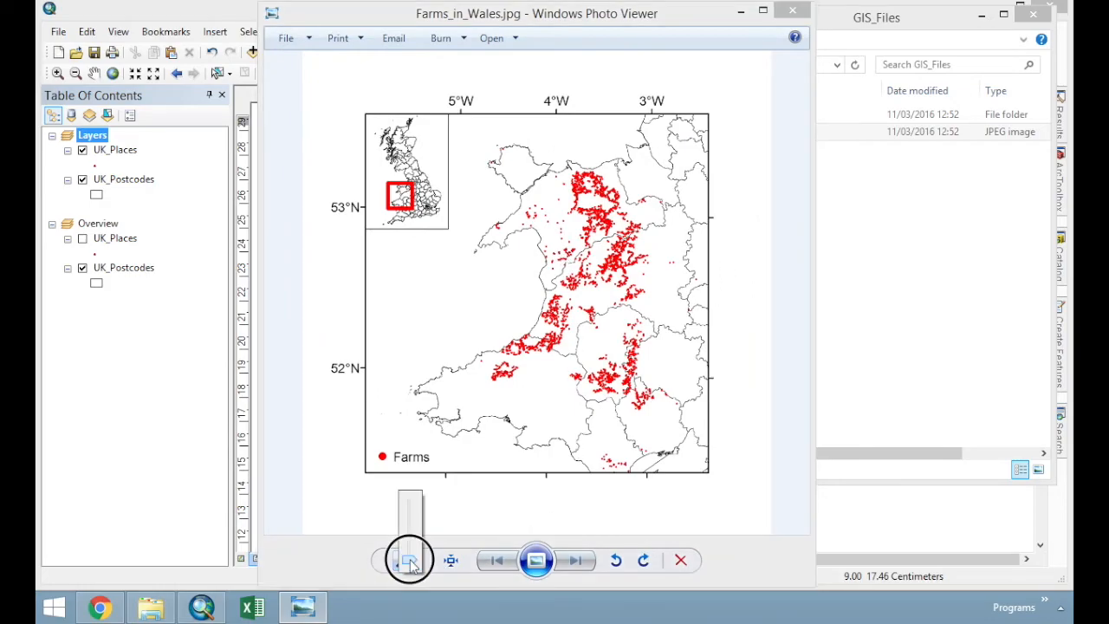